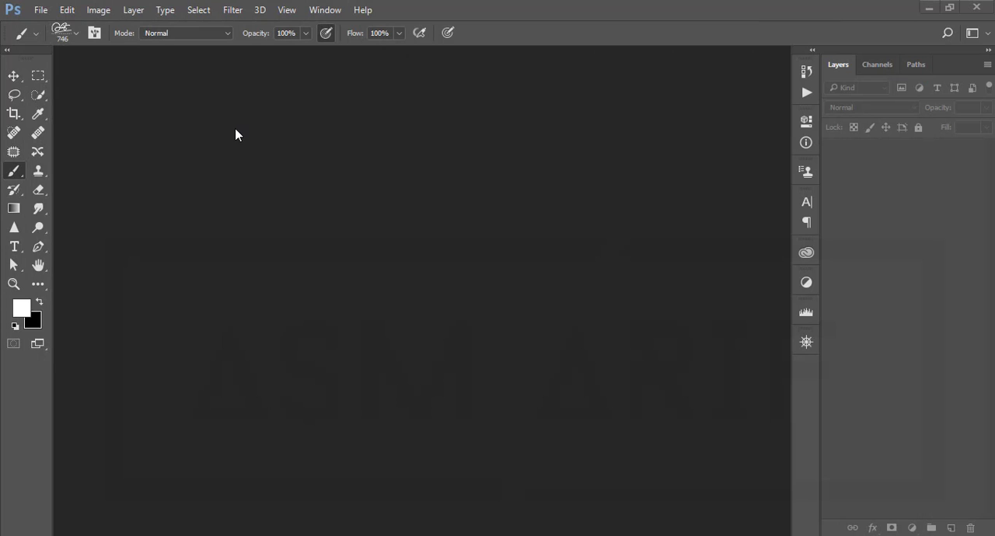
Open the mehrdad-haghighi purple-makeup portrait JPG from Documents > 20-9-19.
left_click(238, 129)
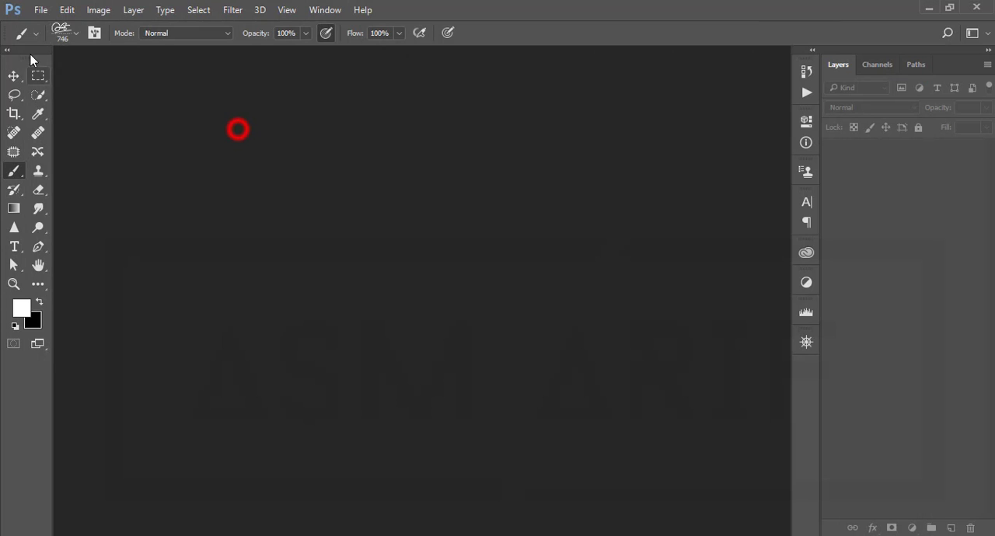
left_click(41, 9)
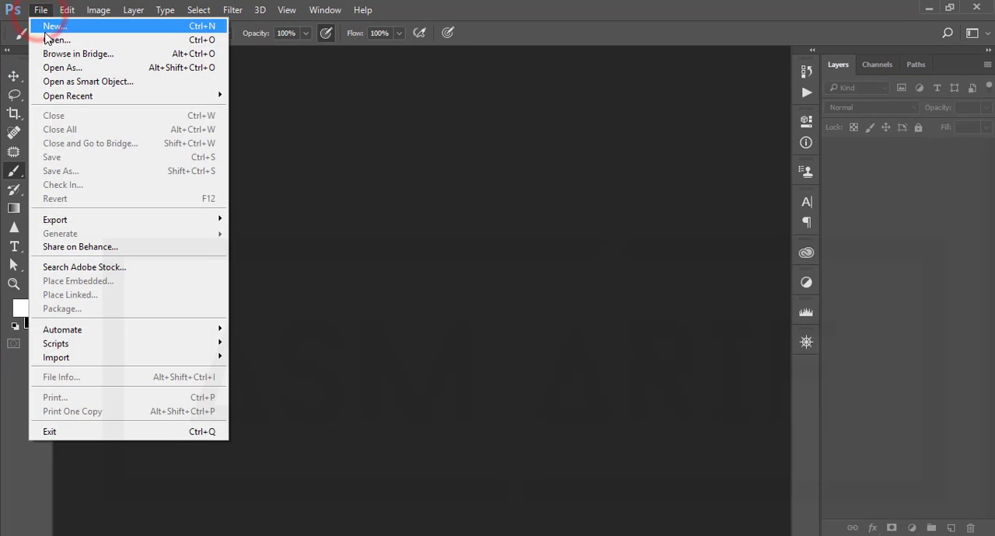
left_click(56, 39)
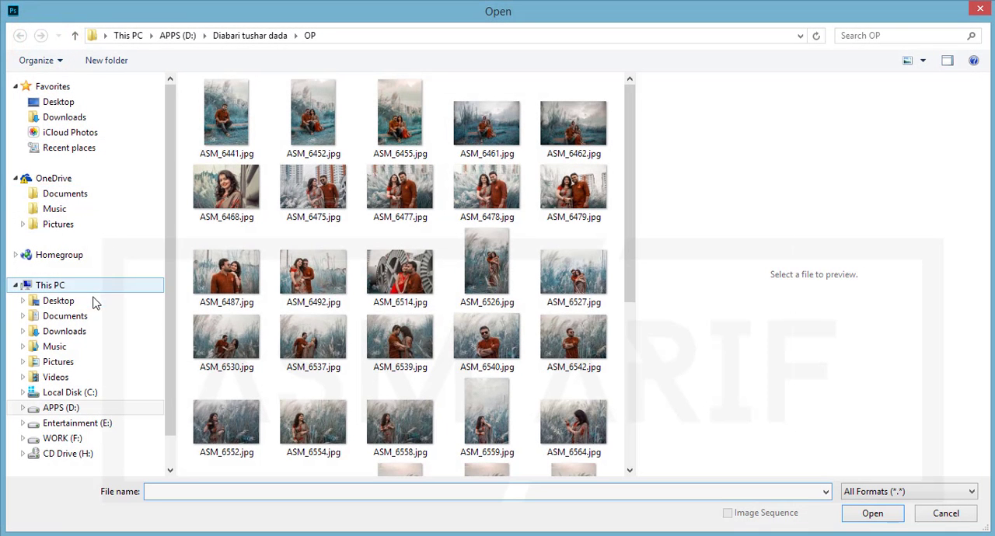
left_click(66, 316)
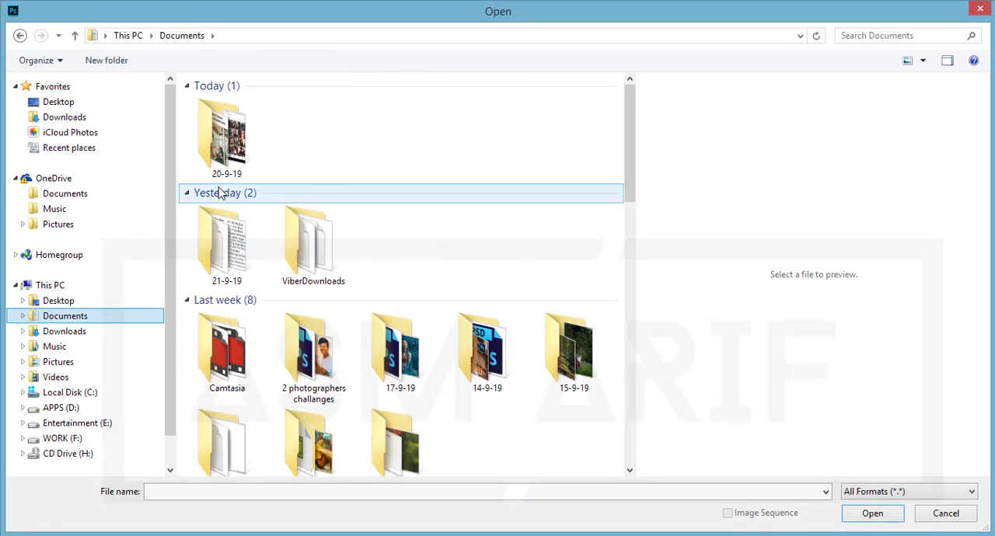
double_click(227, 132)
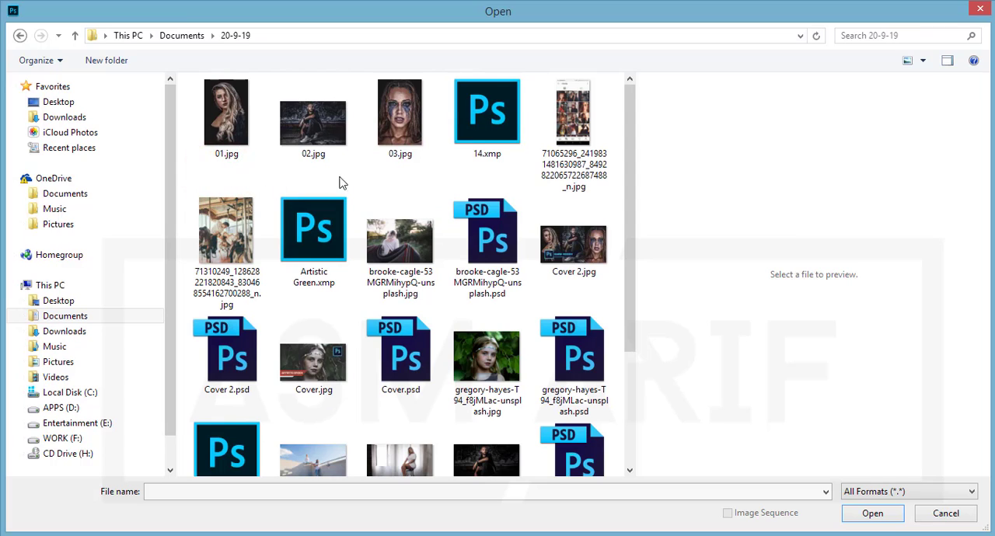
left_click(573, 249)
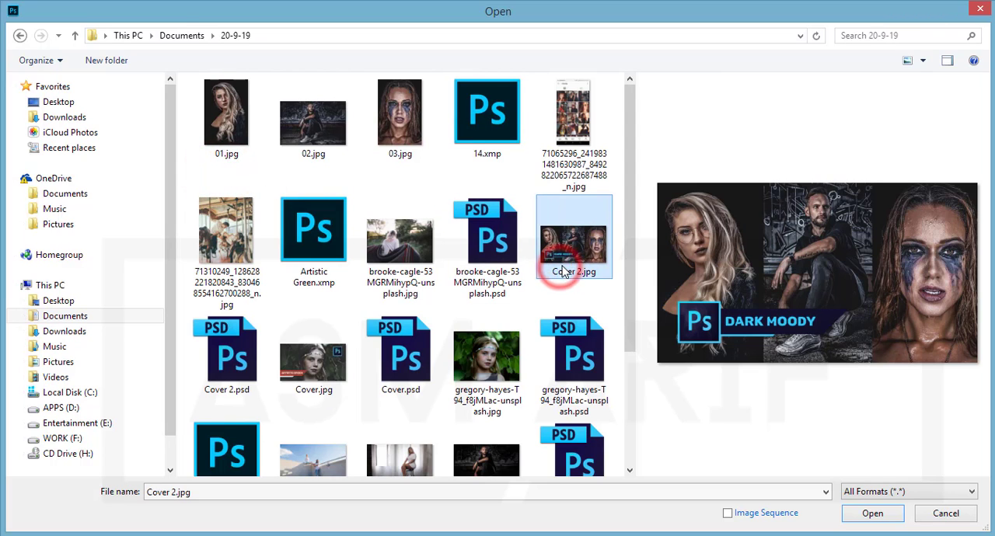
mouse_move(552, 266)
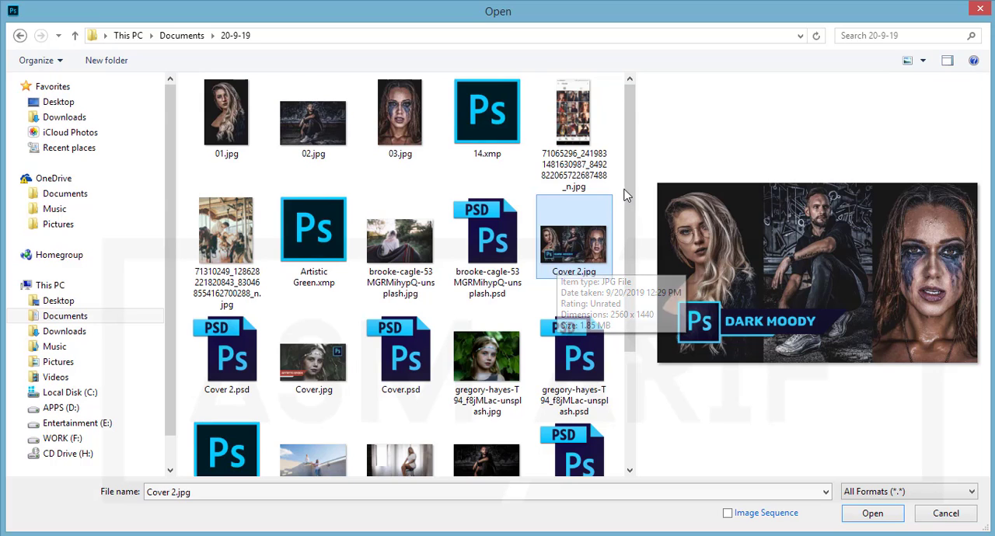
scroll("down", 3)
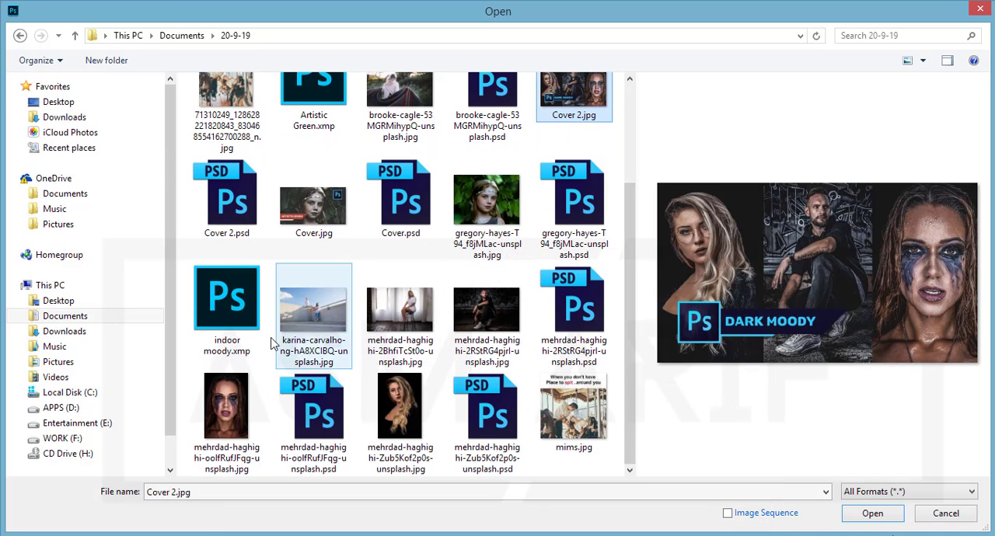
left_click(226, 406)
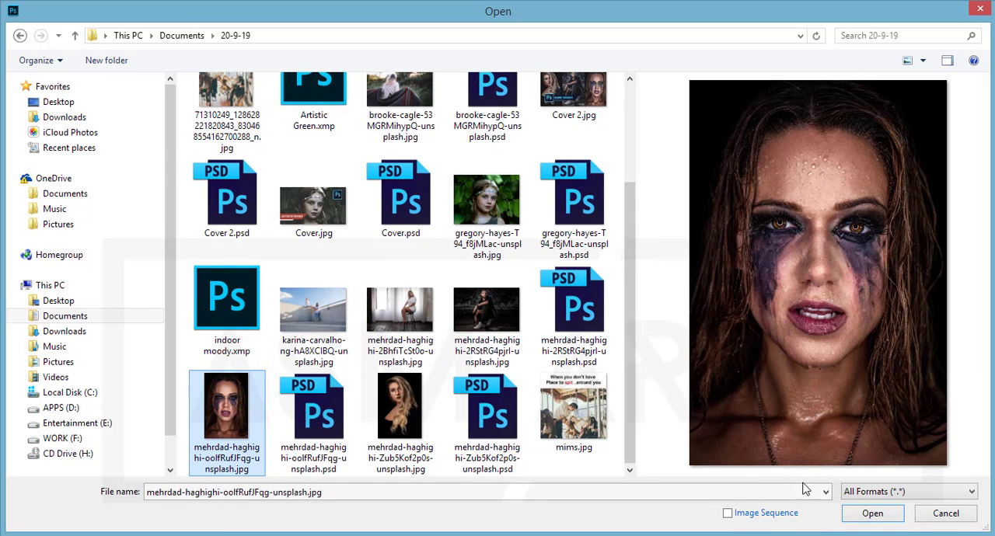
left_click(872, 513)
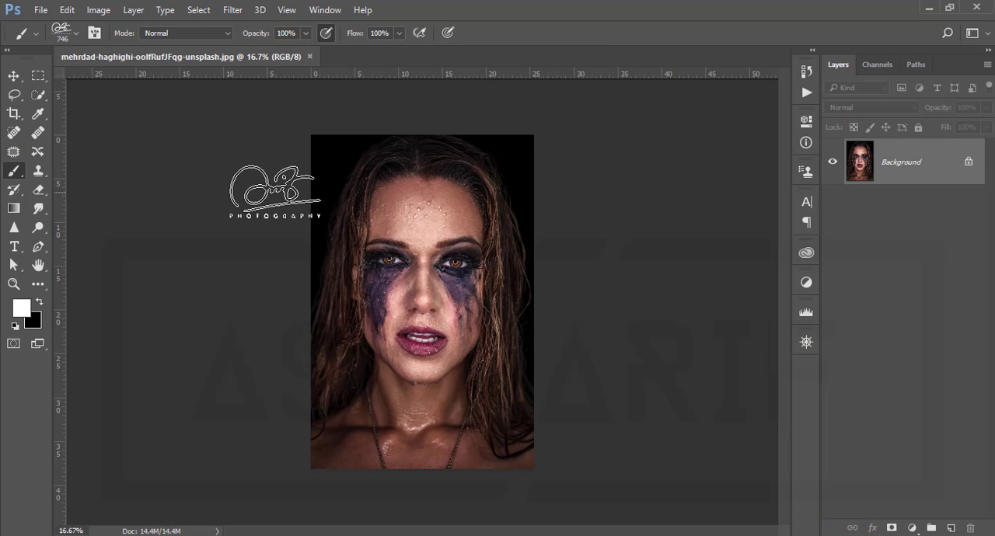
Select the Move tool and fit the whole portrait to the window with Ctrl+0.
left_click_drag(272, 191, 179, 128)
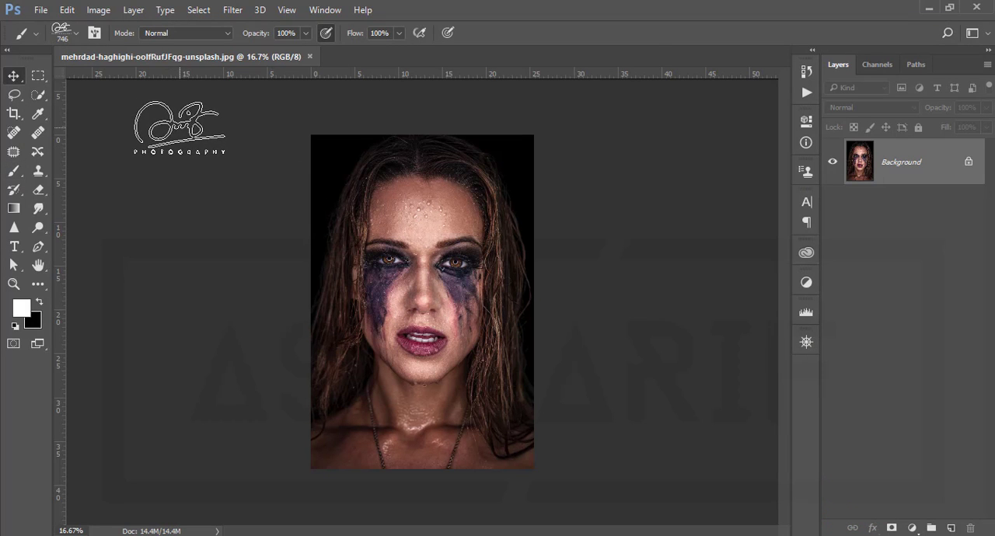
left_click(13, 75)
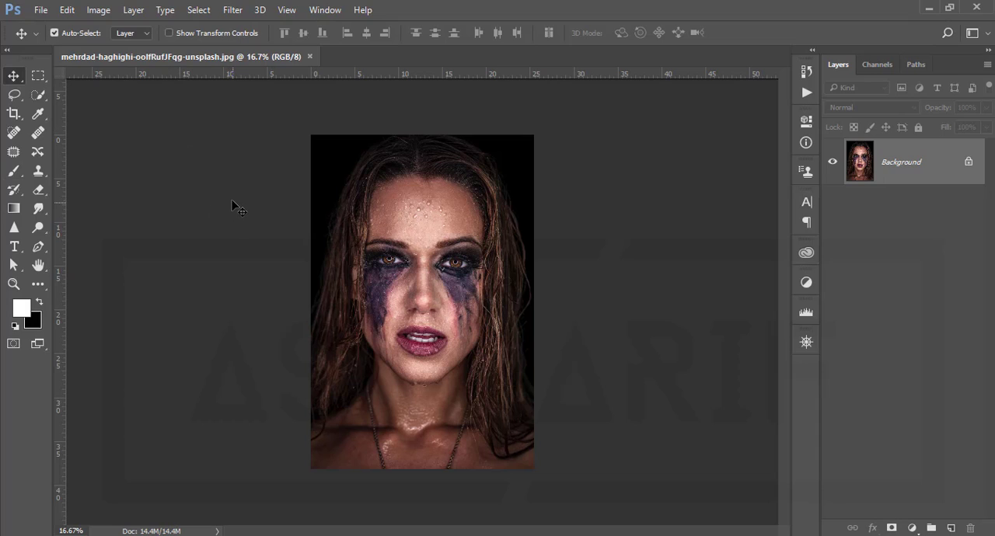
mouse_move(241, 204)
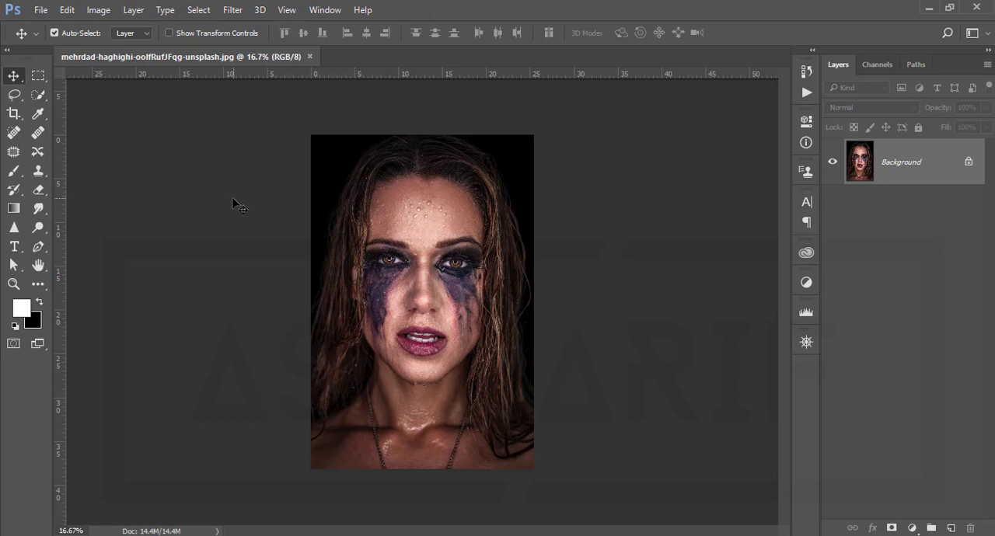
mouse_move(224, 194)
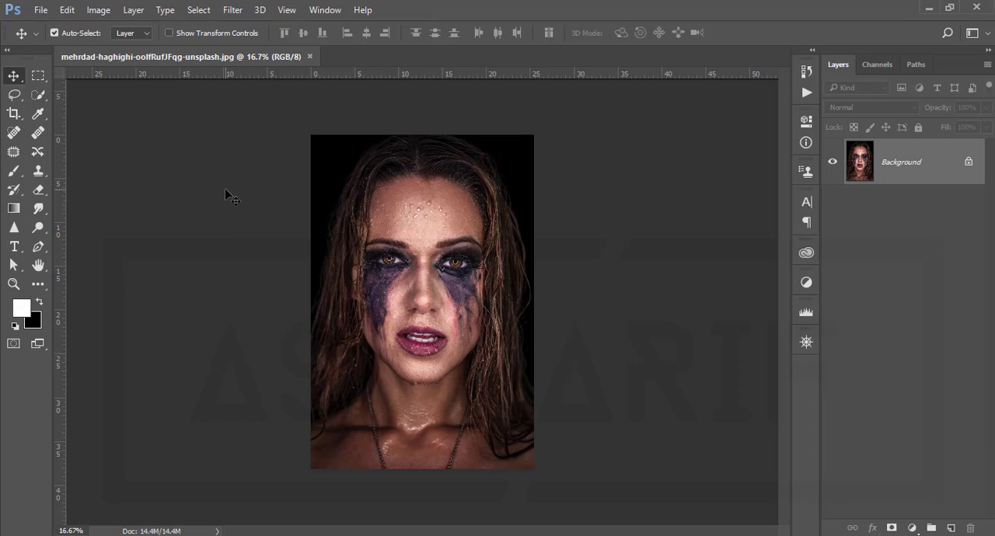
key("Ctrl+0")
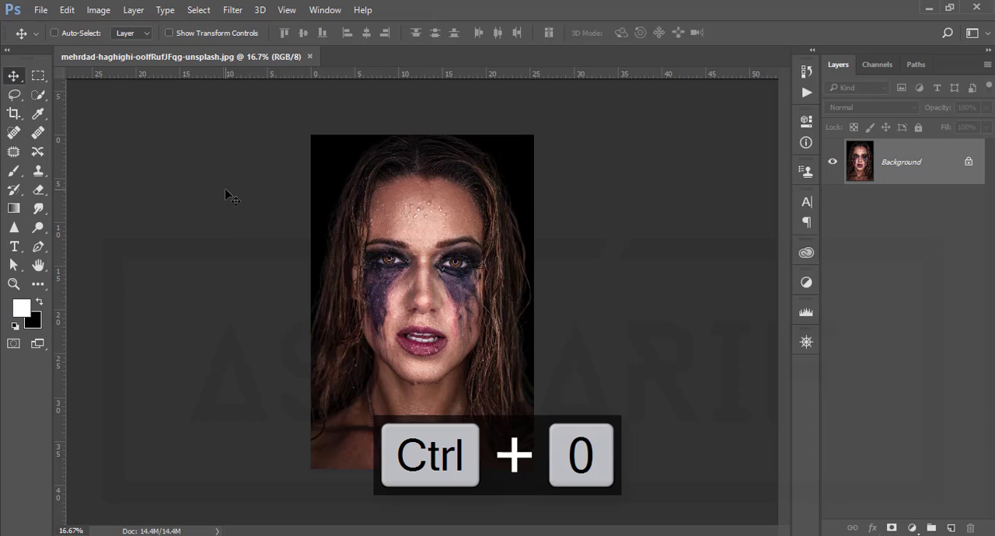
key("ctrl+0")
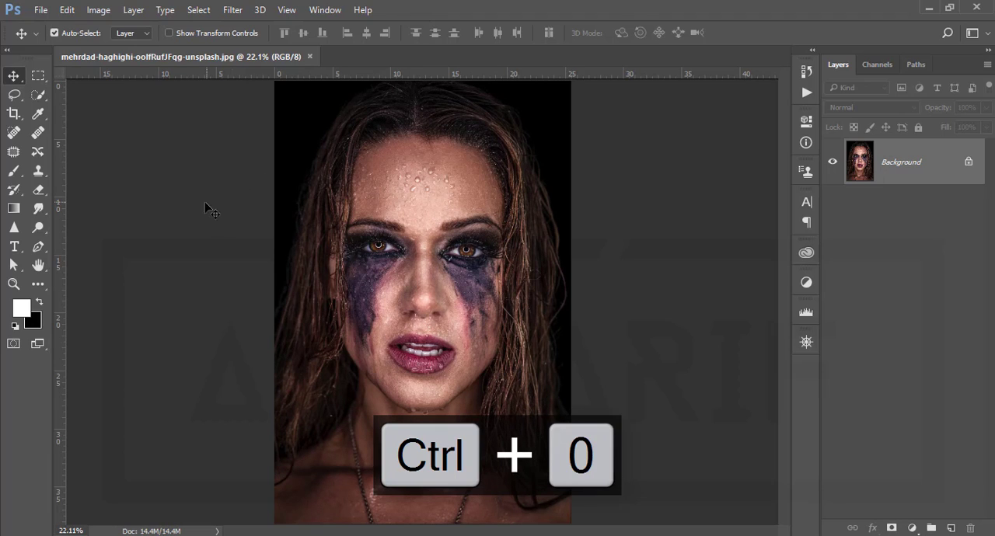
key("ctrl+0")
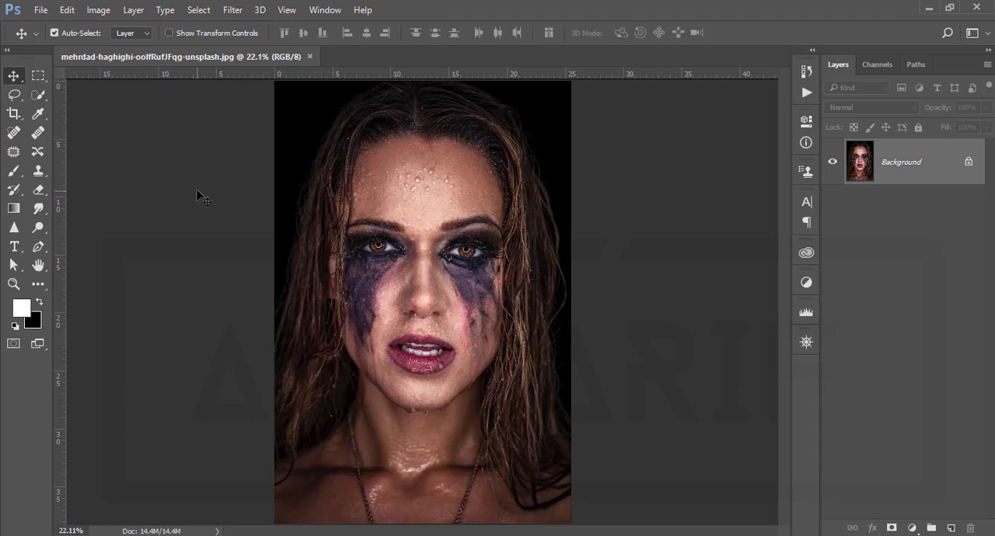
mouse_move(198, 195)
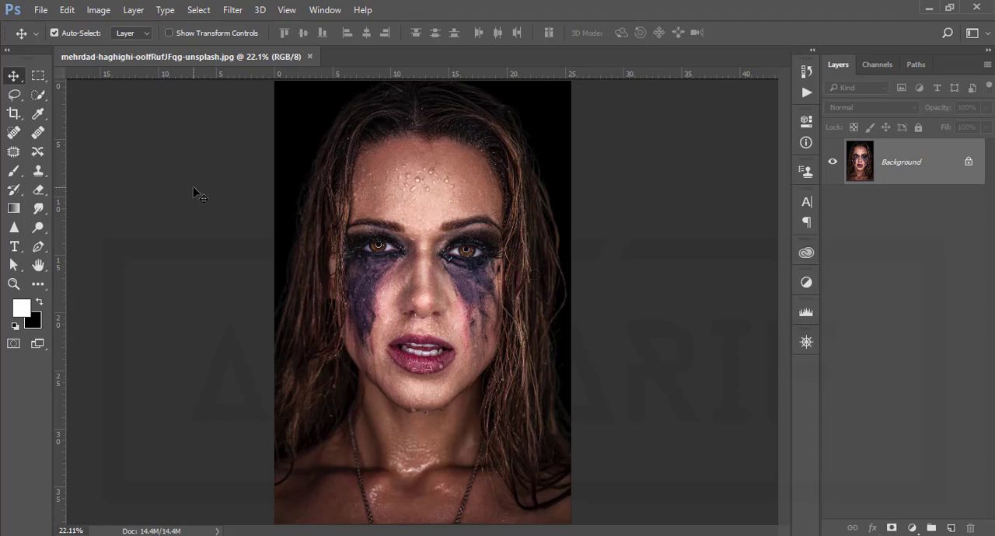
mouse_move(198, 188)
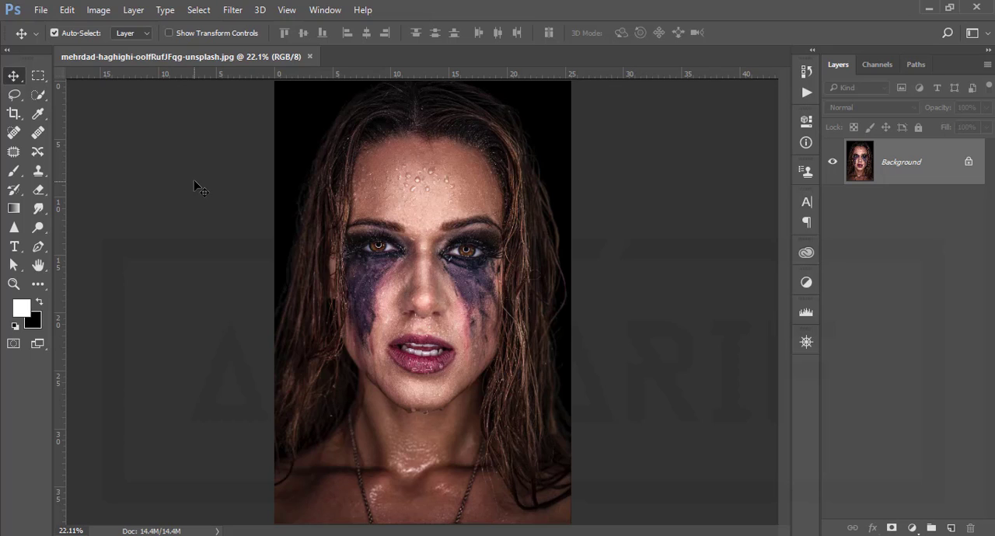
mouse_move(199, 192)
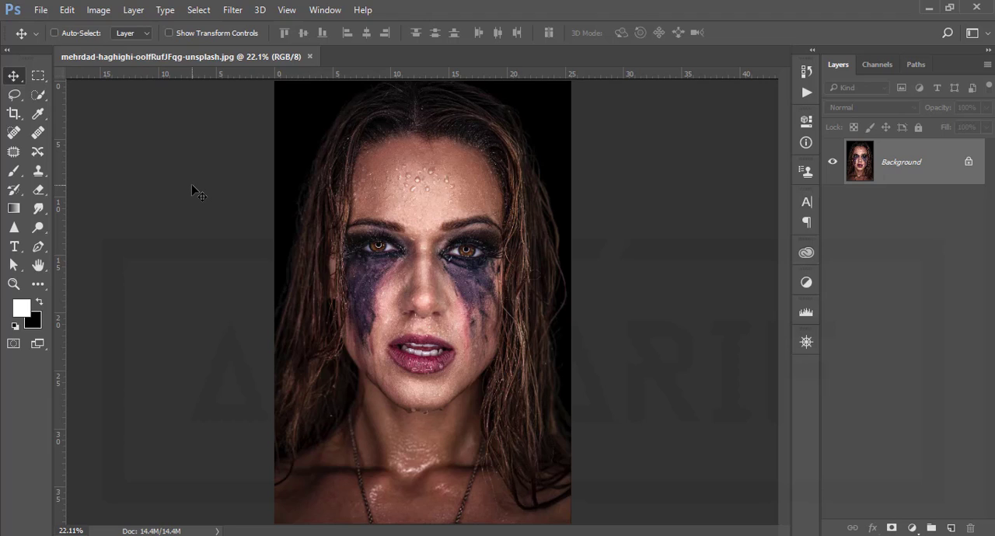
Duplicate the Background layer into a new Layer 1 with Ctrl+J.
key("Ctrl+j")
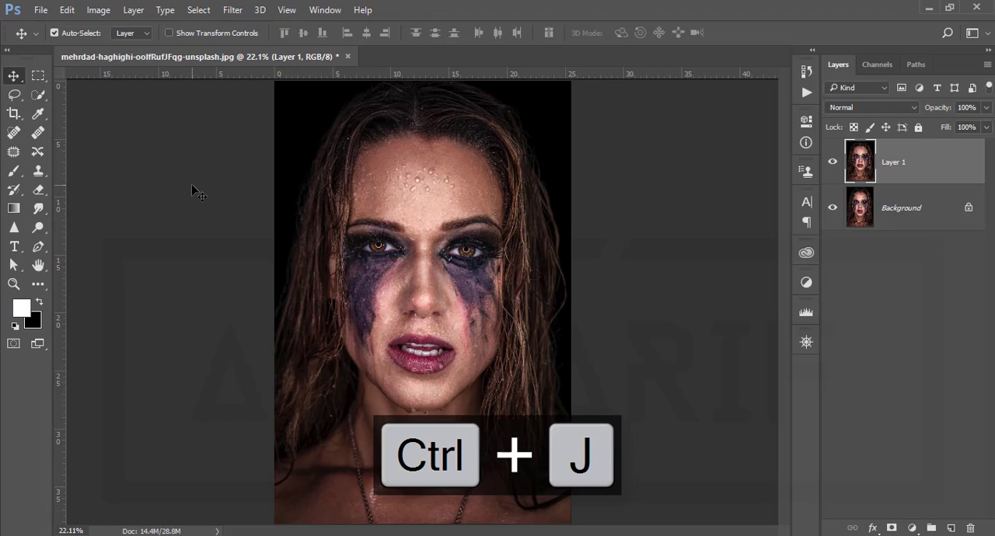
mouse_move(226, 225)
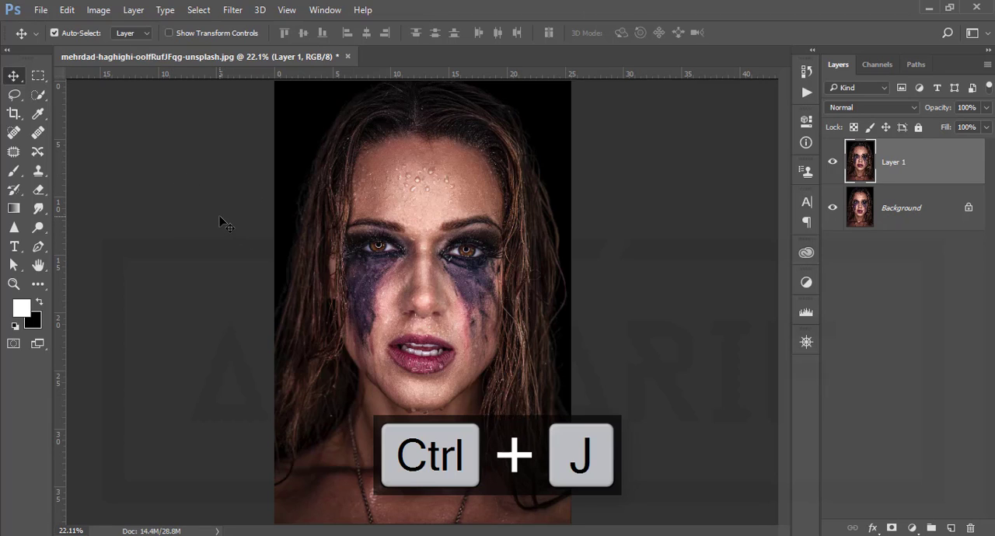
key("ctrl+j")
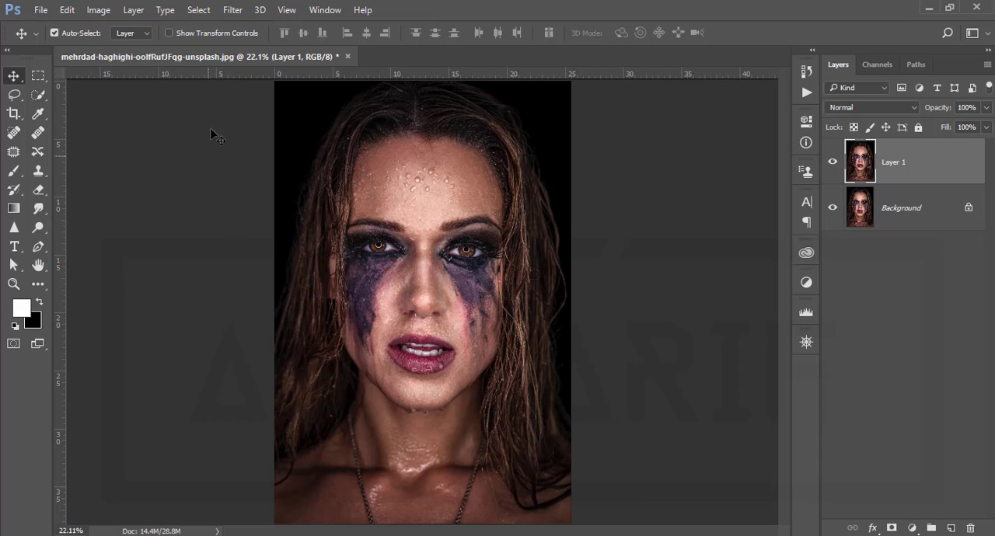
left_click(232, 9)
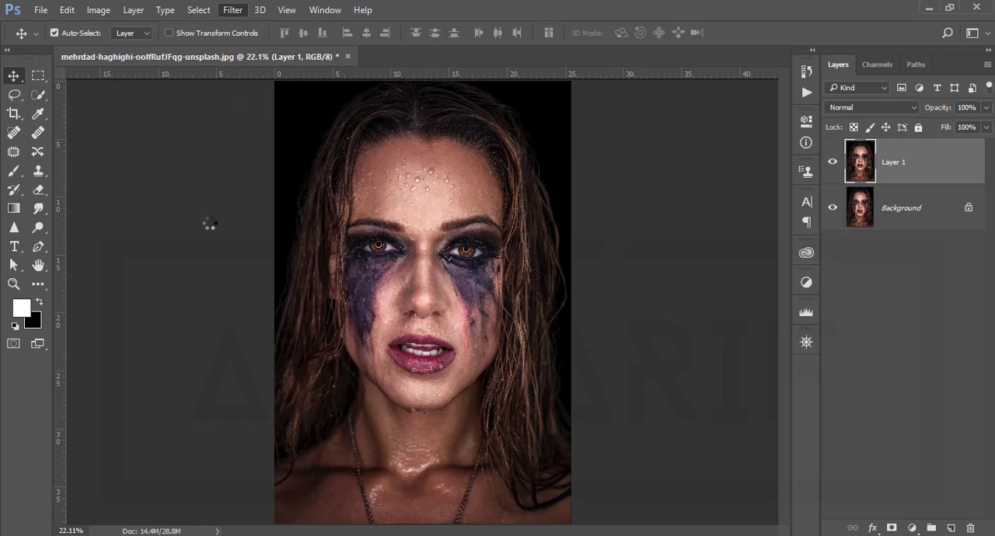
left_click(232, 9)
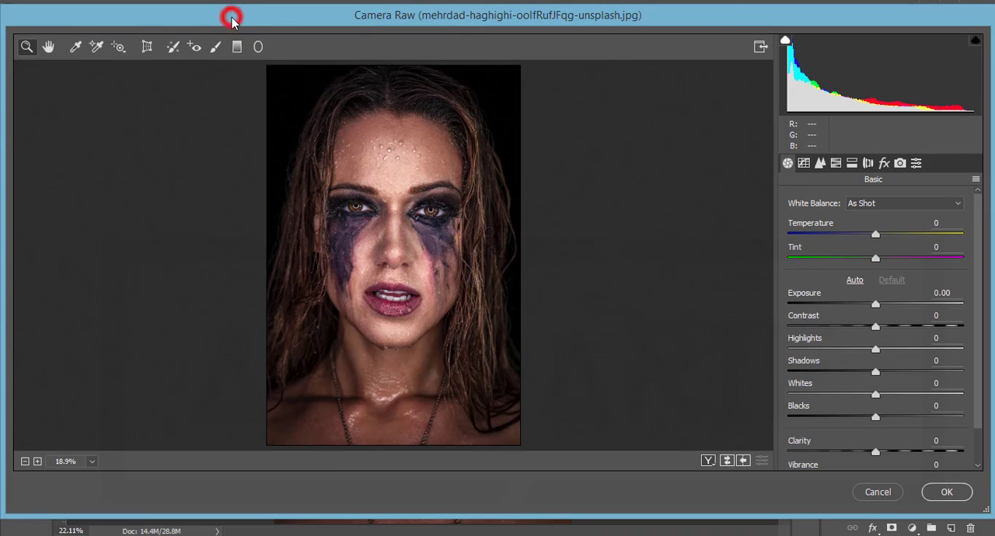
mouse_move(225, 249)
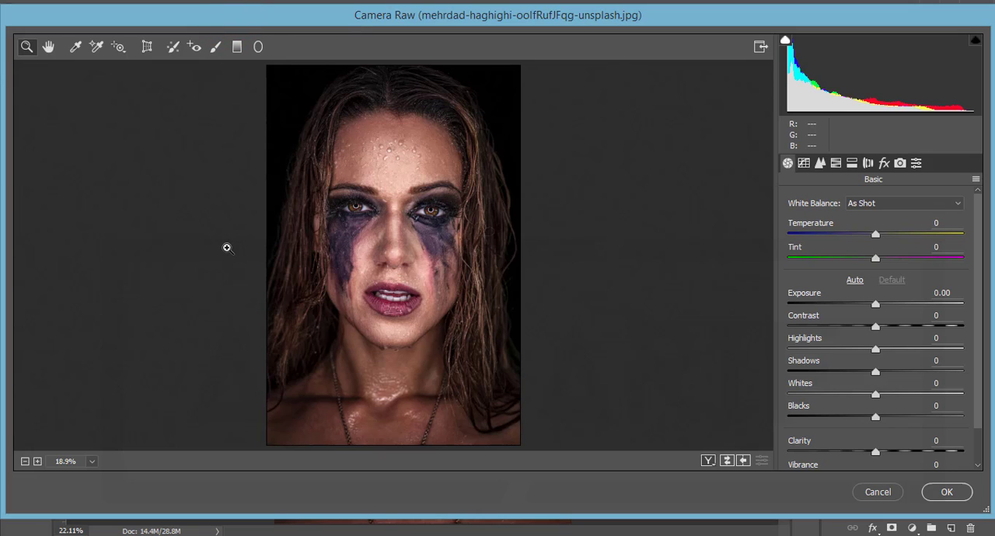
mouse_move(284, 48)
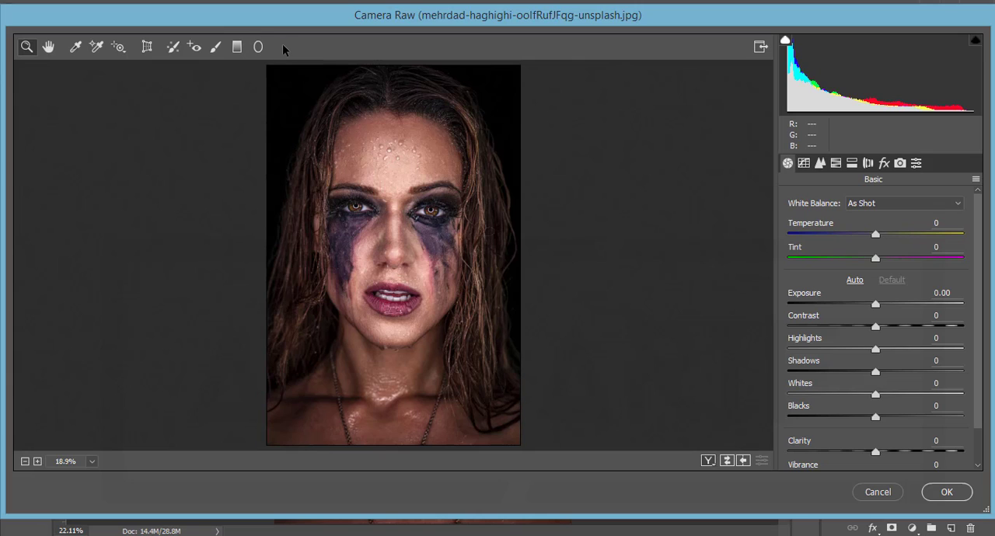
mouse_move(267, 75)
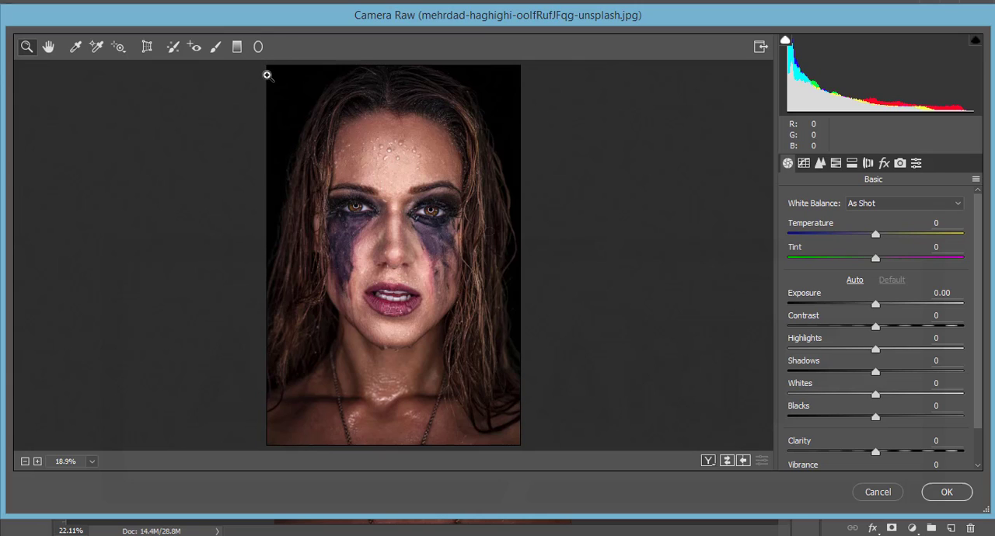
mouse_move(269, 175)
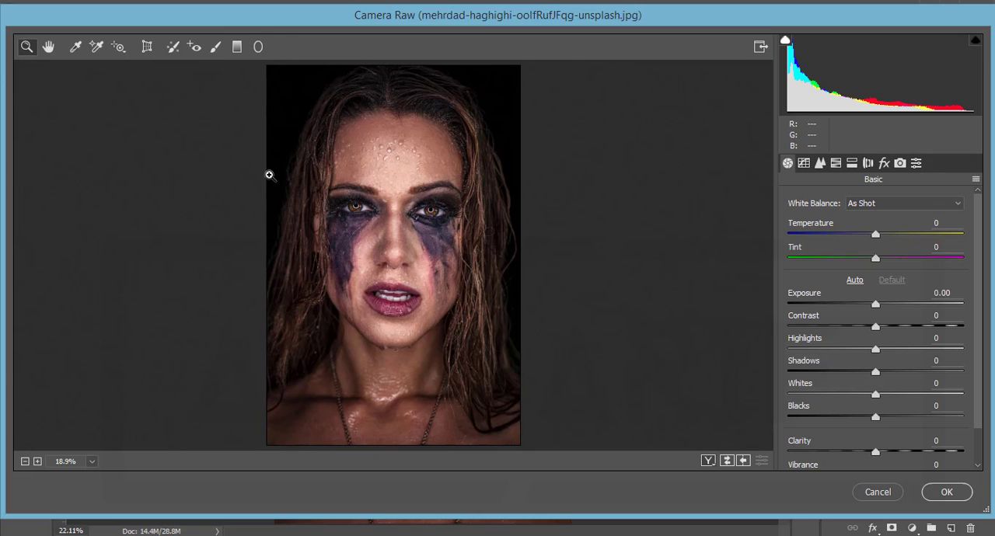
mouse_move(354, 21)
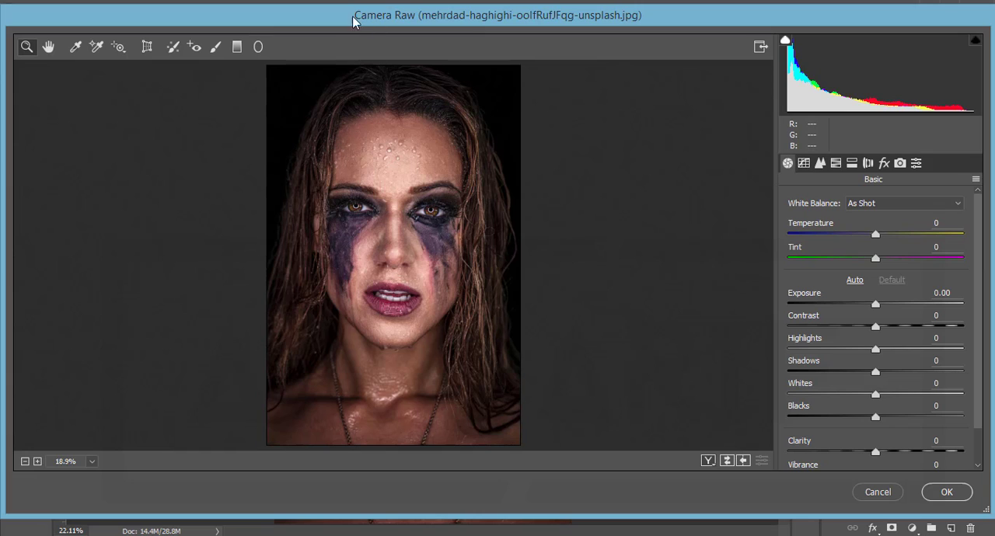
mouse_move(290, 37)
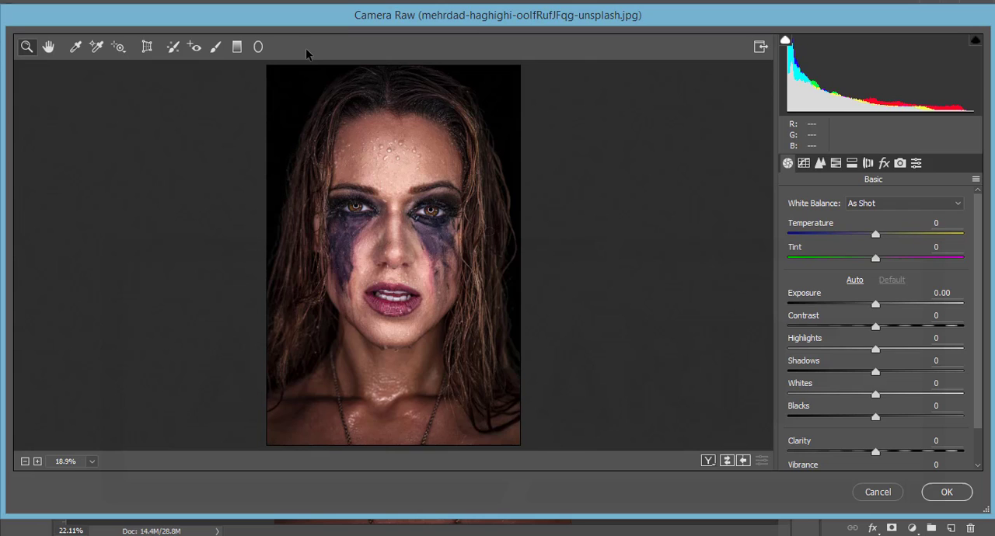
mouse_move(768, 276)
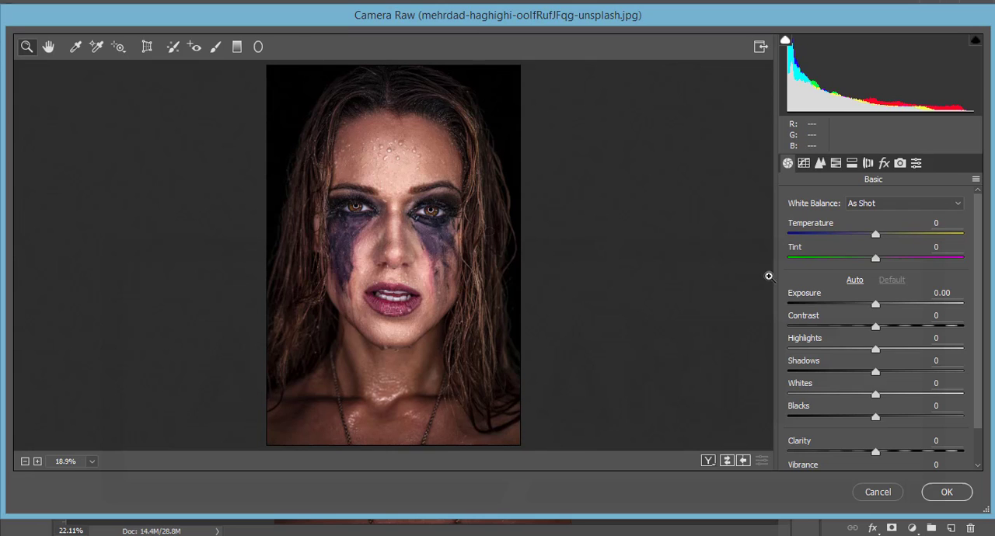
Choose indoor moody.xmp from Documents > 20-9-19 via Camera Raw's Load Settings.
left_click(975, 163)
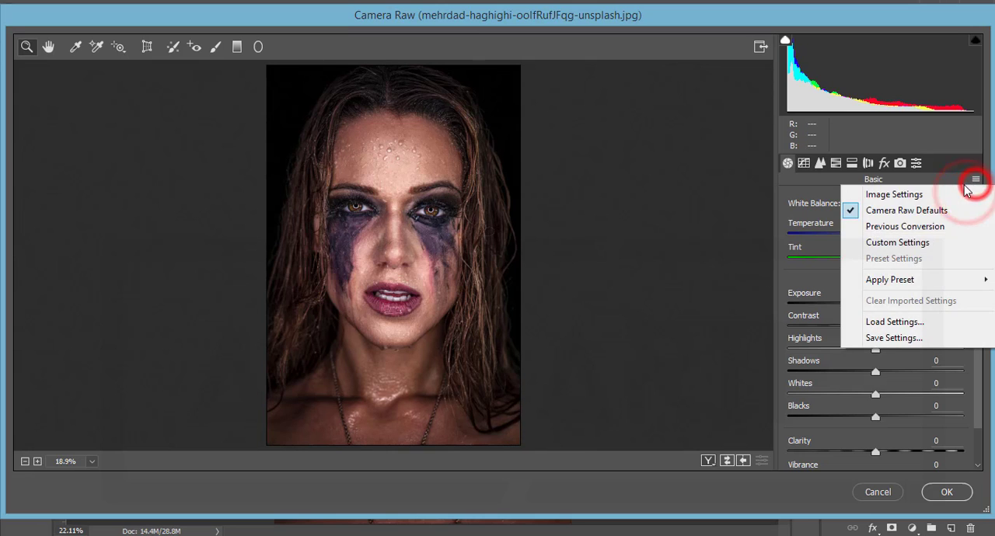
left_click(893, 322)
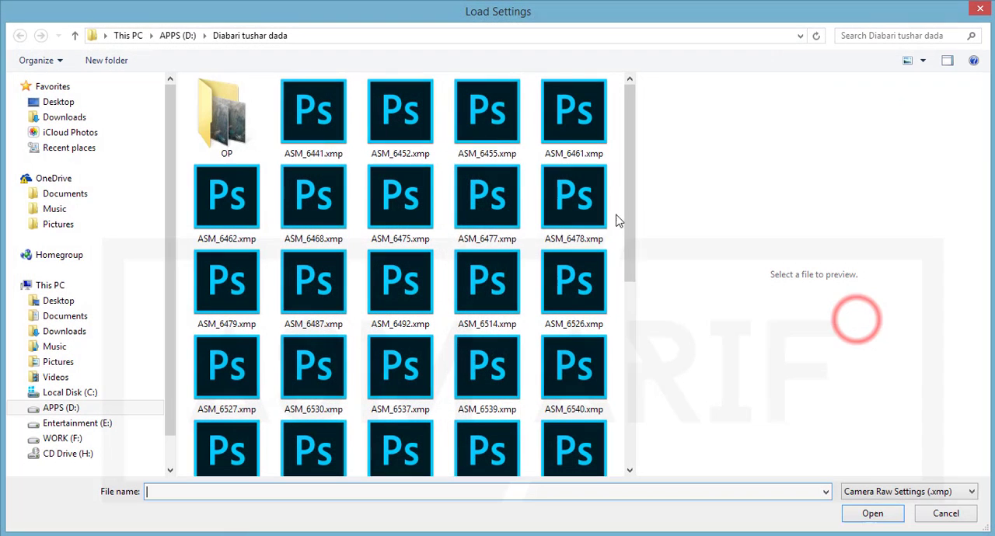
left_click(65, 315)
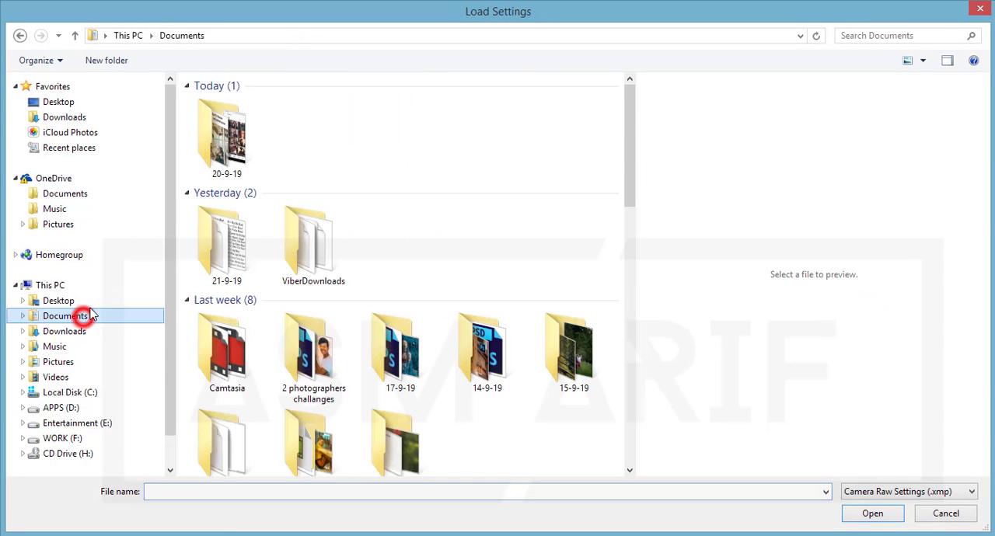
double_click(227, 136)
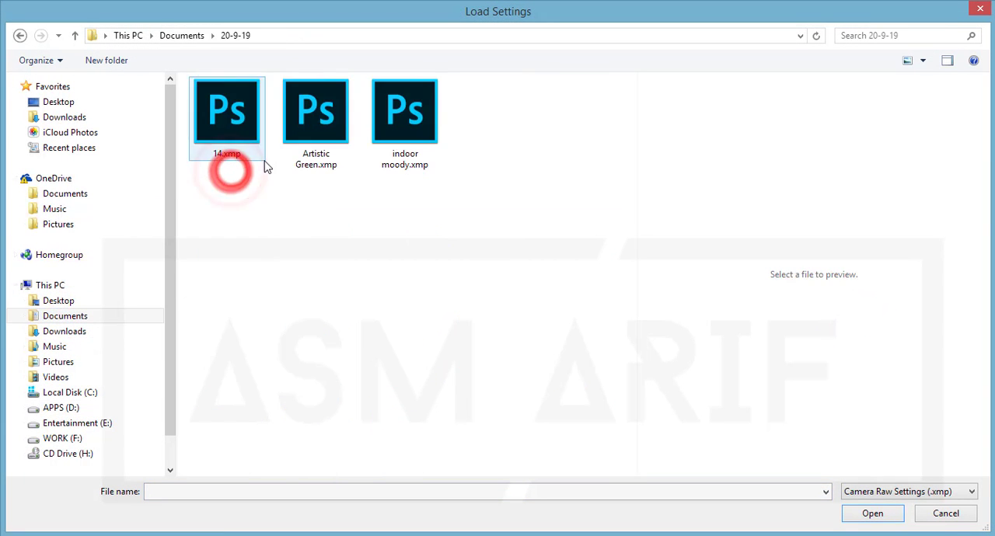
left_click(404, 110)
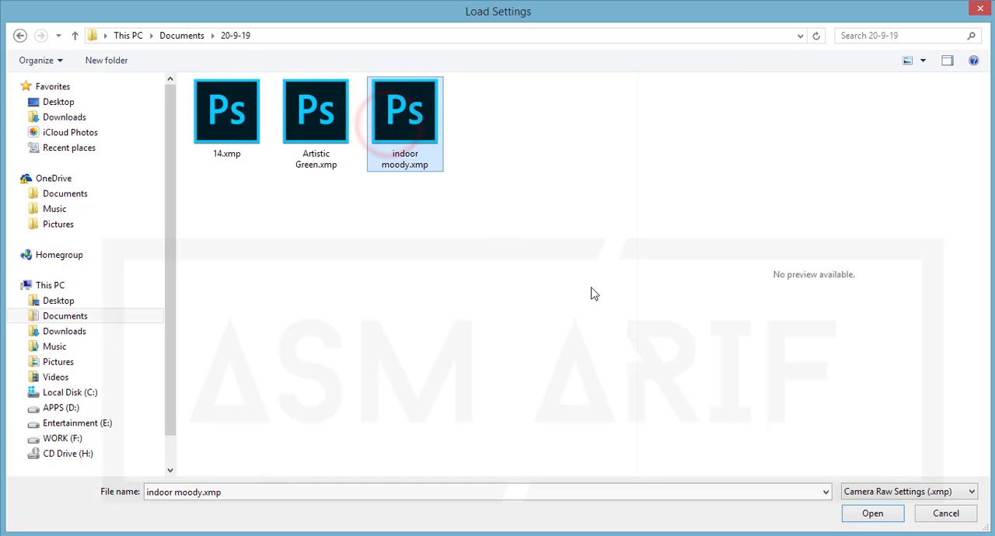
left_click(872, 513)
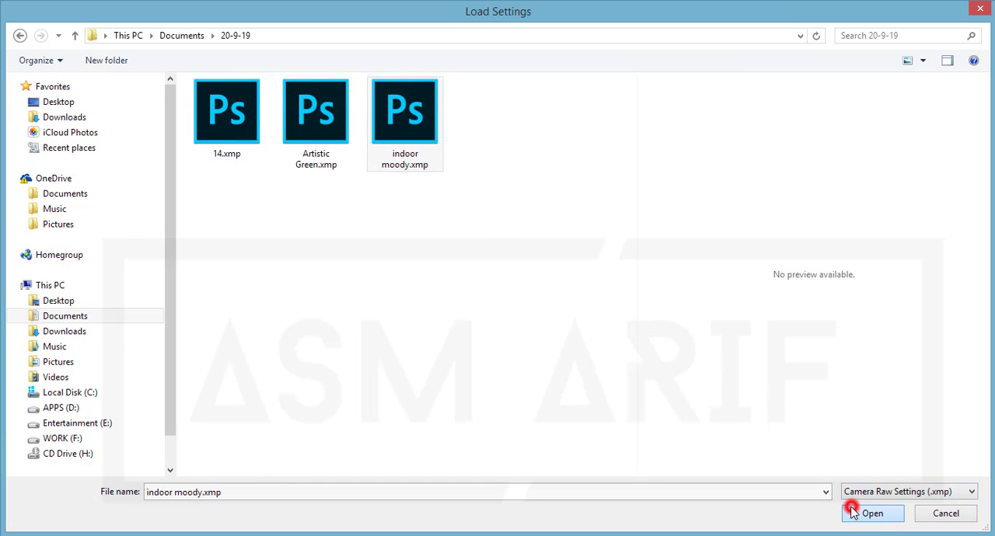
Apply indoor moody.xmp and review its Basic sliders: exposure +0.50, contrast +24, clarity +37.
left_click(872, 513)
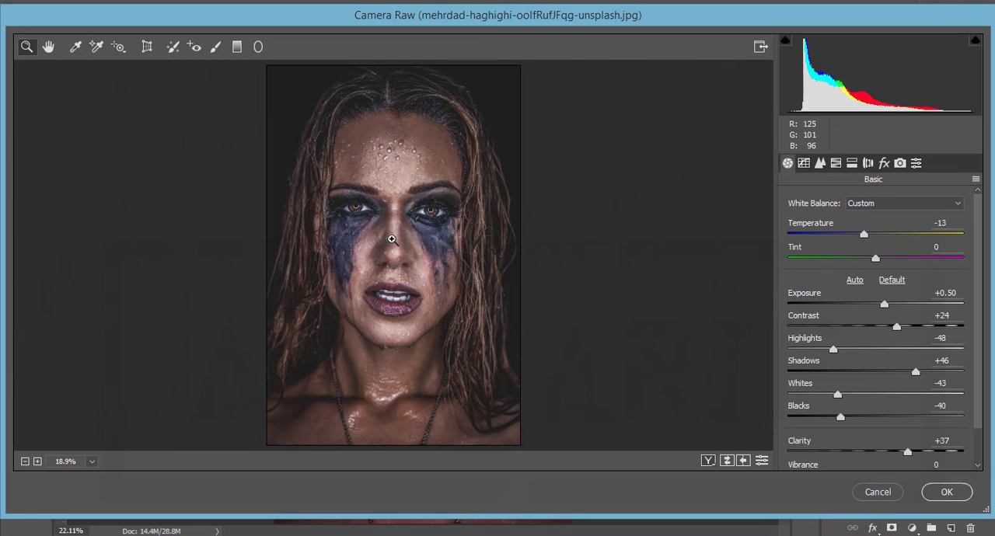
mouse_move(421, 180)
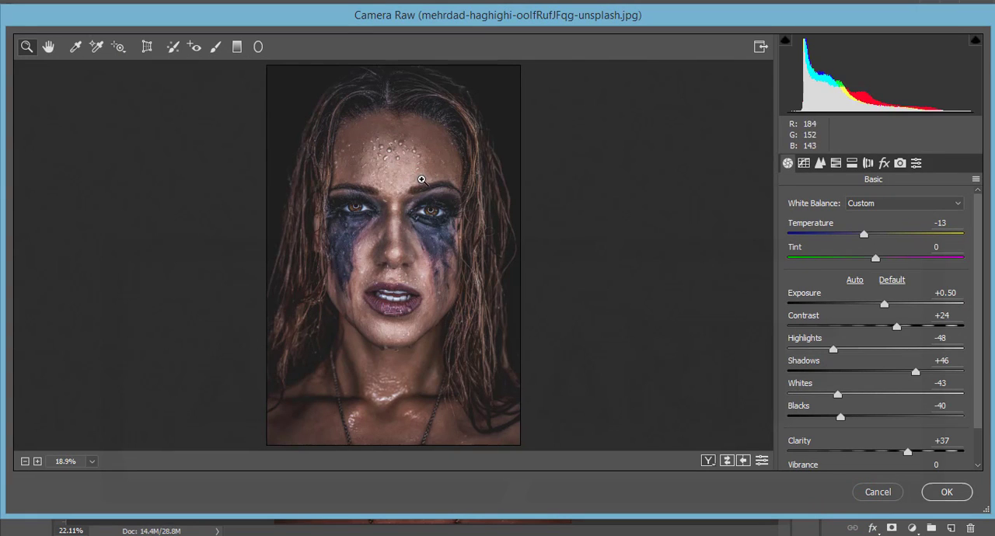
mouse_move(410, 214)
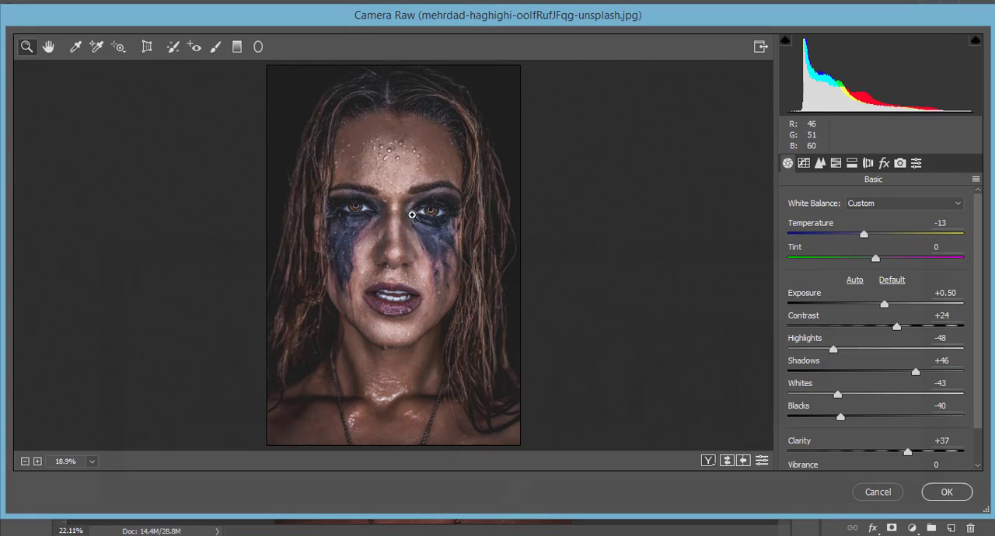
mouse_move(933, 266)
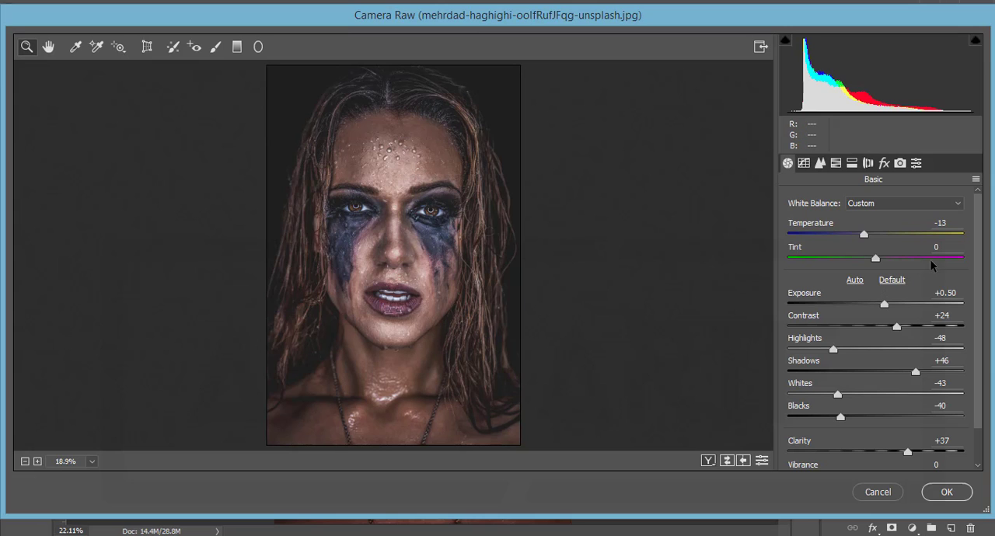
scroll("down", 3)
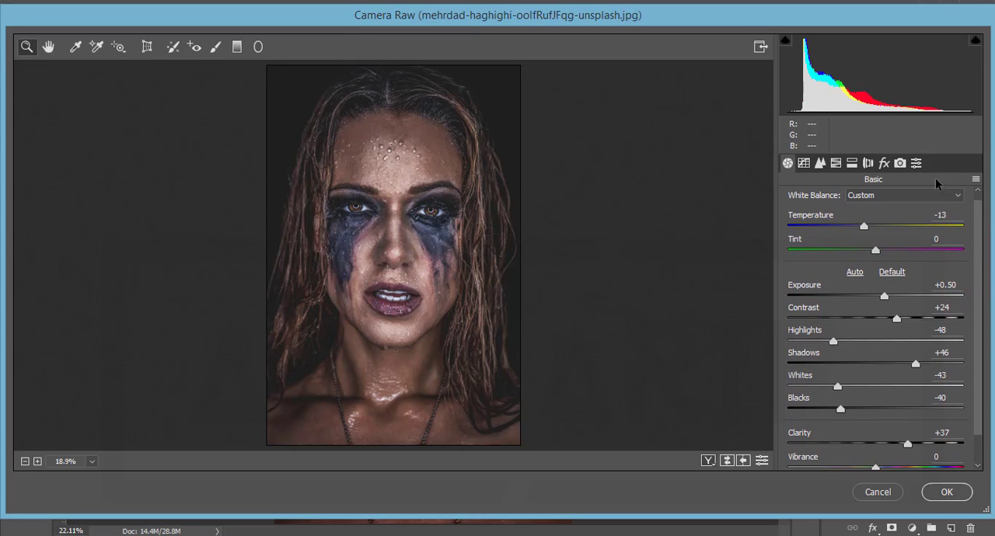
mouse_move(915, 173)
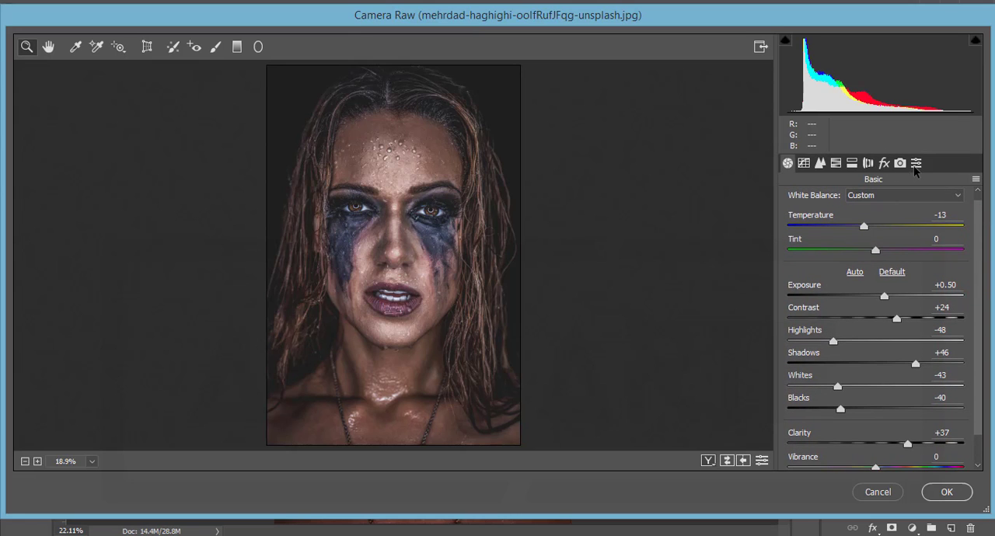
left_click(868, 164)
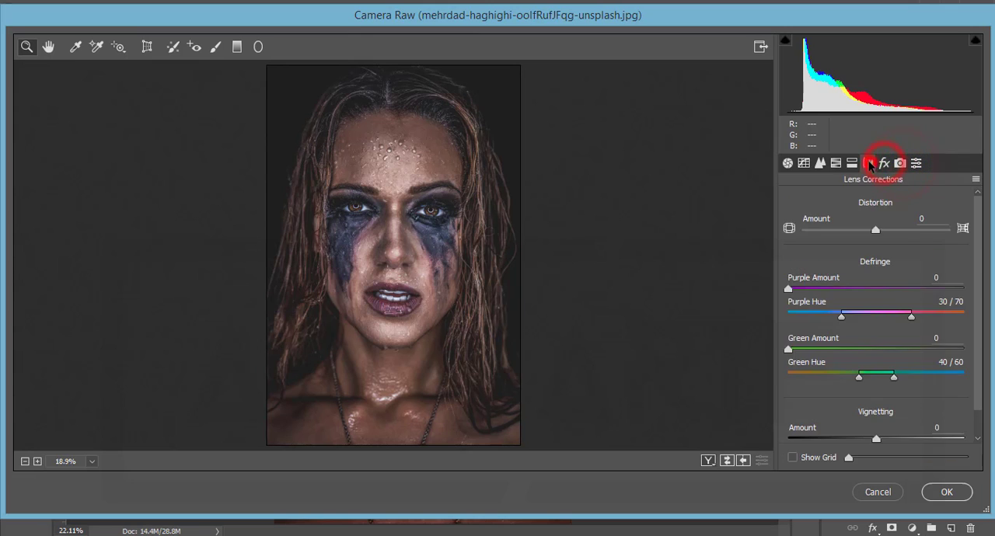
left_click(820, 163)
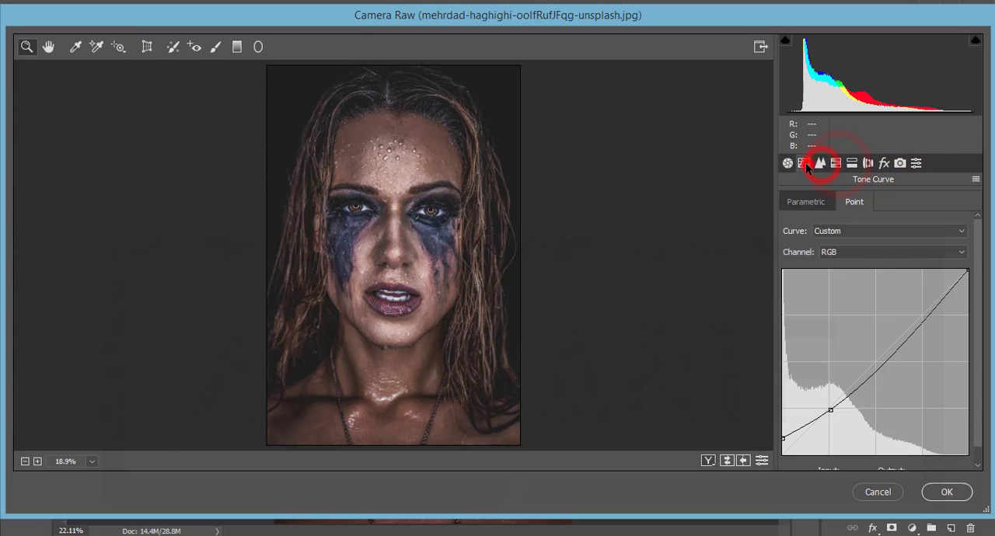
left_click(788, 164)
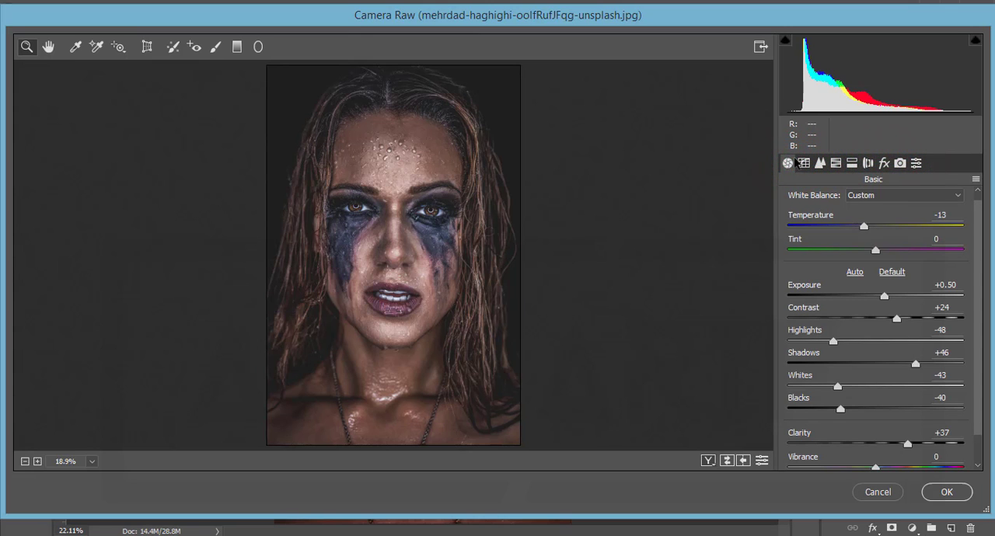
mouse_move(898, 186)
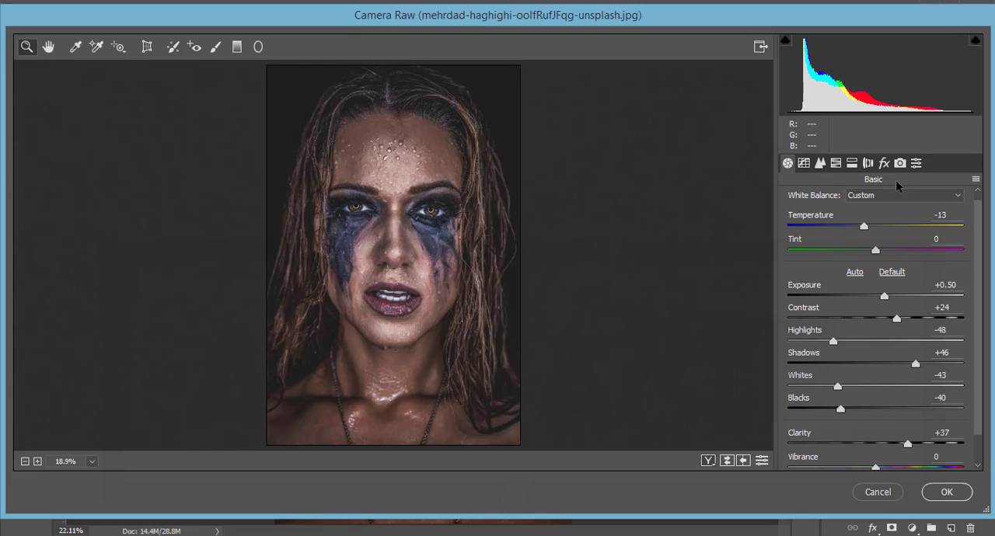
mouse_move(884, 207)
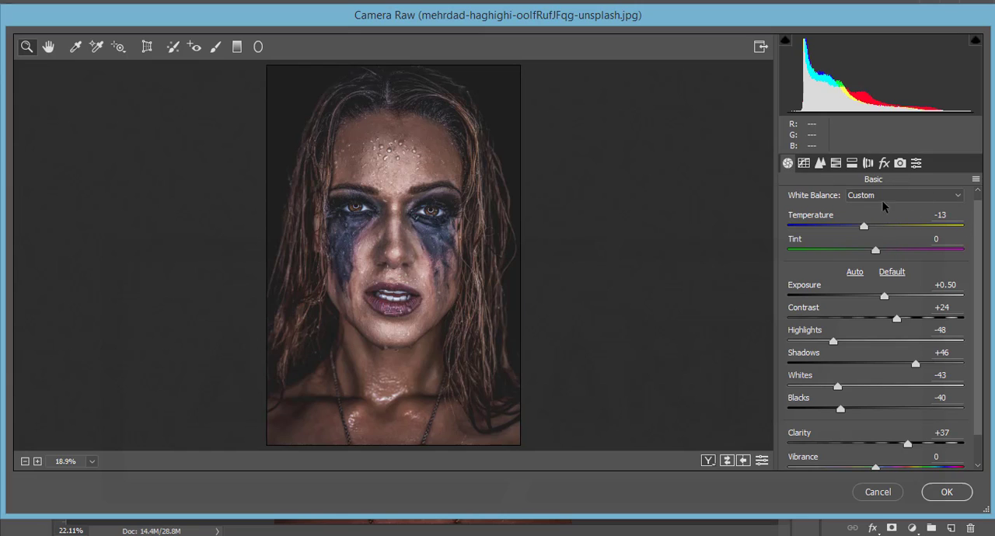
mouse_move(972, 254)
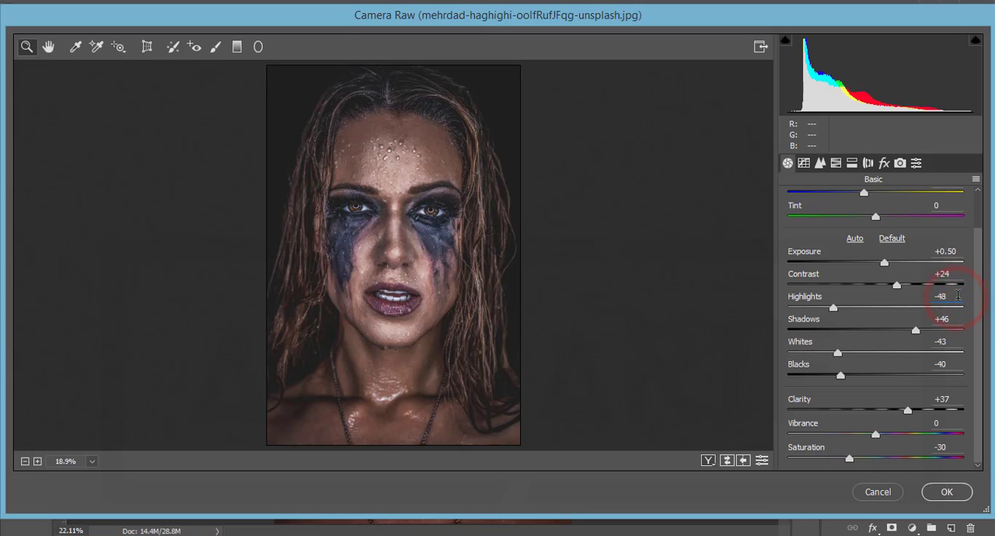
mouse_move(591, 316)
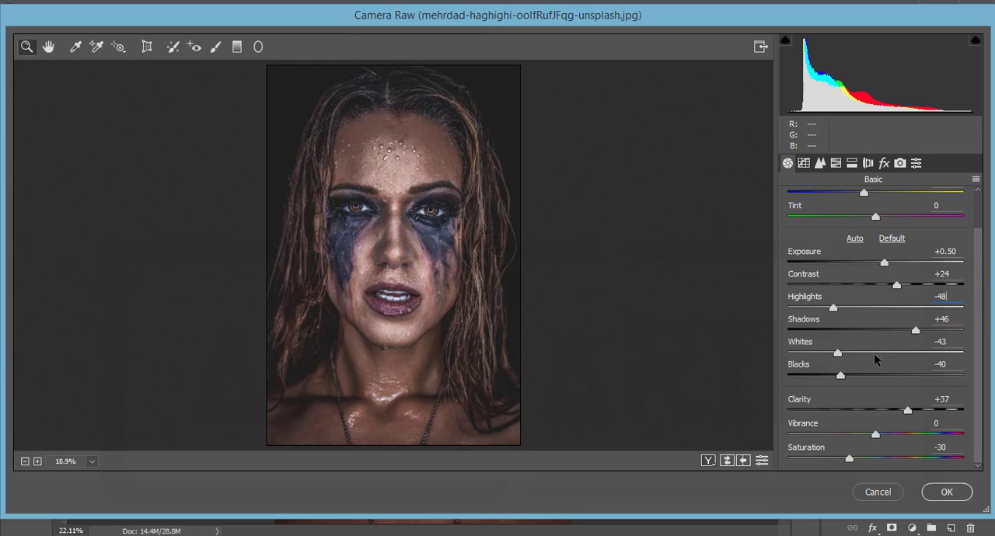
mouse_move(847, 303)
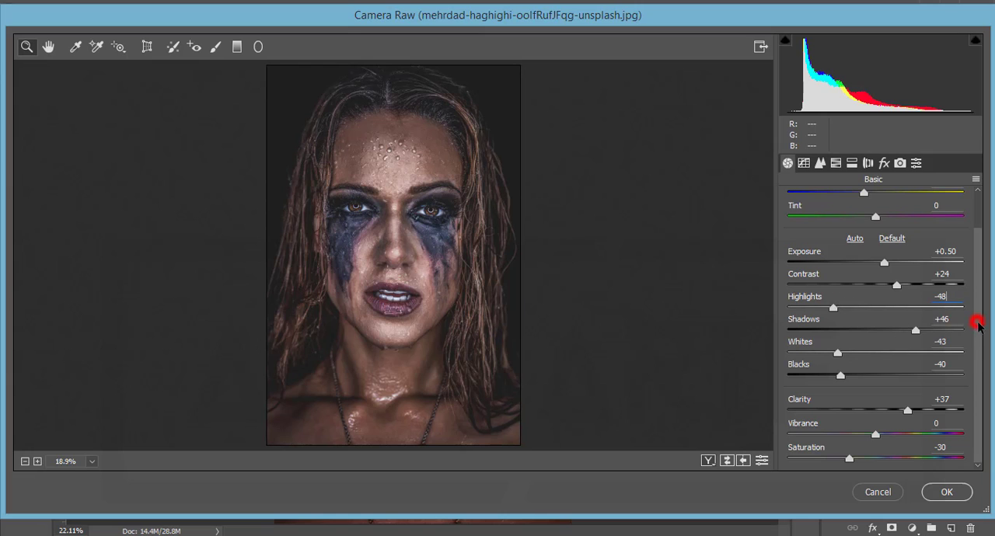
mouse_move(967, 330)
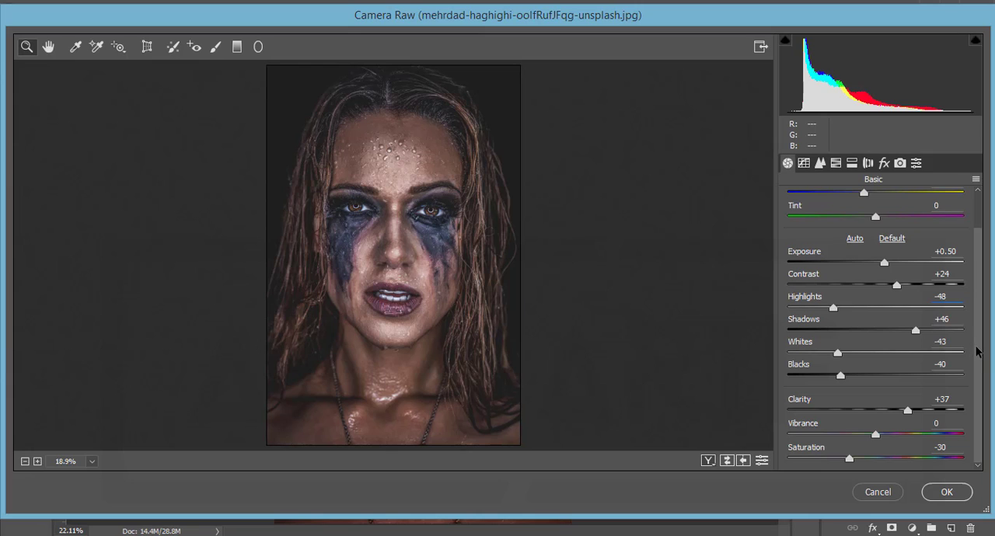
mouse_move(957, 399)
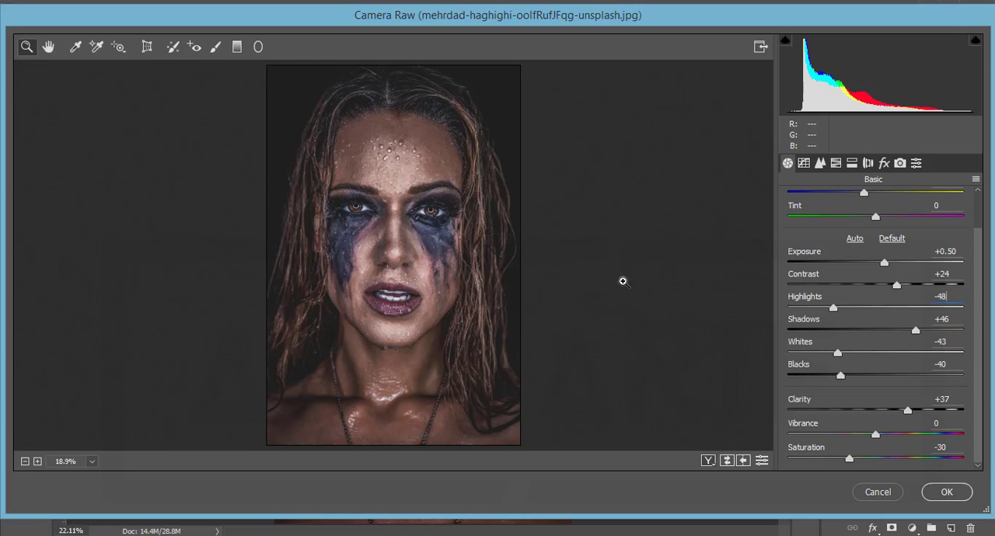
mouse_move(425, 305)
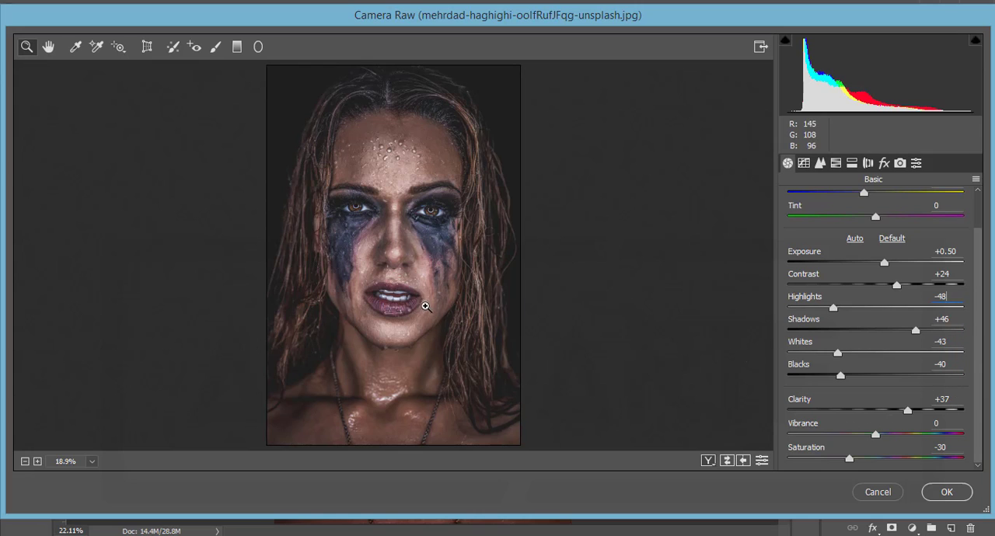
mouse_move(874, 424)
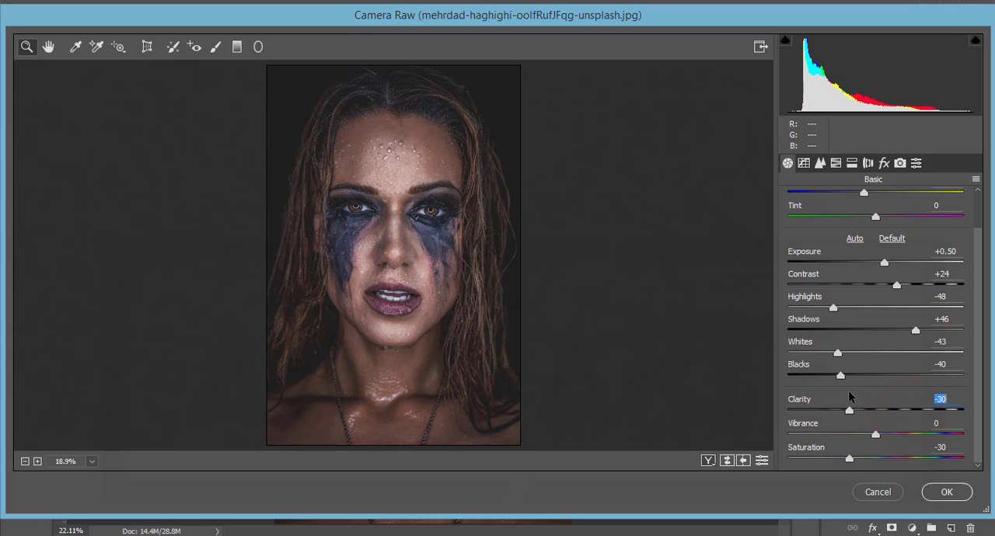
Try softer and stronger Clarity values, then undo back to the preset's +37.
left_click_drag(848, 410, 814, 410)
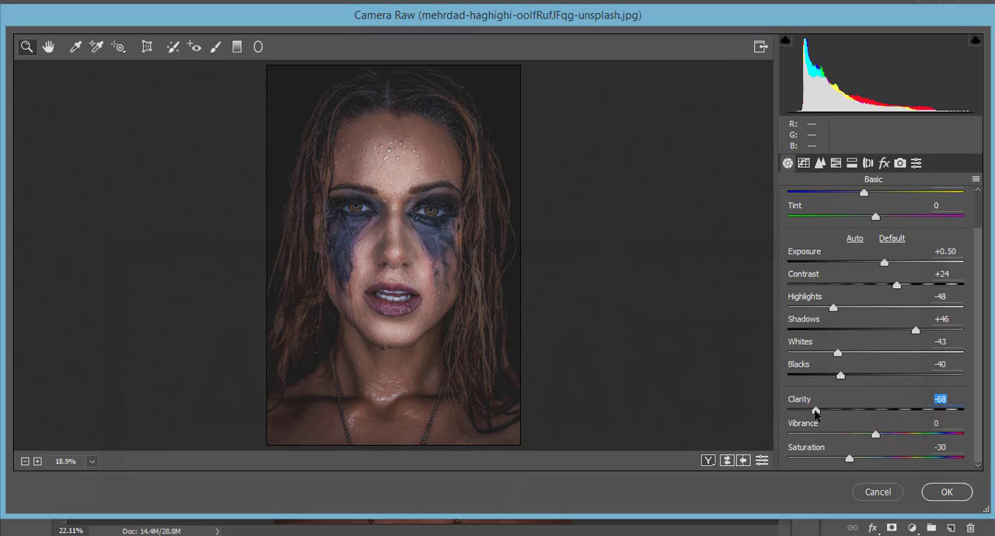
left_click_drag(816, 410, 891, 410)
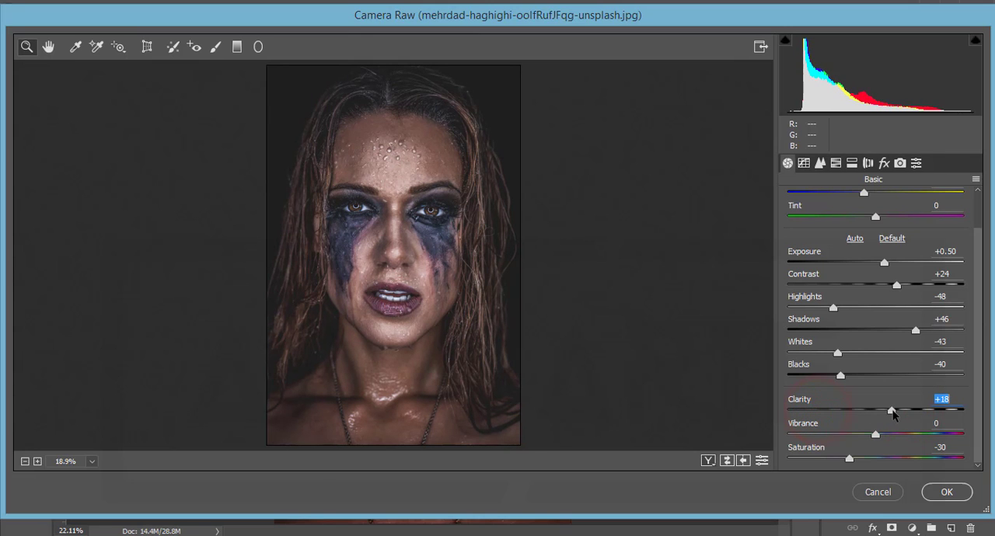
key("ctrl+z")
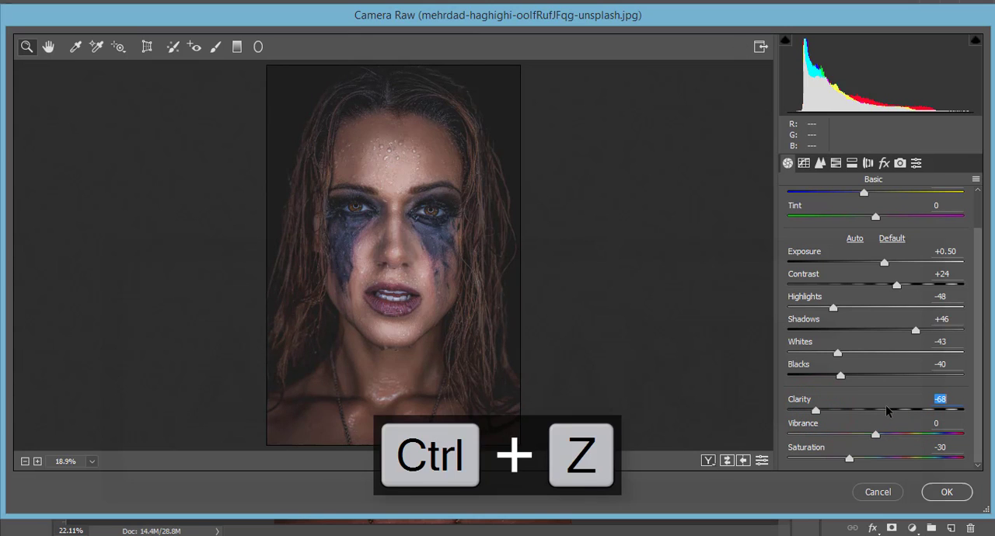
key("ctrl+alt+z")
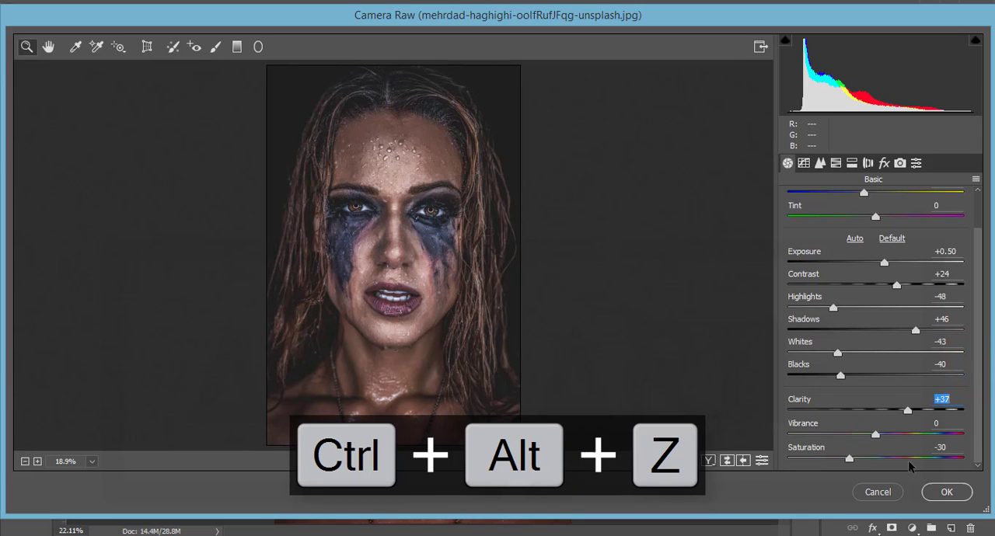
key("ctrl+alt+z")
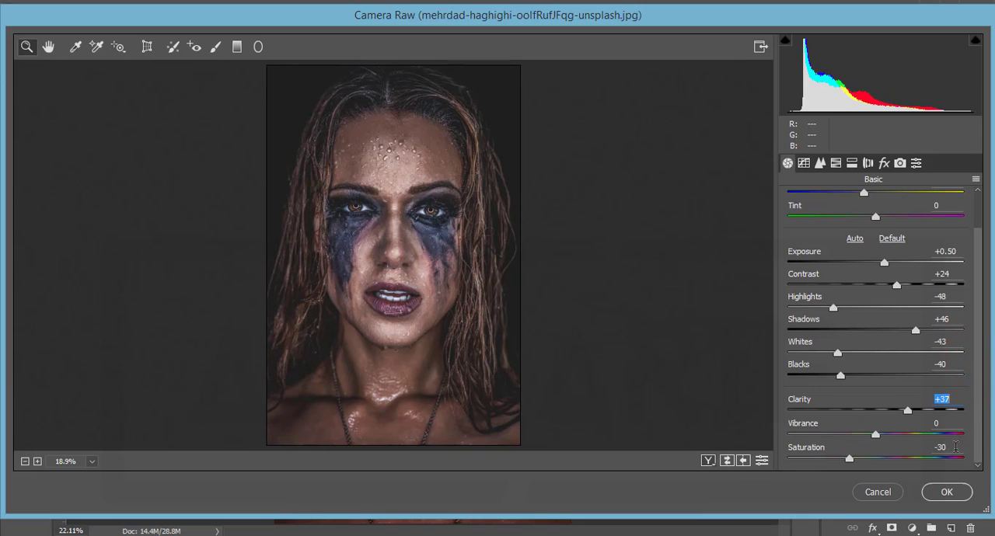
mouse_move(909, 317)
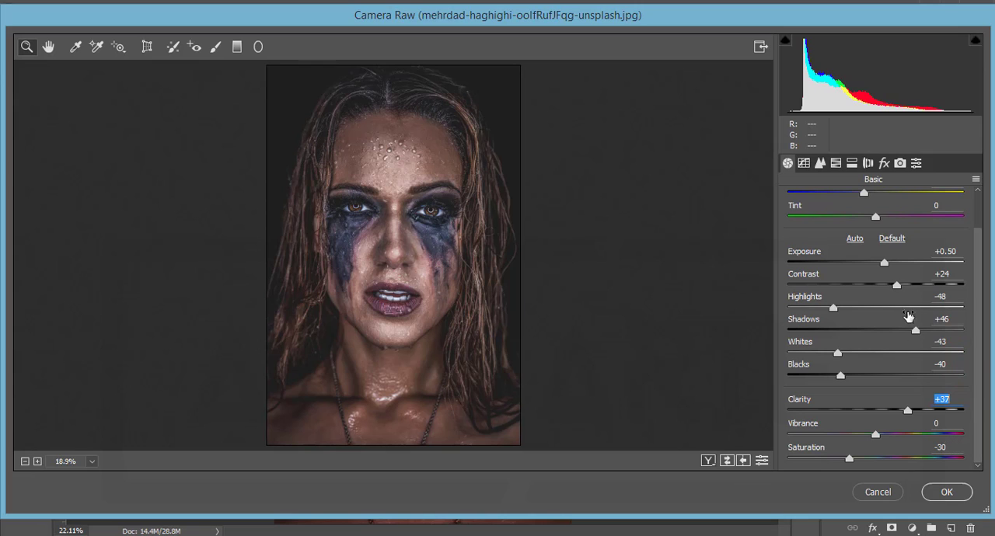
mouse_move(849, 148)
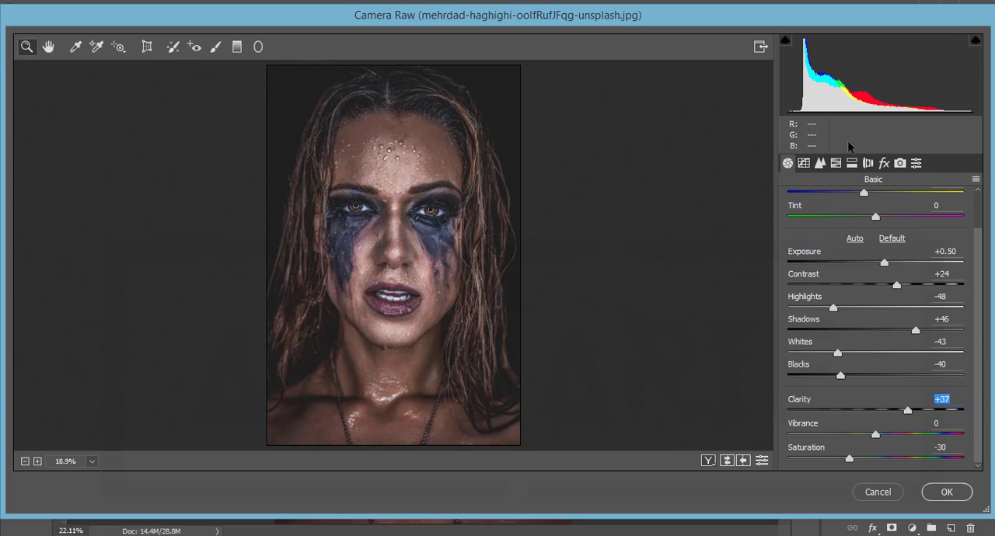
Show the point tone curve with the RGB channel kept selected.
left_click(803, 163)
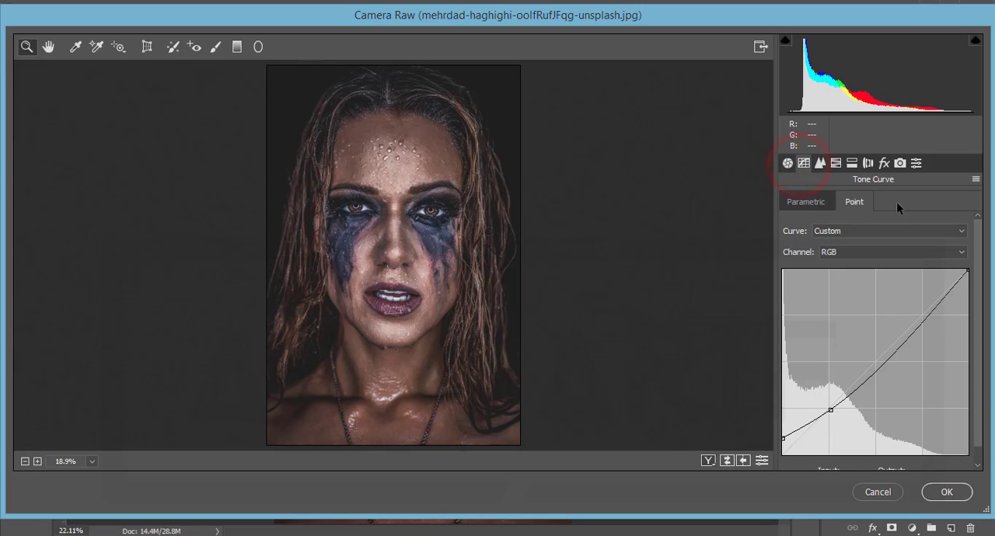
left_click_drag(830, 410, 830, 412)
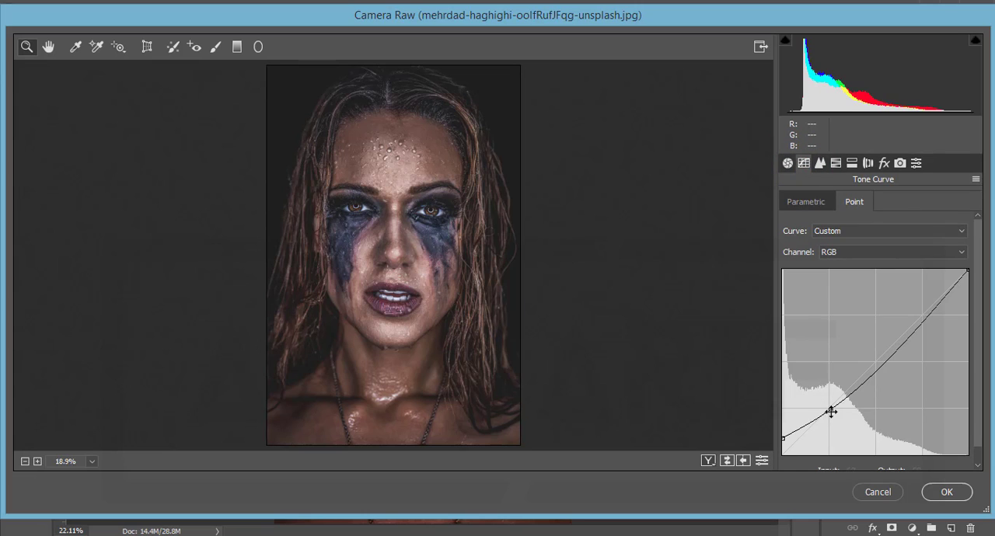
left_click(892, 252)
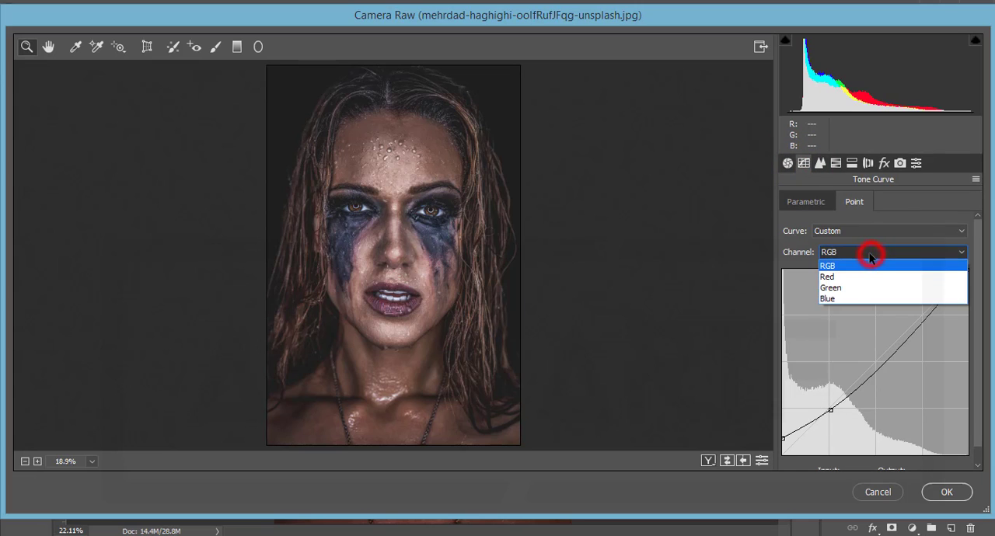
mouse_move(853, 288)
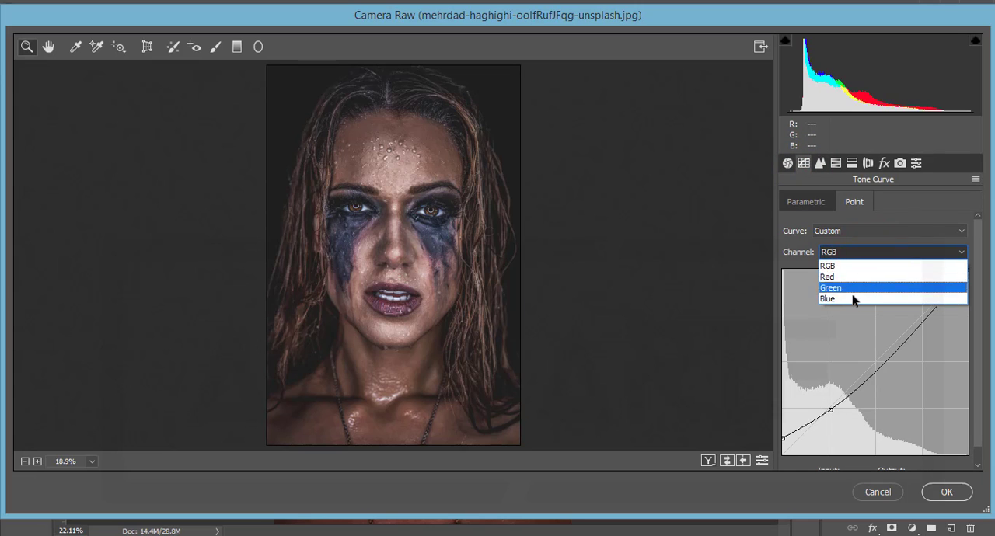
mouse_move(838, 277)
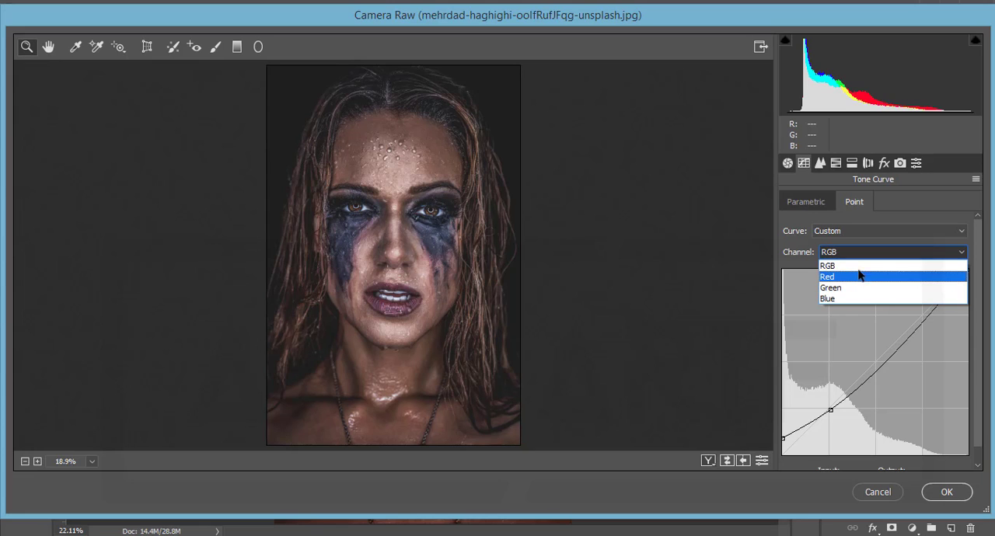
left_click(828, 265)
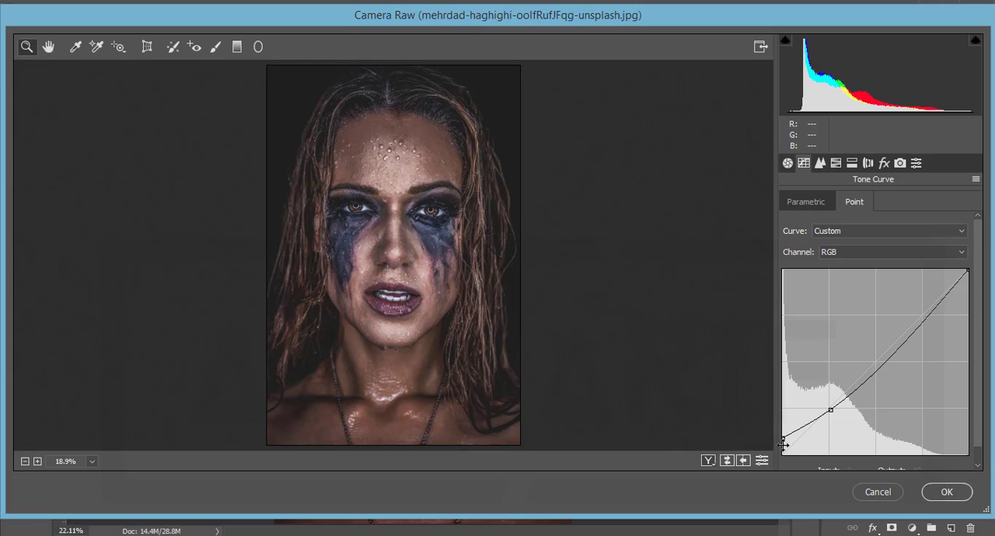
mouse_move(795, 411)
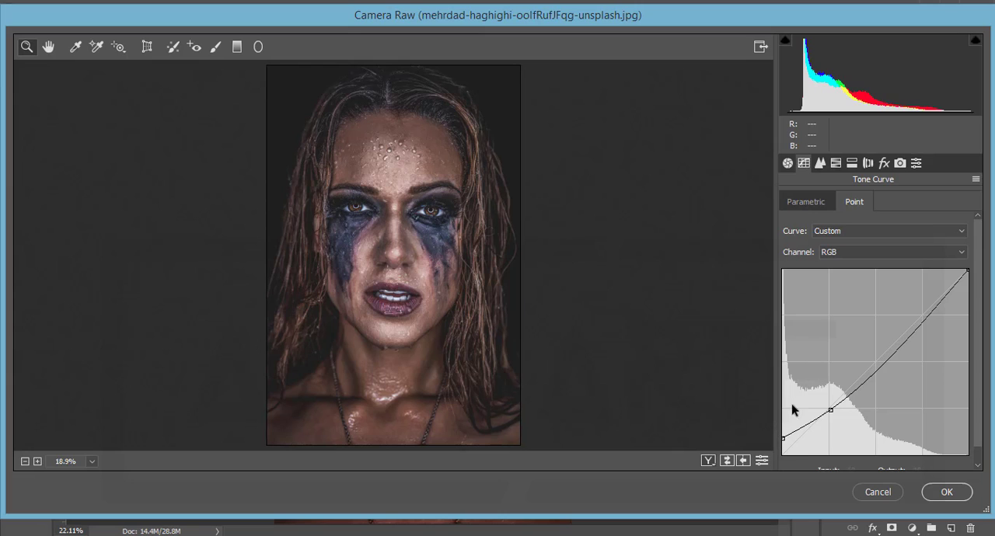
mouse_move(831, 443)
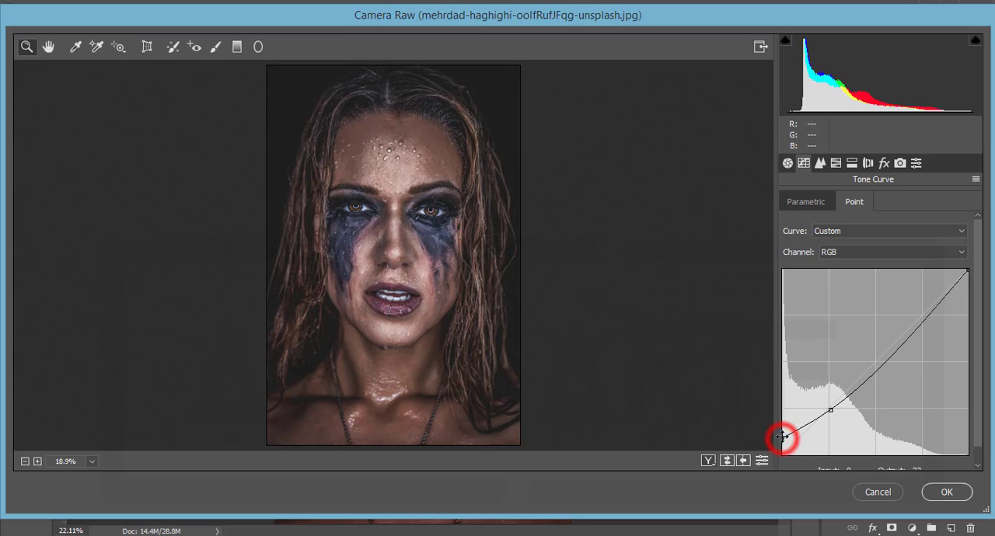
Lift the black point for a faded matte look, then undo both curve changes.
left_click_drag(781, 436, 781, 410)
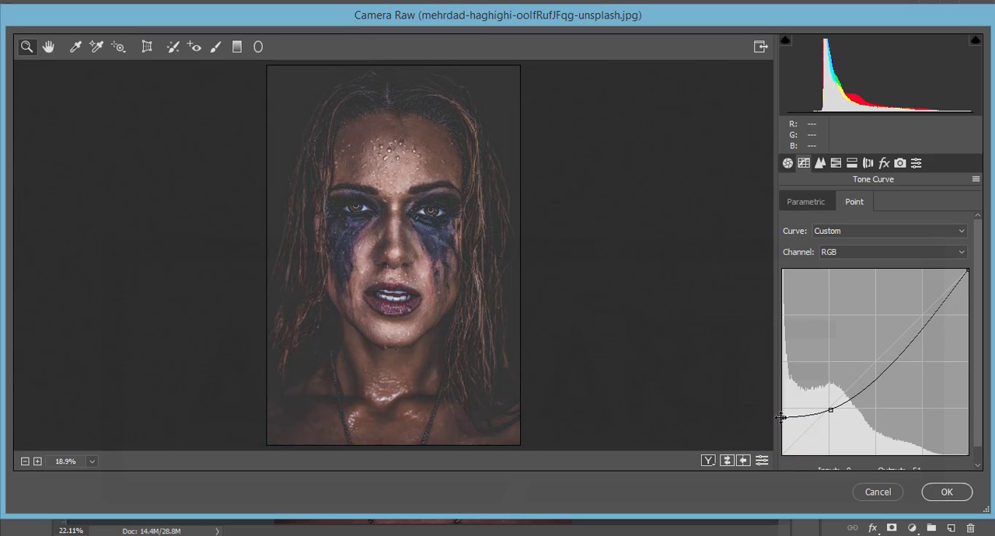
left_click_drag(782, 418, 785, 410)
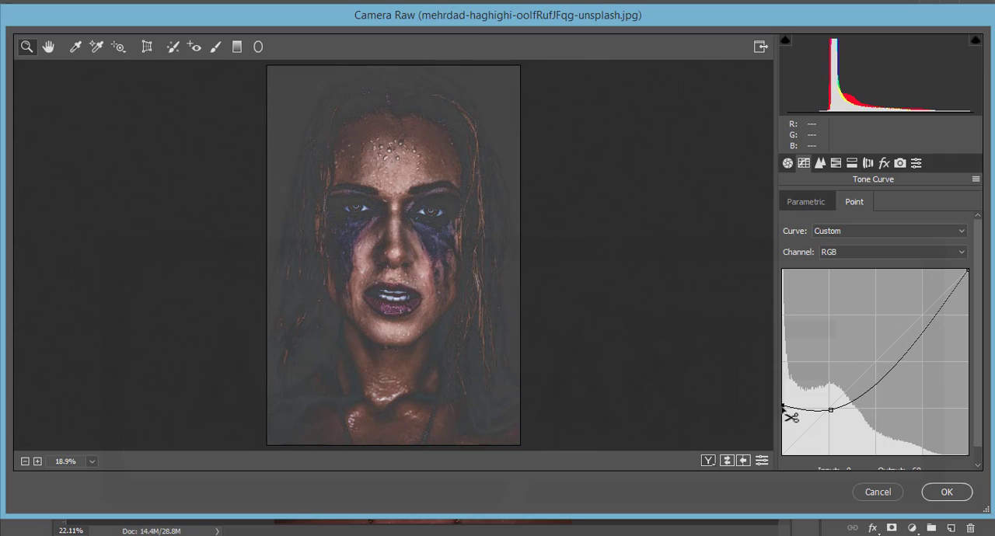
key("ctrl+z")
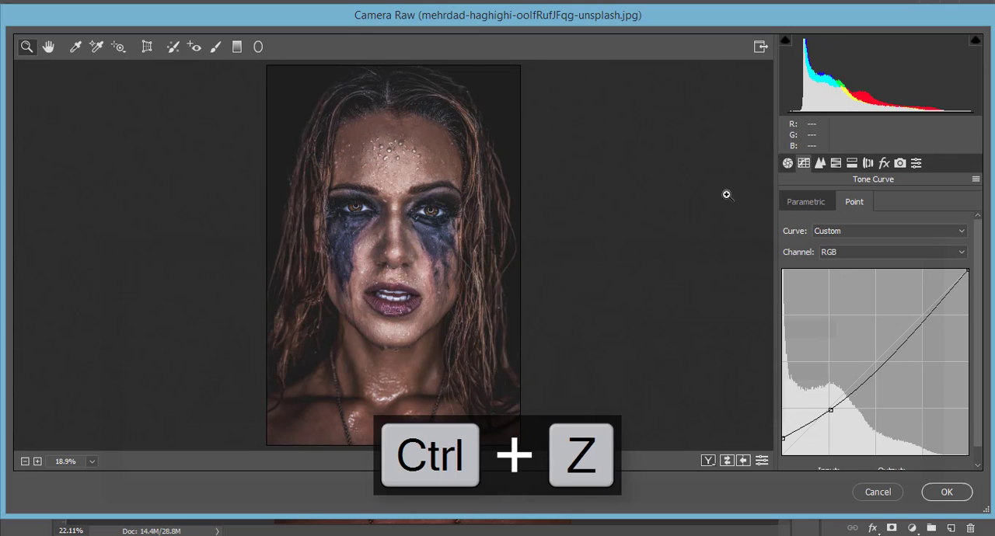
key("ctrl+z")
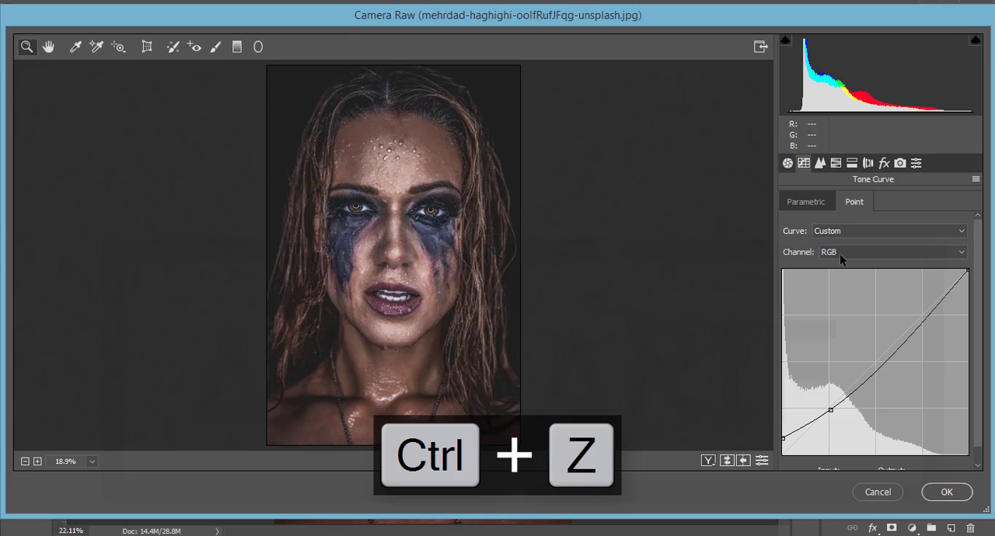
Inspect the Red, Green and Blue channel curves, finding Red and Green straight.
left_click(890, 252)
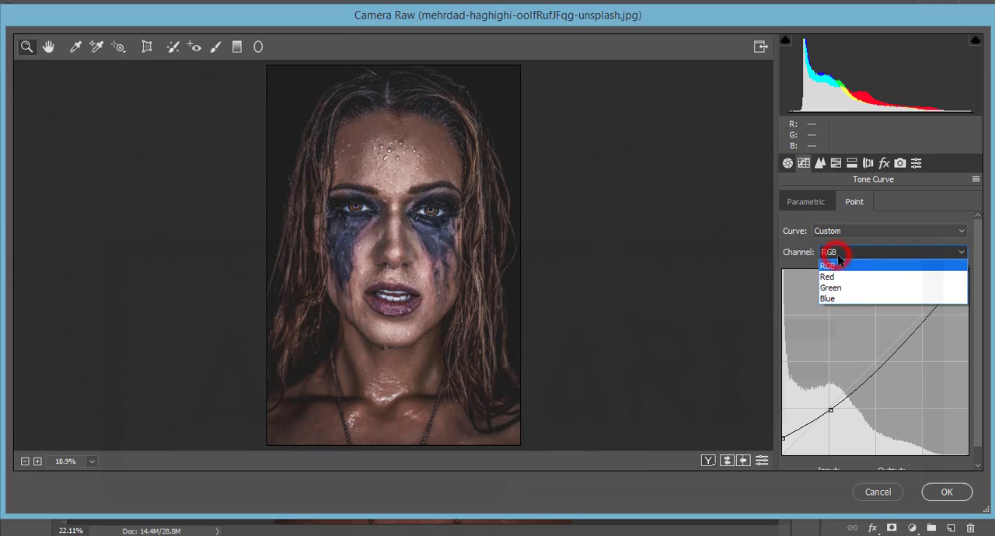
left_click(827, 277)
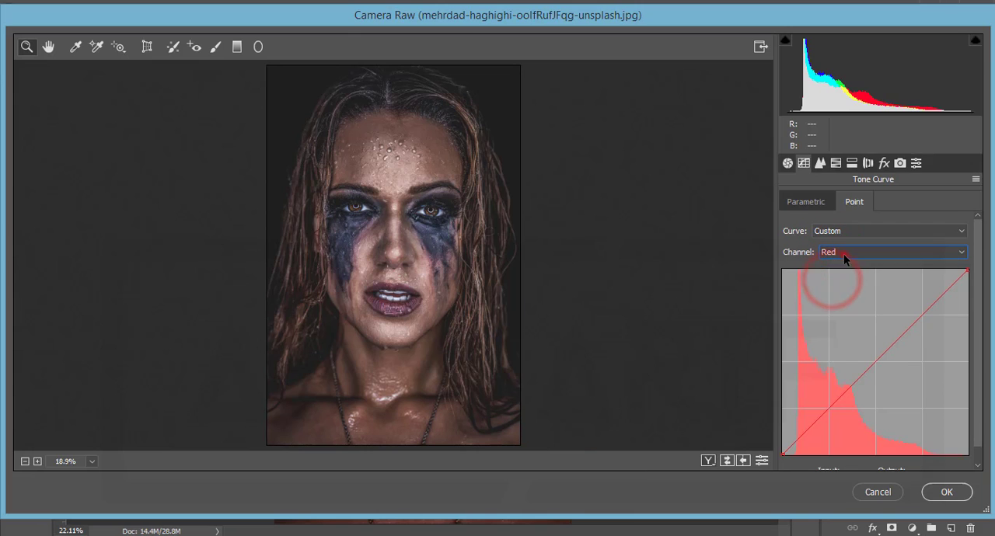
left_click(890, 251)
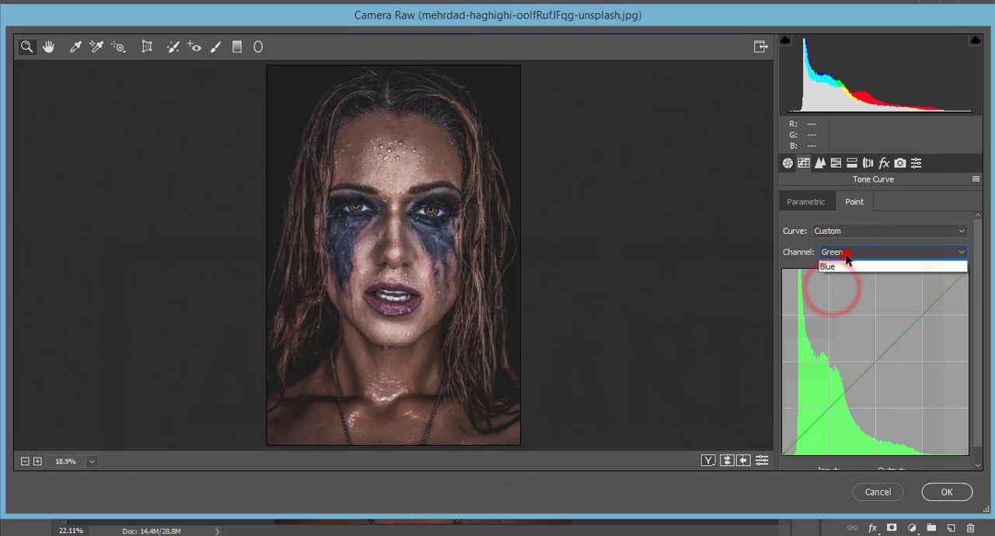
left_click(828, 265)
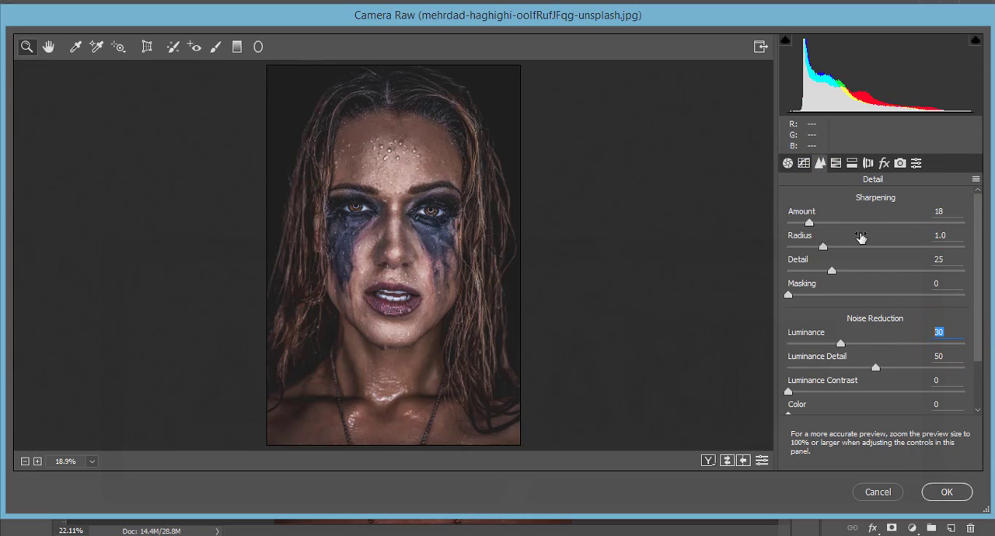
mouse_move(953, 234)
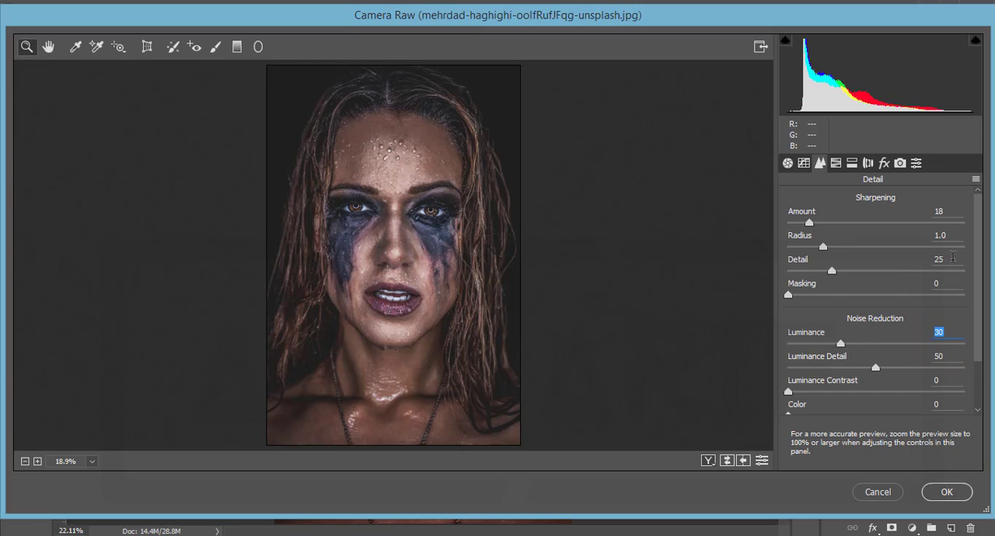
mouse_move(957, 355)
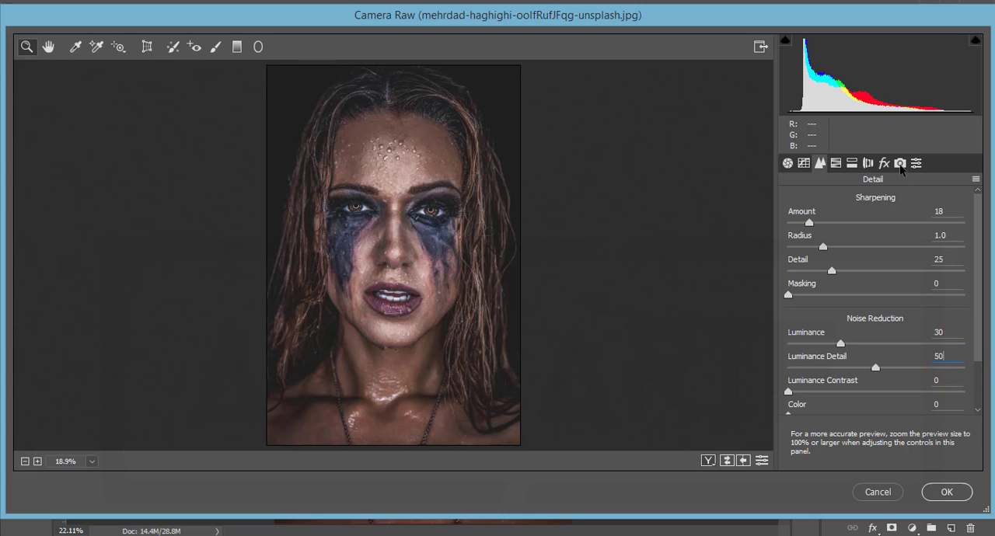
Scroll through Detail settings: sharpening amount 18, luminance noise reduction 30.
scroll("down", 3)
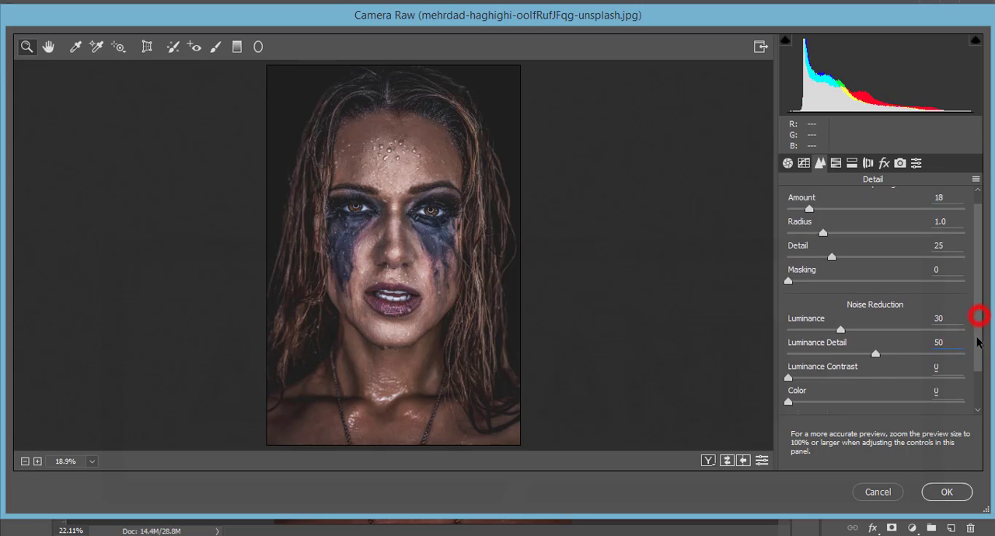
scroll("down", 3)
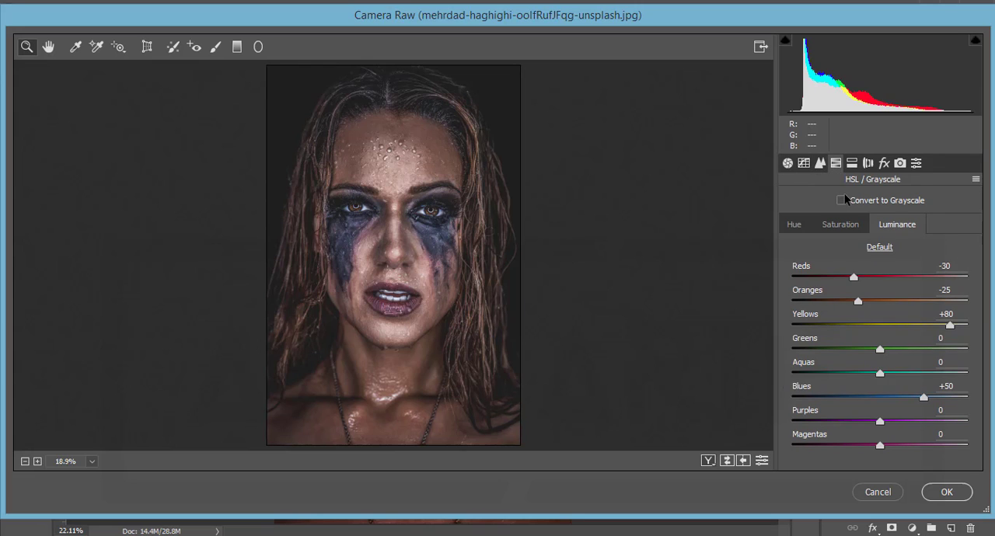
mouse_move(787, 213)
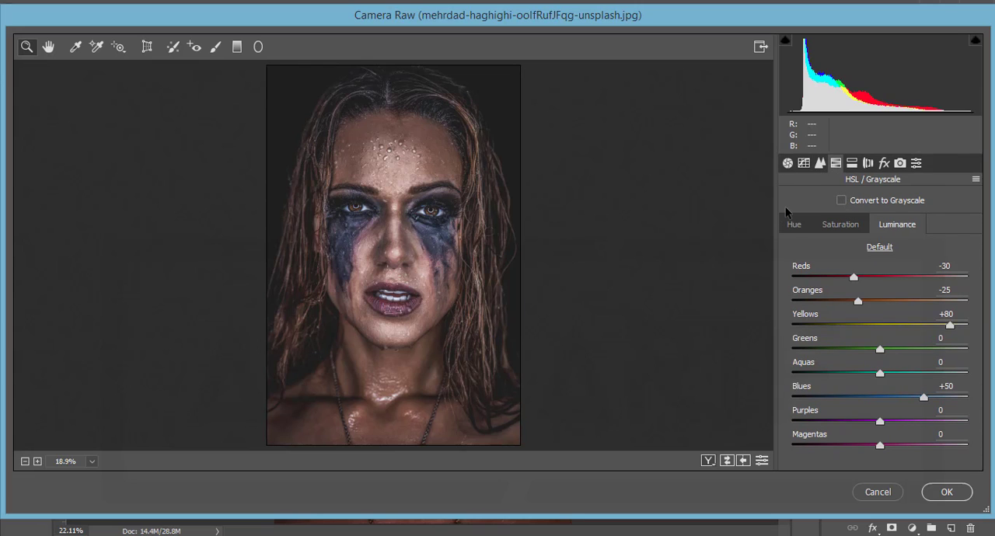
mouse_move(804, 233)
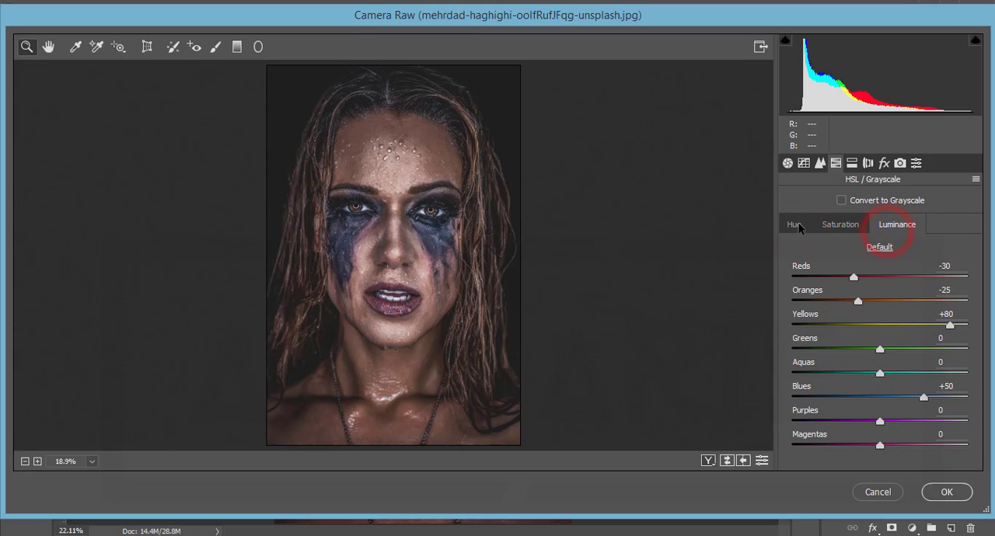
Check HSL Hue, Saturation and Luminance values, e.g. hue Reds +25, saturation Yellows −100.
left_click(794, 224)
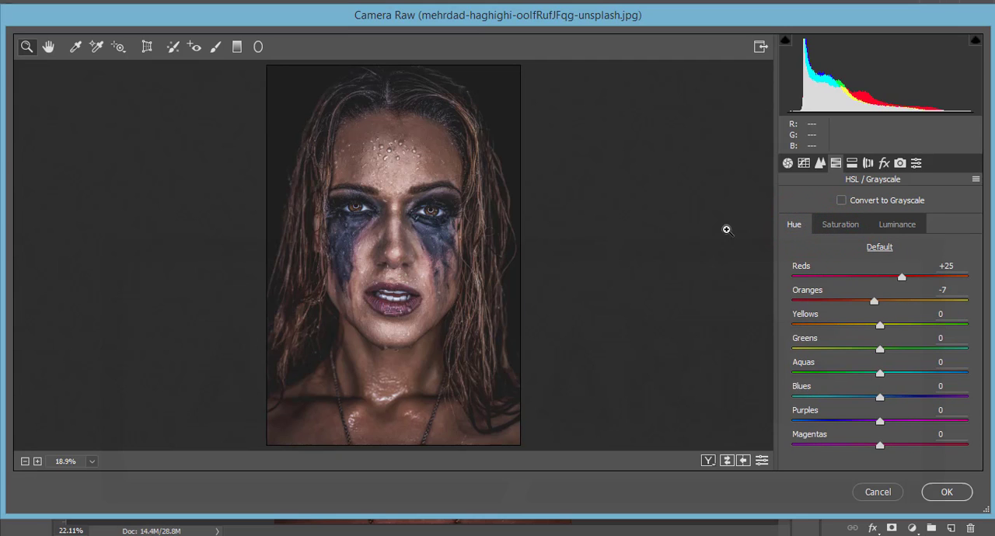
left_click(840, 224)
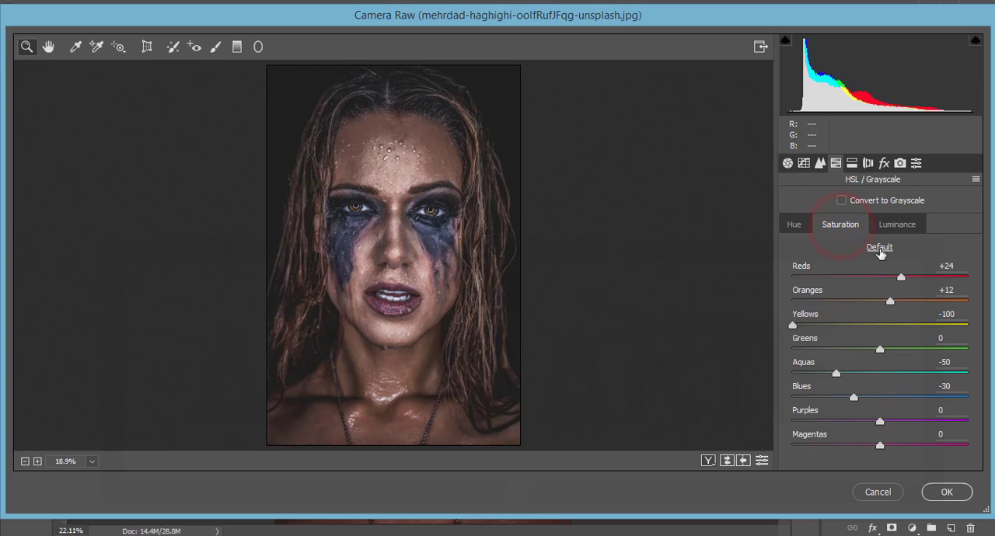
left_click(897, 224)
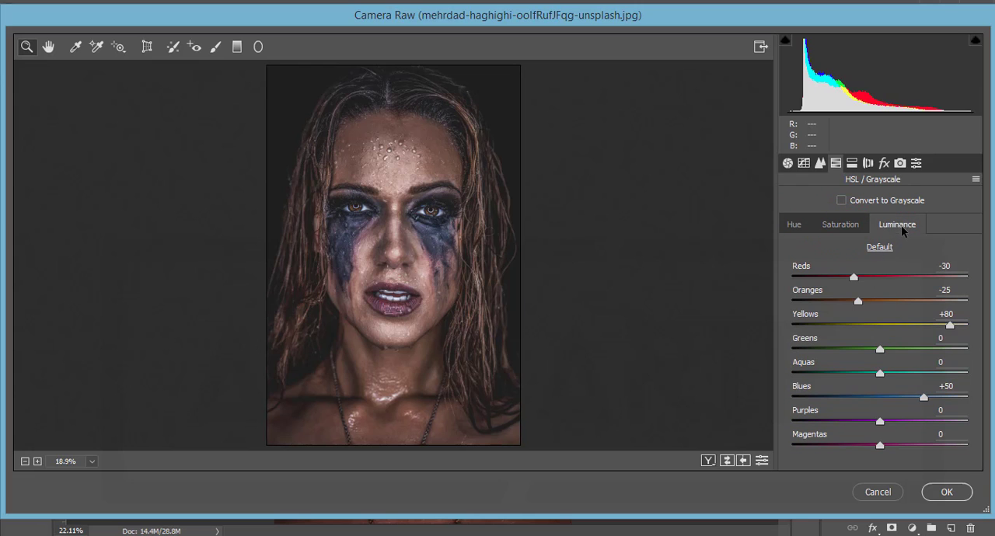
mouse_move(850, 241)
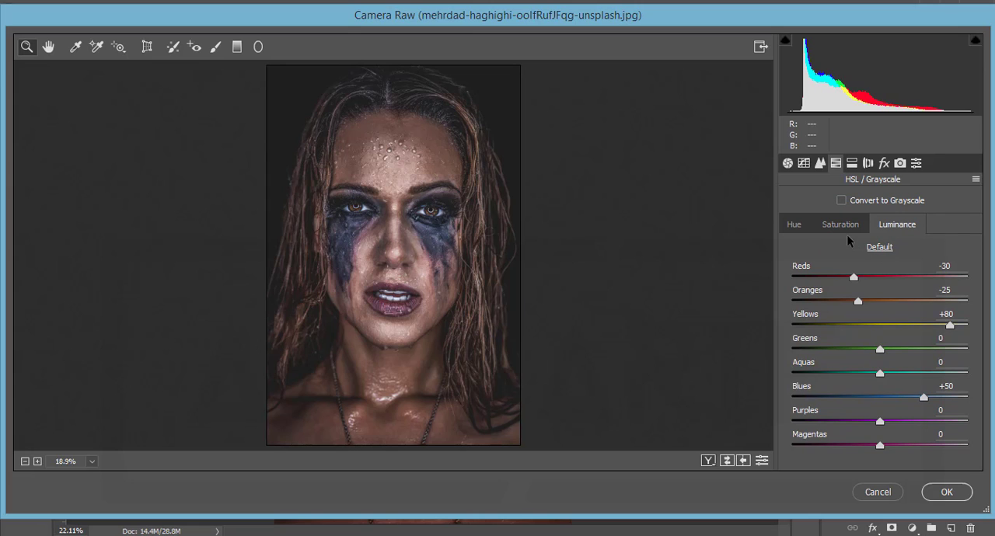
mouse_move(730, 248)
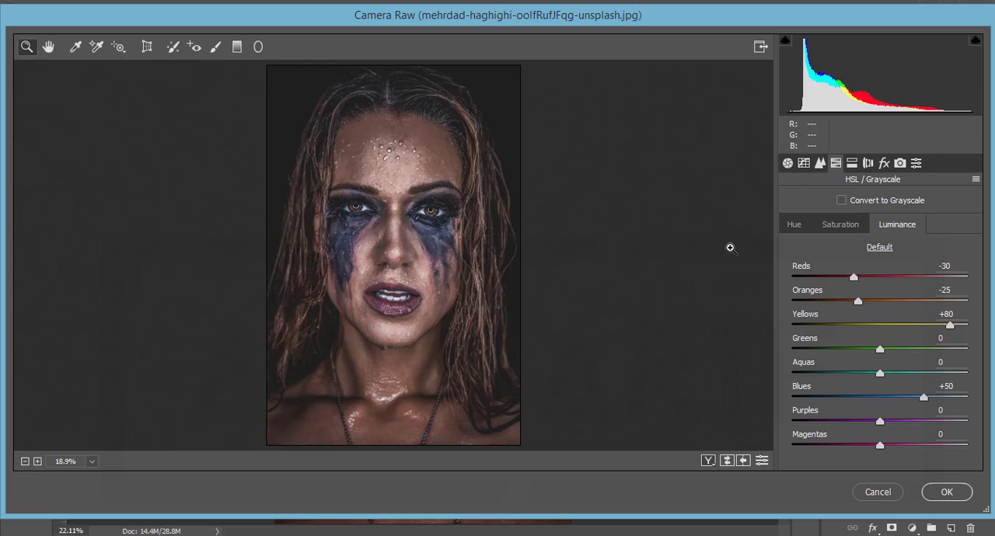
In HSL Hue, try pushing Reds to +100, then undo back to +25.
left_click(793, 224)
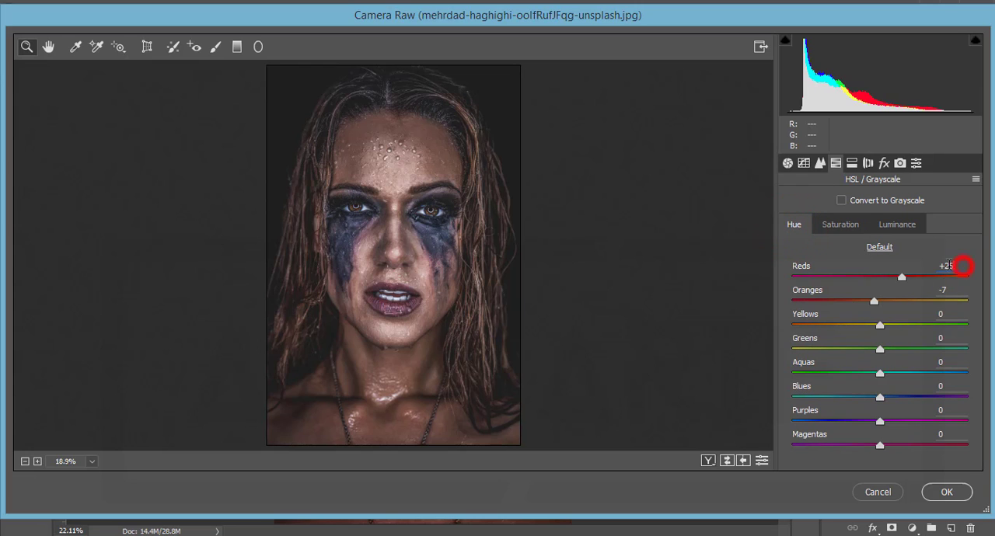
triple_click(946, 266)
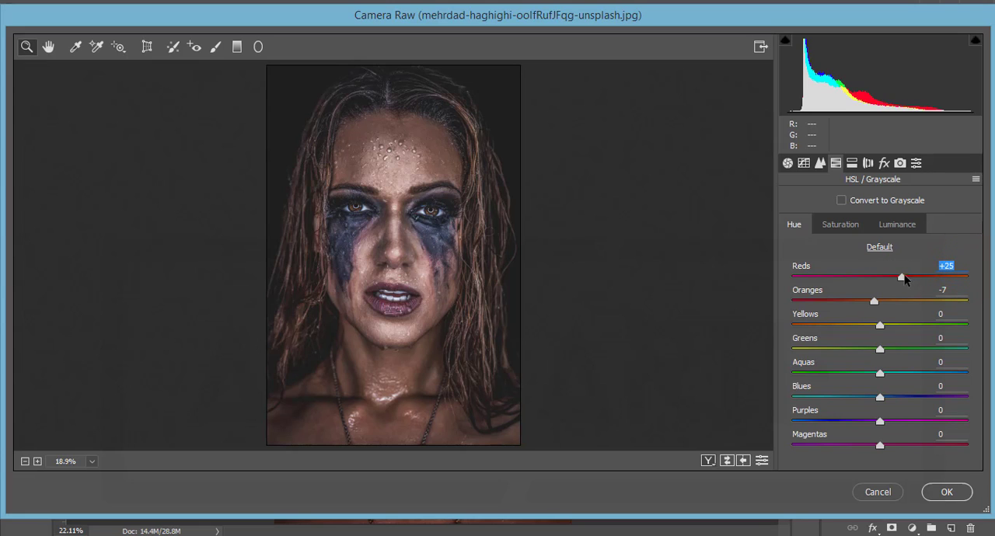
left_click_drag(901, 277, 967, 277)
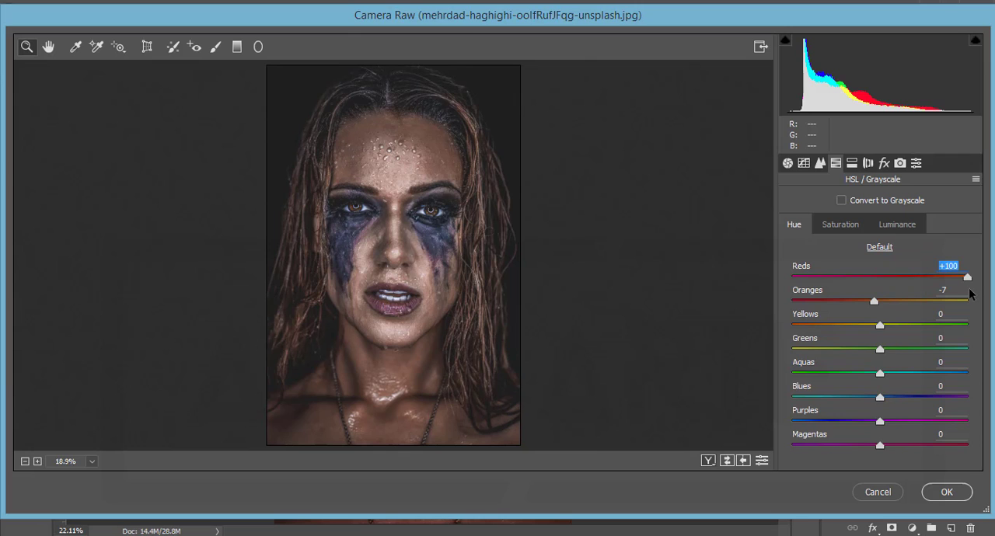
key("ctrl+z")
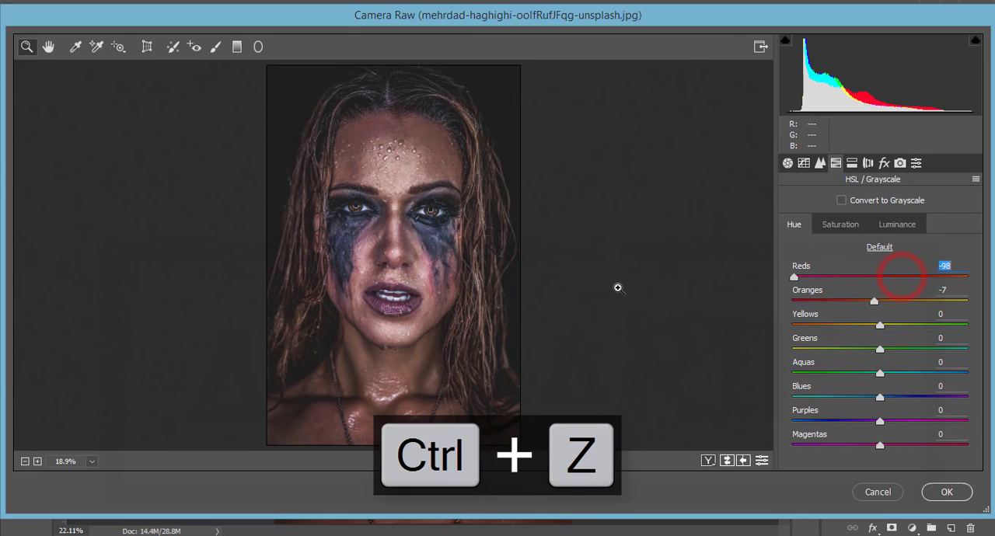
key("ctrl+z")
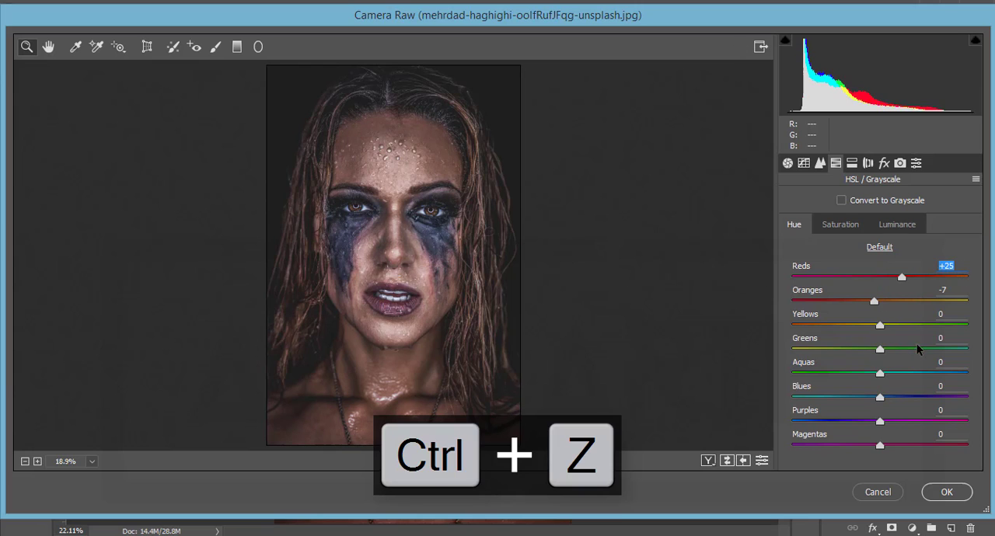
key("ctrl+z")
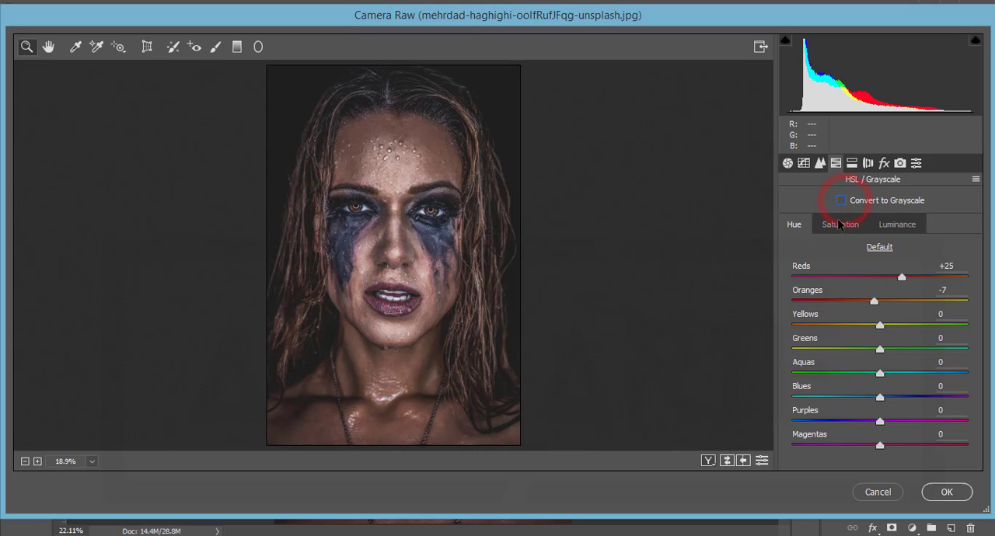
left_click(840, 199)
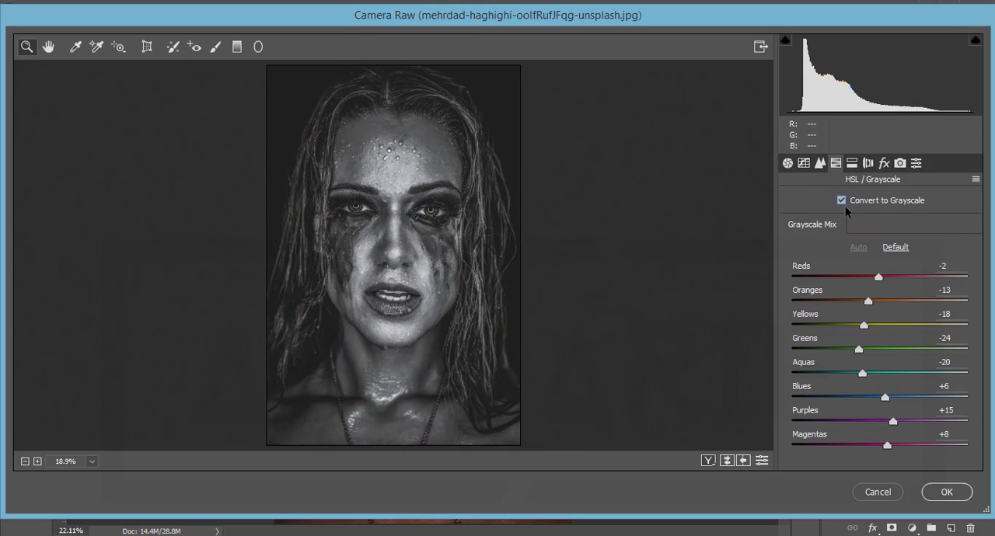
left_click(841, 199)
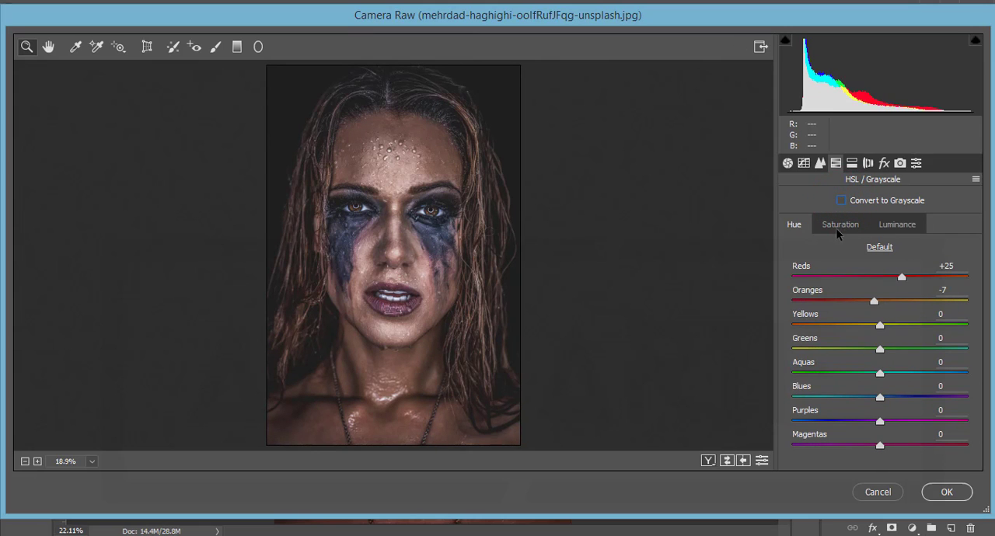
Review the HSL Saturation and Luminance values, then switch to Split Toning.
left_click(841, 223)
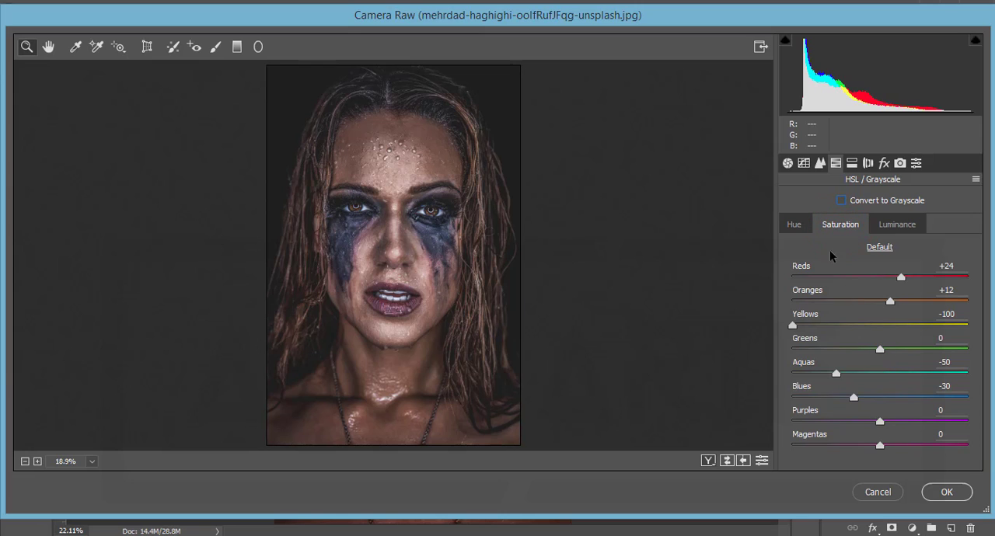
mouse_move(892, 325)
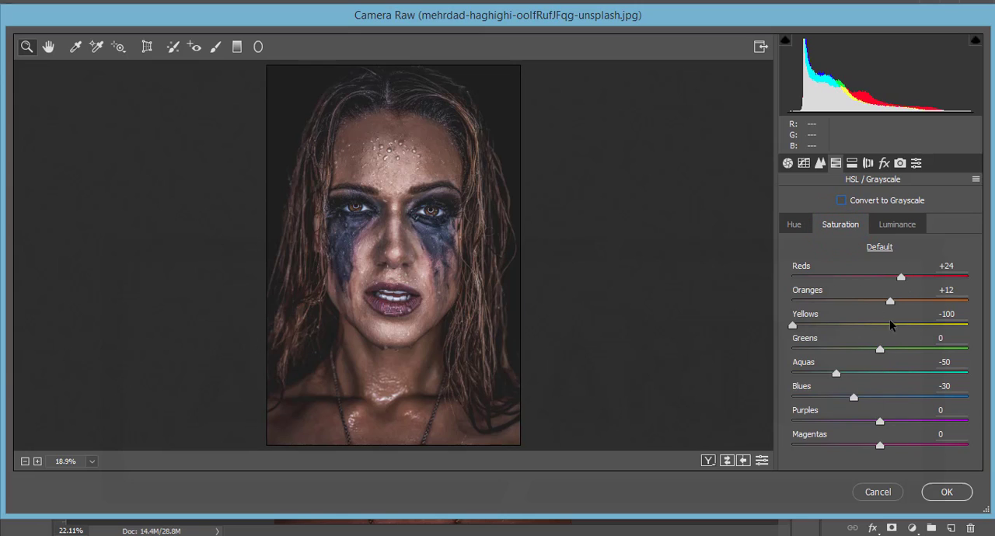
mouse_move(943, 304)
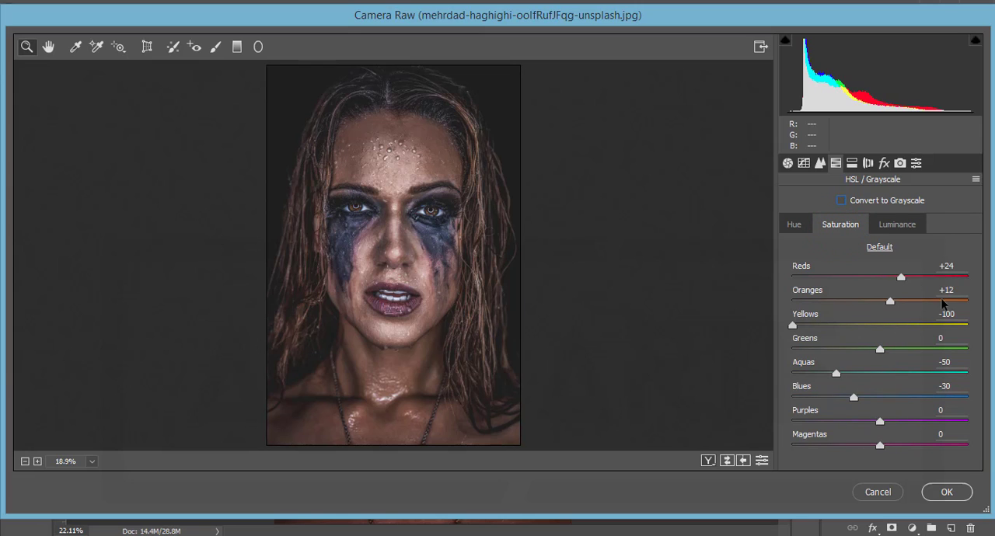
mouse_move(947, 326)
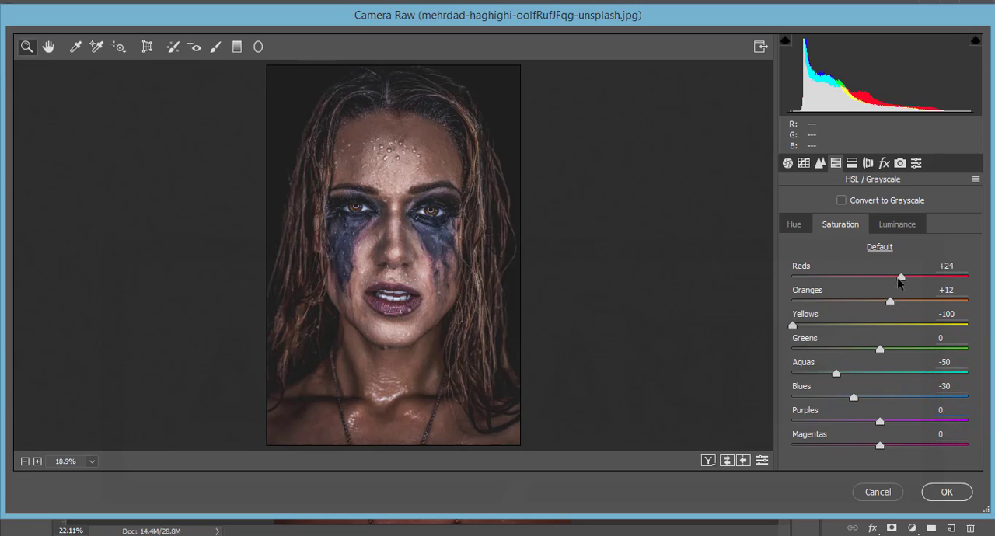
left_click(897, 224)
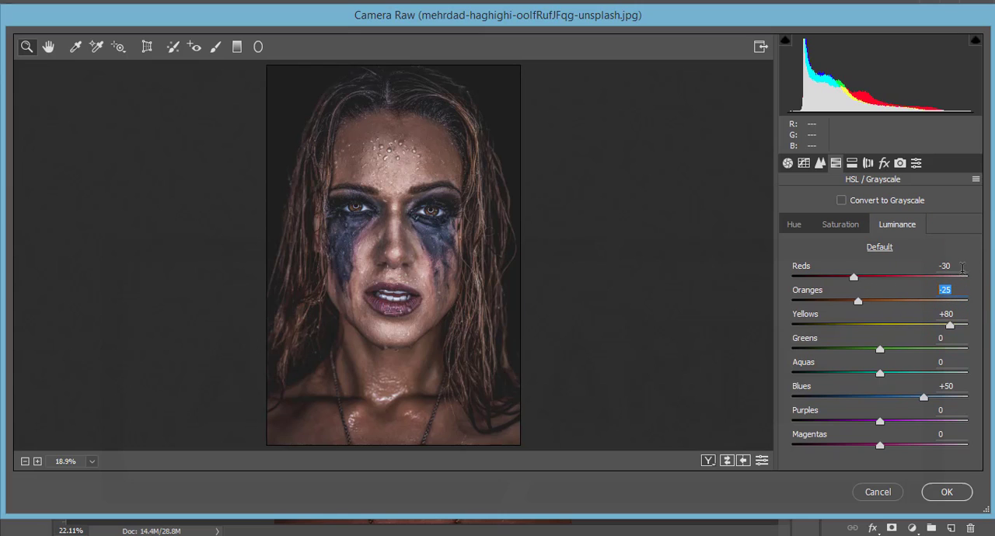
left_click(945, 265)
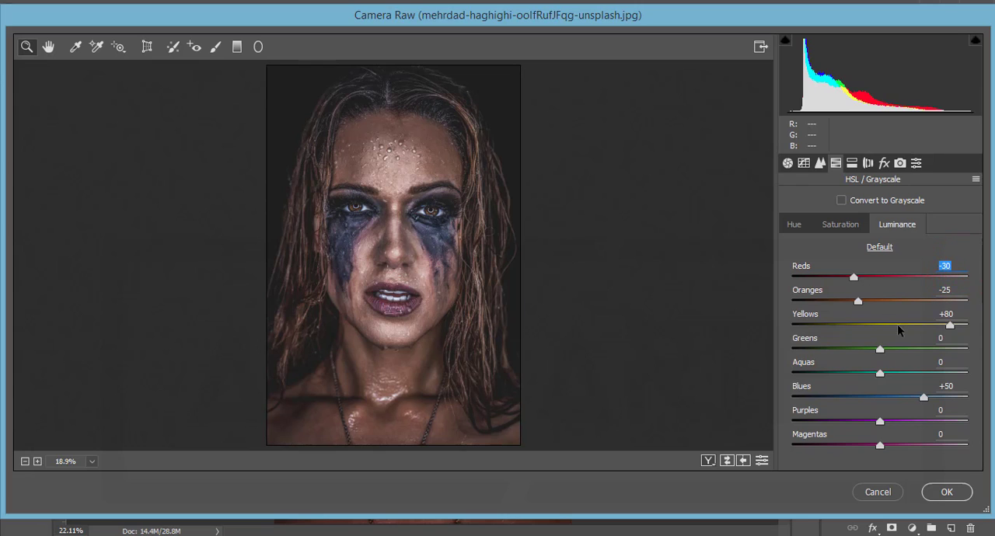
mouse_move(868, 208)
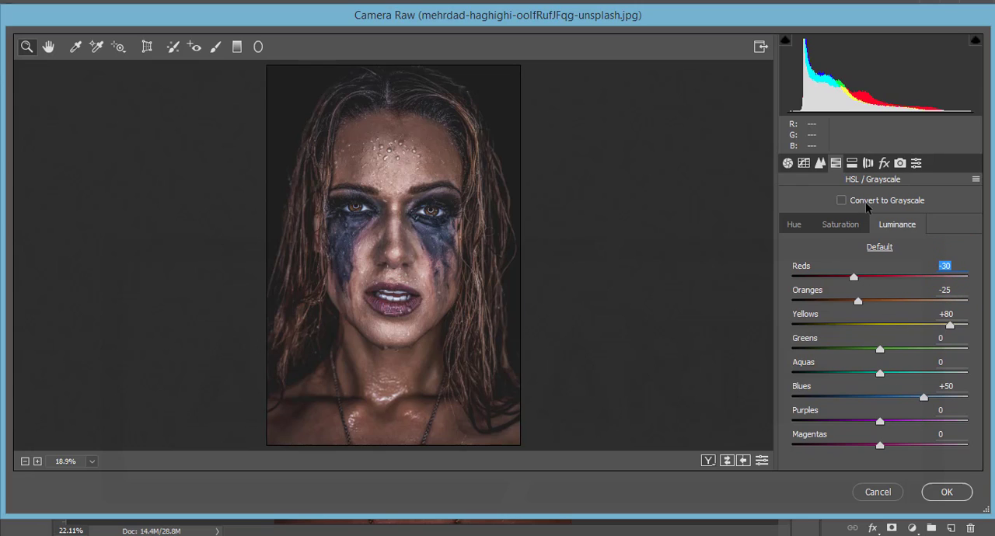
left_click(852, 162)
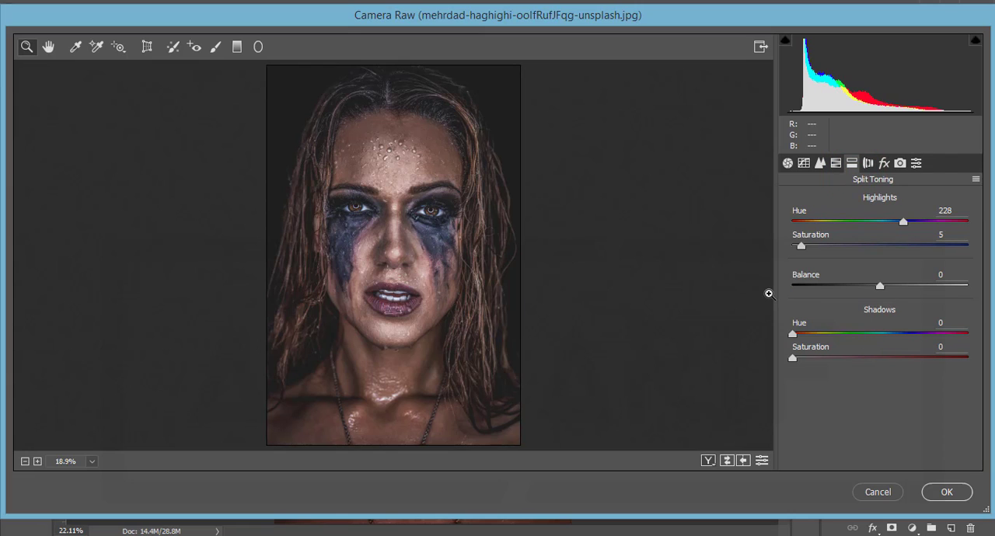
mouse_move(729, 301)
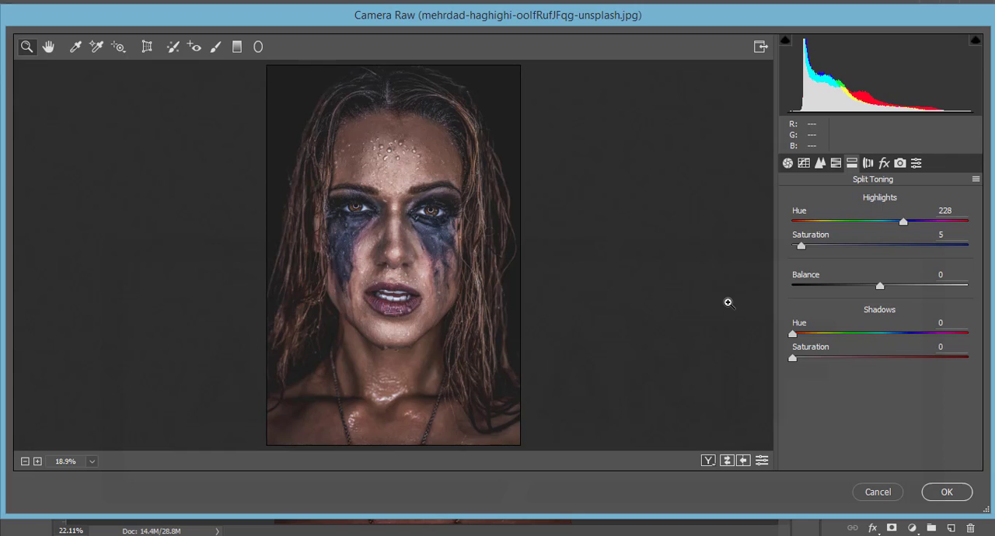
mouse_move(531, 229)
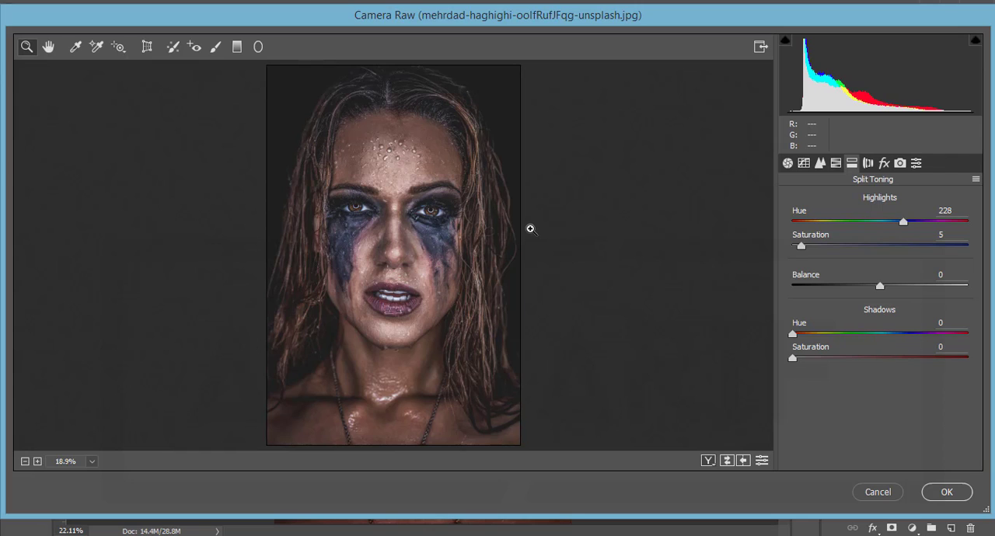
mouse_move(465, 223)
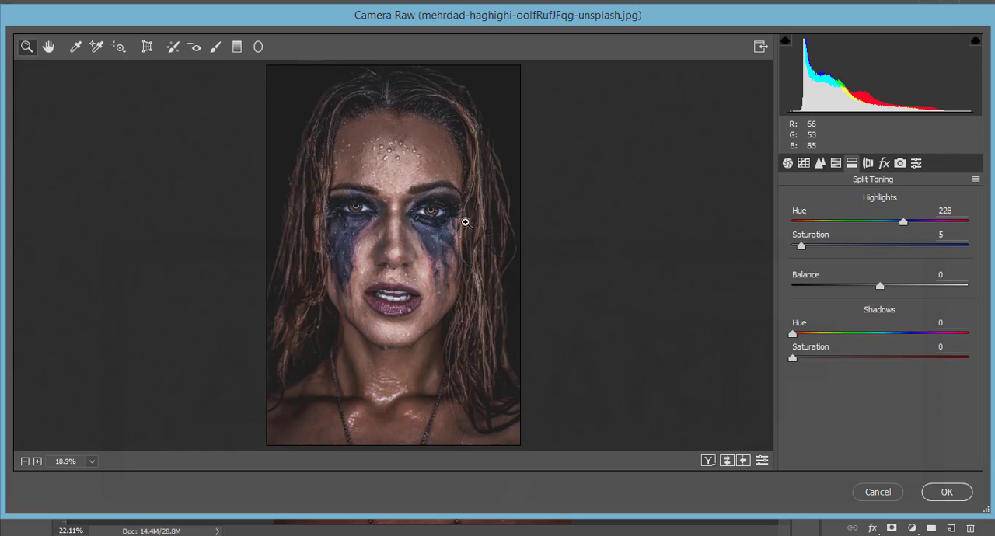
mouse_move(444, 380)
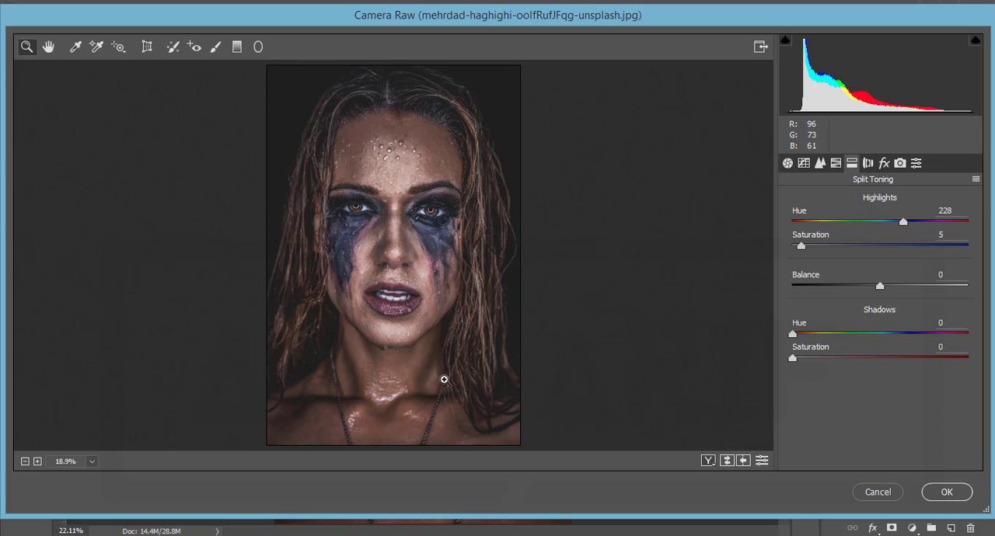
mouse_move(841, 171)
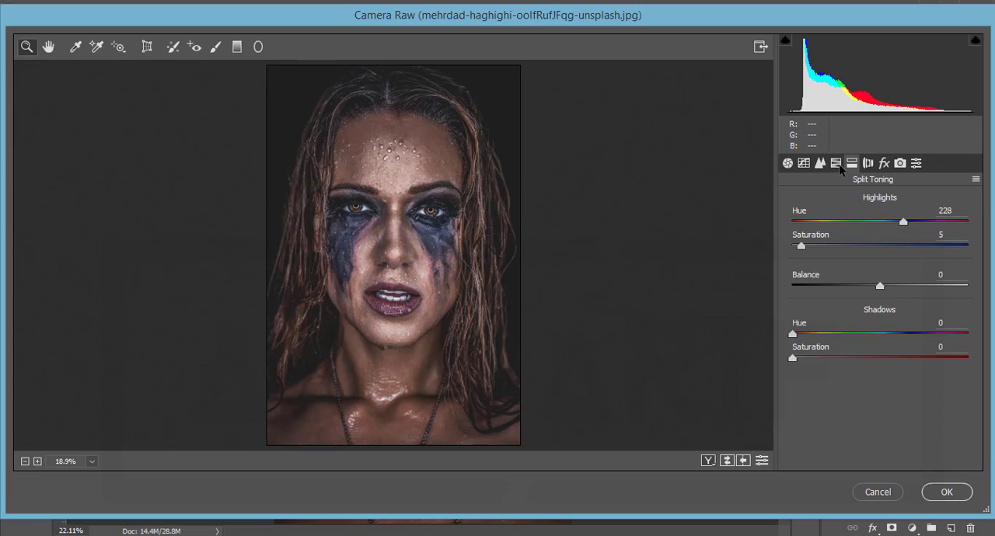
mouse_move(591, 311)
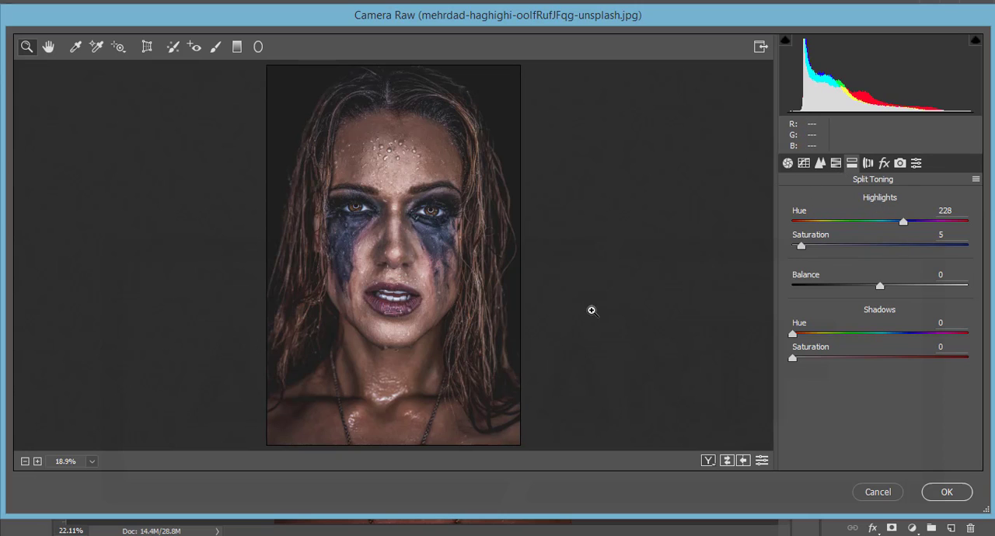
mouse_move(600, 330)
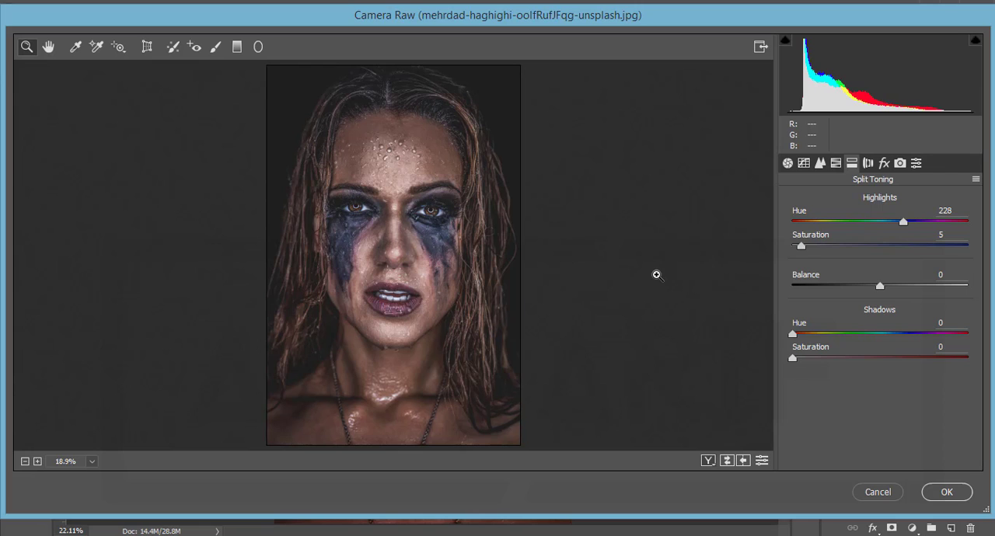
left_click(786, 164)
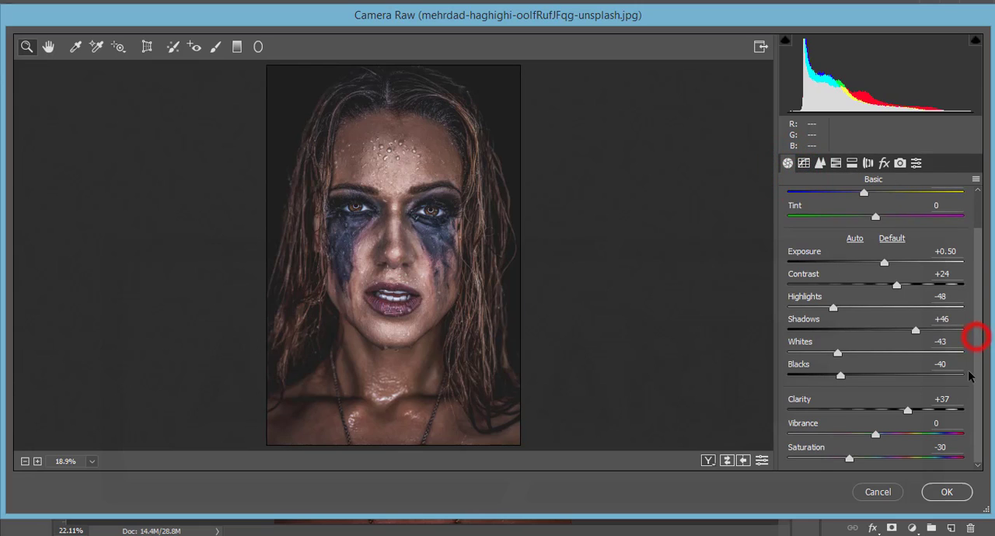
mouse_move(855, 438)
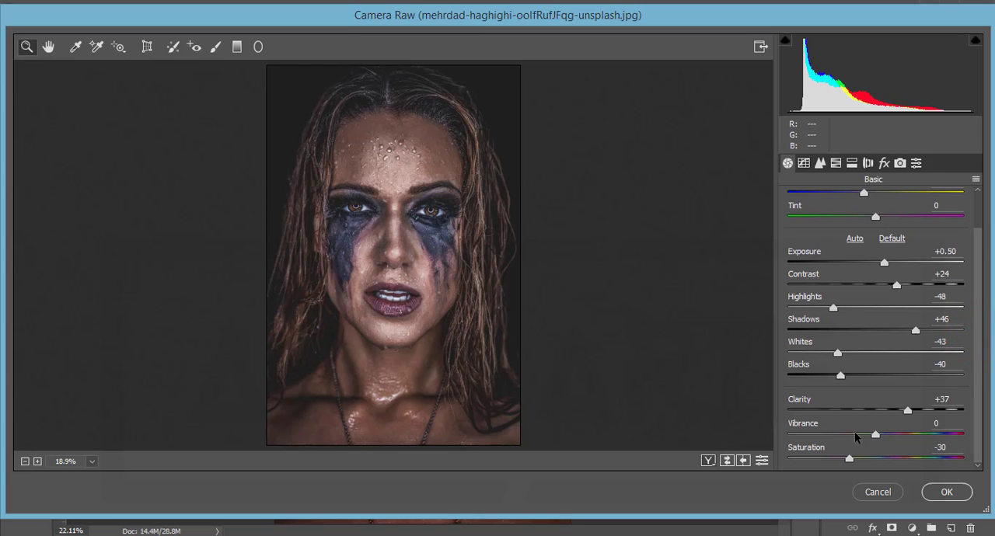
mouse_move(909, 366)
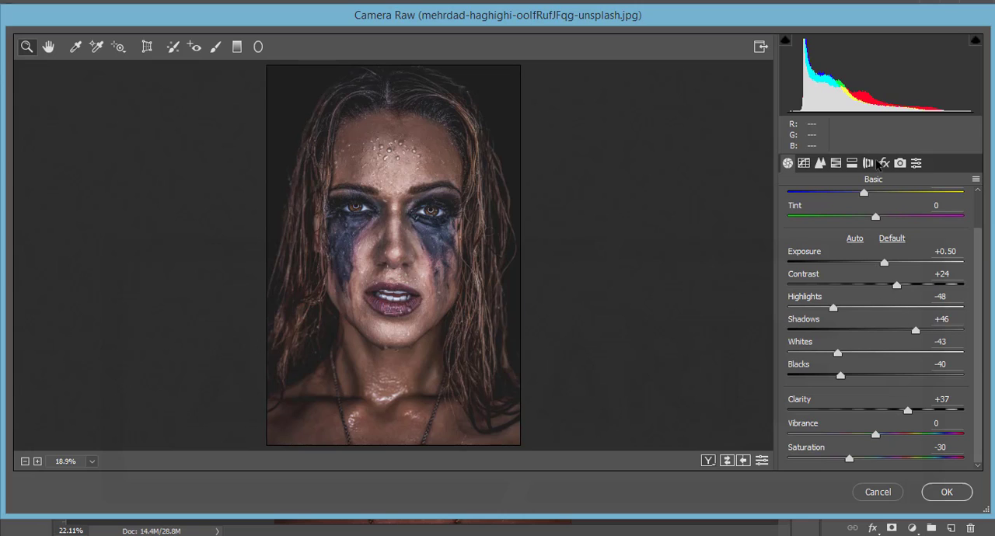
left_click(852, 163)
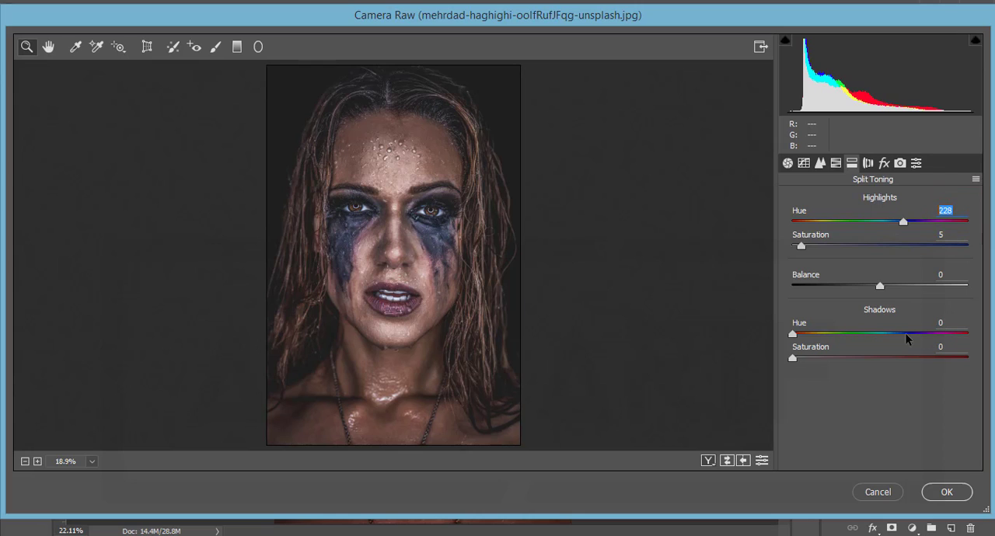
Check the Highlights split-tone hue value, leaving it at 228.
left_click(955, 211)
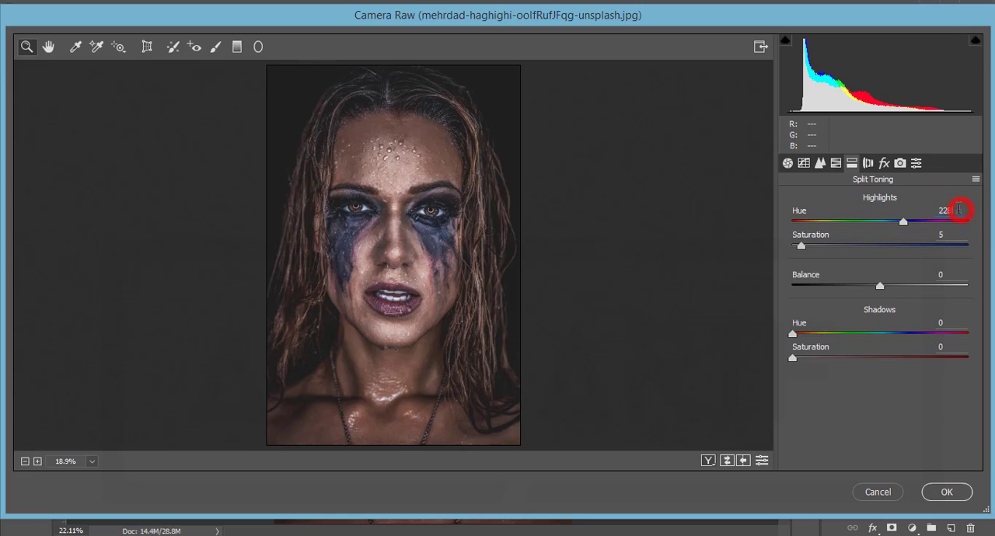
triple_click(945, 211)
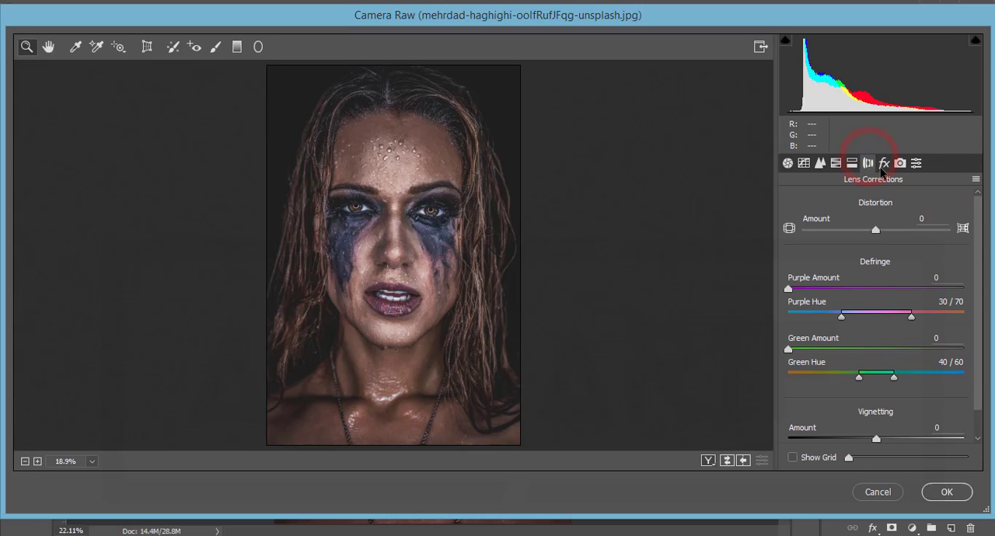
Preview Dehaze pushed down to −100 on the portrait, then undo the Dehaze changes.
left_click(884, 163)
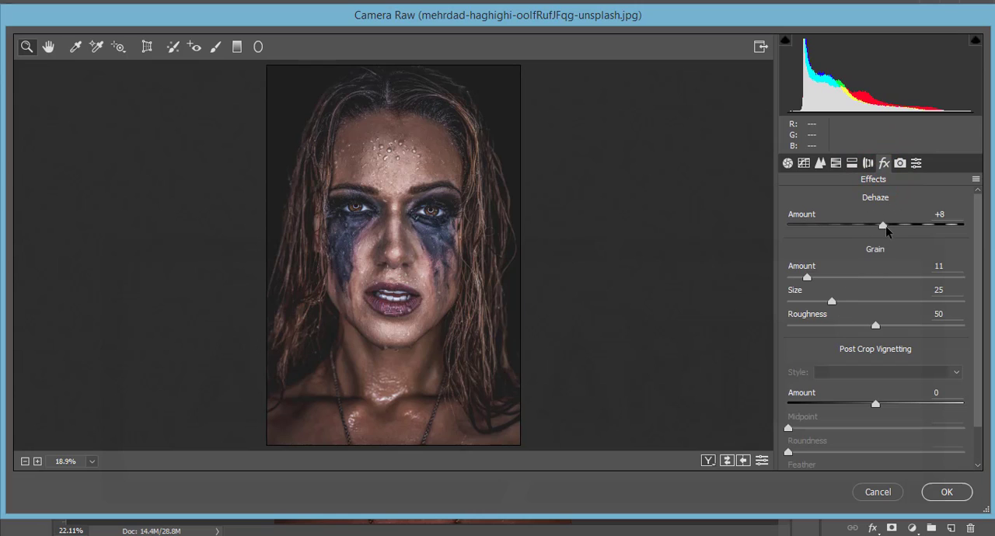
double_click(940, 214)
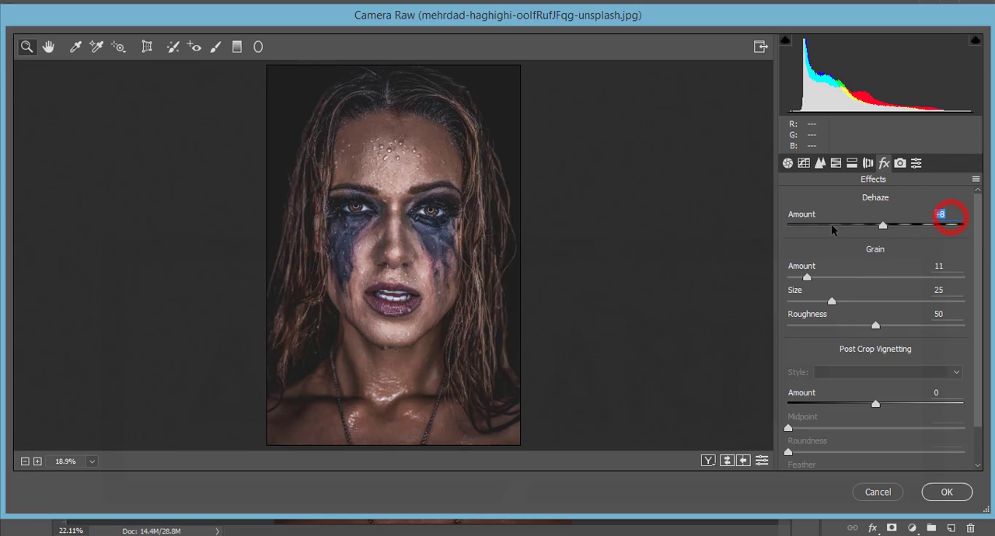
left_click_drag(941, 225, 882, 225)
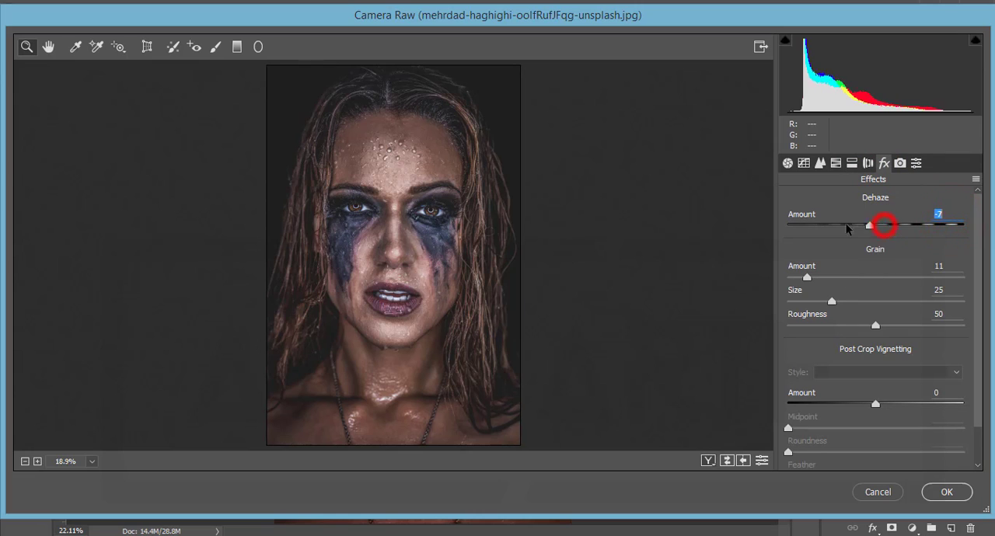
left_click_drag(884, 225, 788, 226)
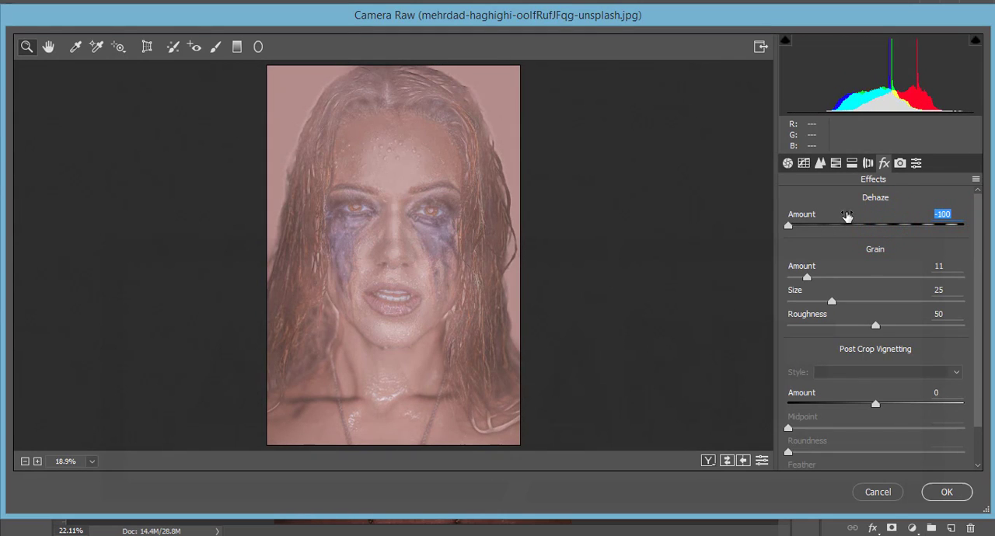
key("ctrl+z")
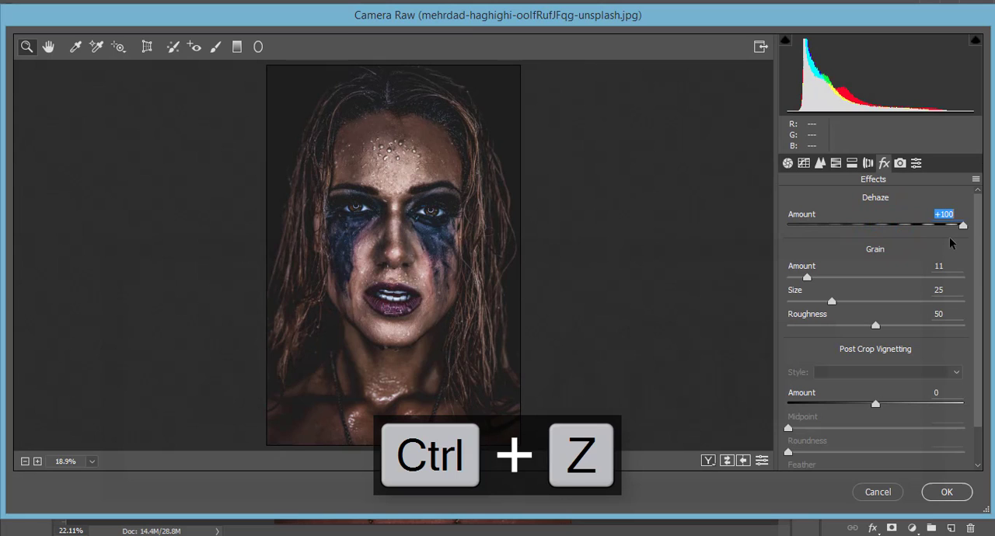
key("ctrl+z")
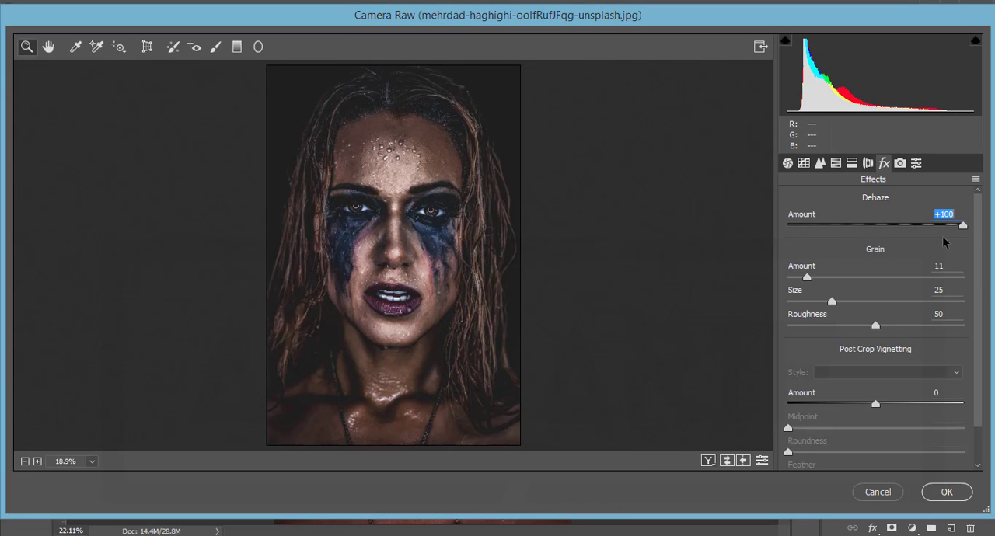
key("ctrl+z")
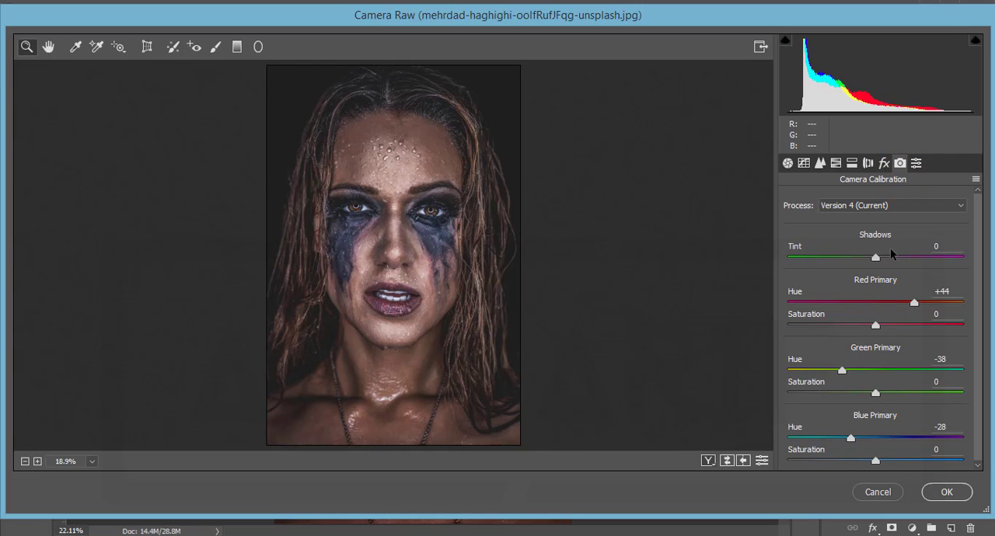
Inspect the Green Primary hue value (−38) in camera calibration.
double_click(941, 292)
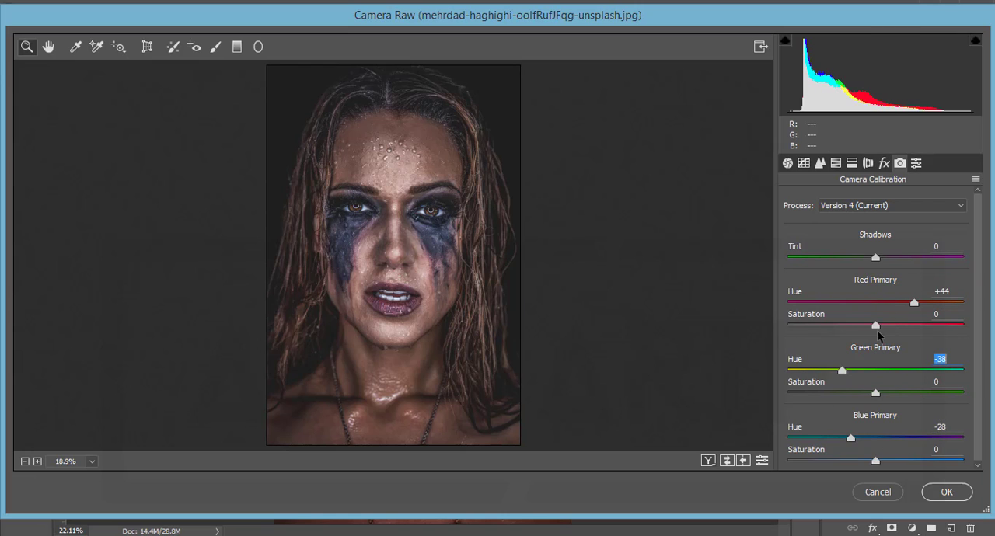
mouse_move(940, 503)
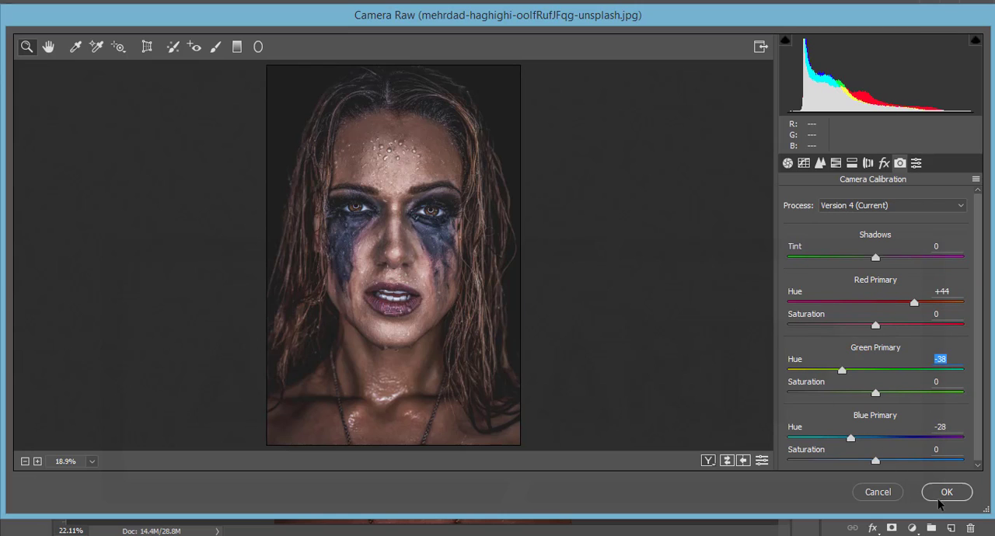
Confirm the Camera Raw dialog so the moody grade lands on Layer 1.
left_click(947, 492)
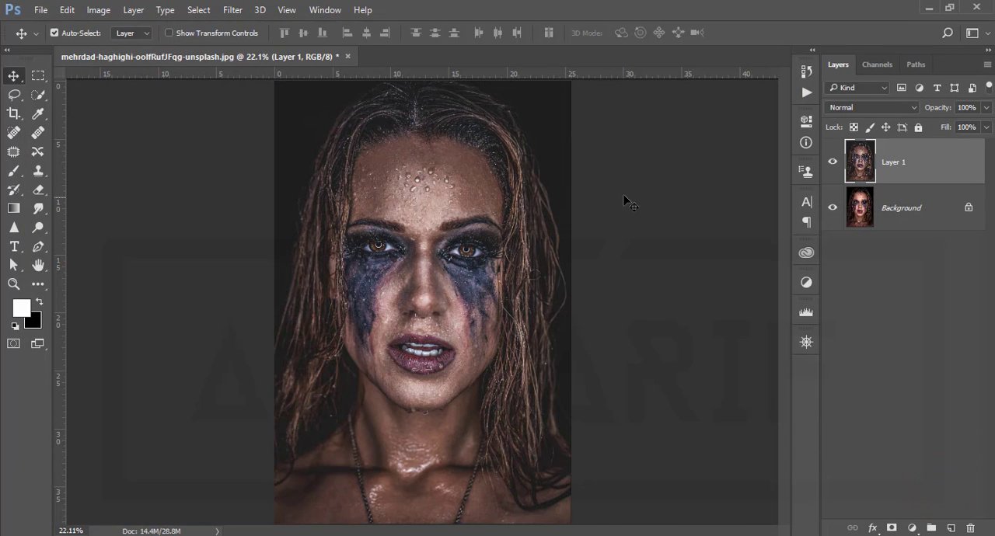
mouse_move(605, 220)
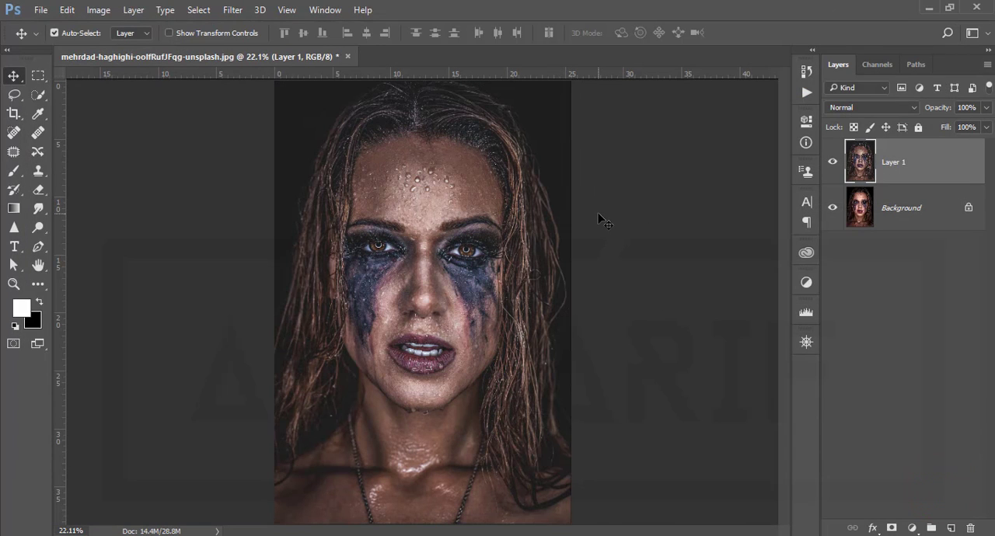
mouse_move(540, 373)
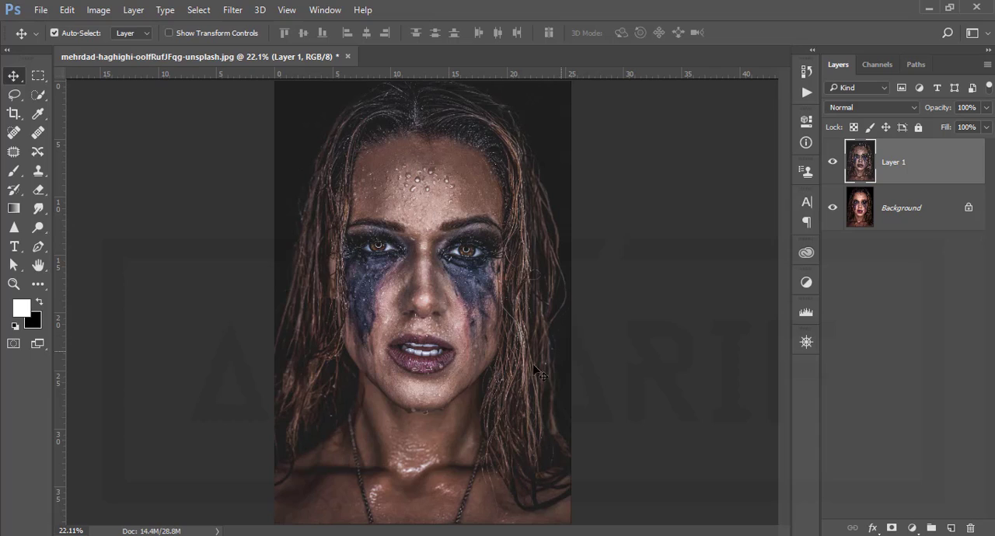
mouse_move(502, 298)
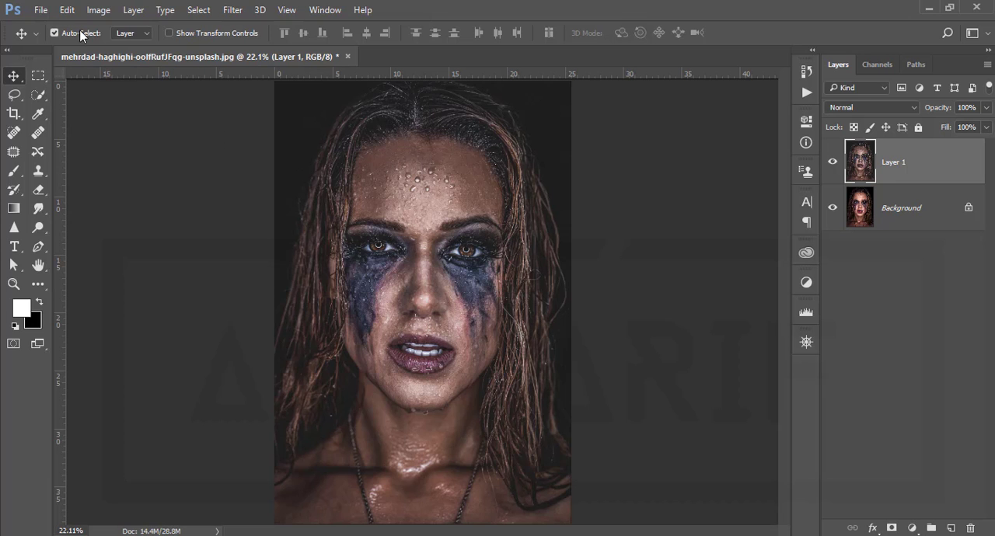
Select 02.jpg from the 20-9-19 folder in the File > Open dialog.
left_click(40, 10)
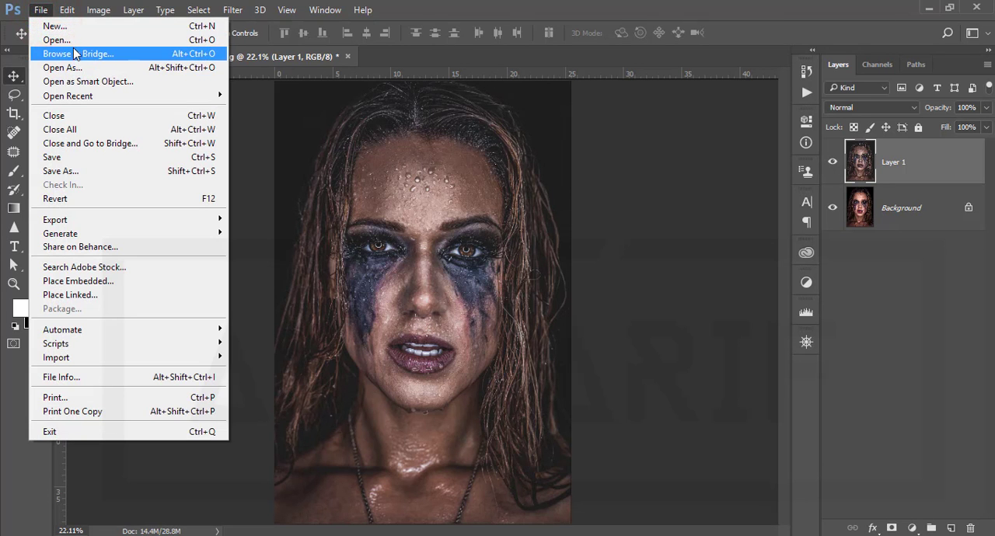
left_click(56, 40)
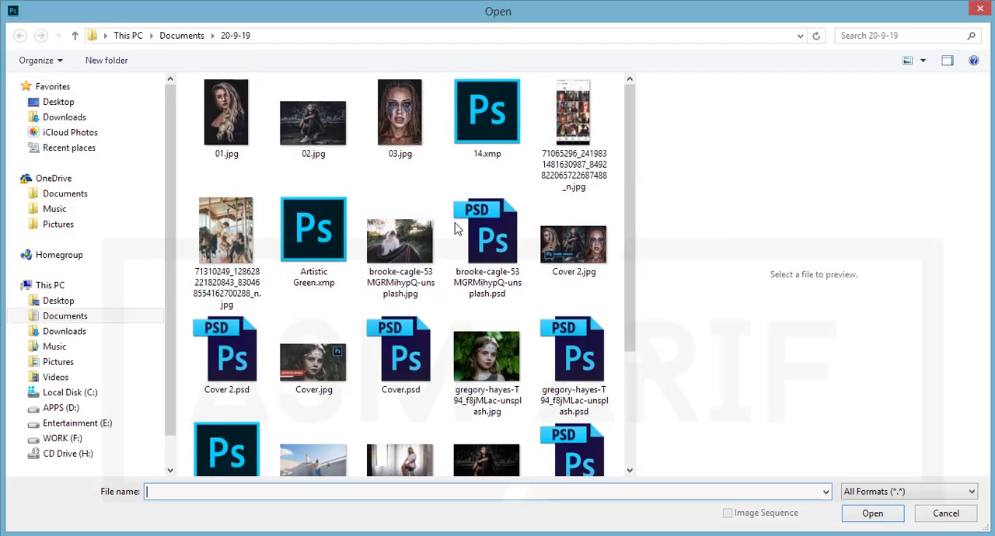
left_click(313, 114)
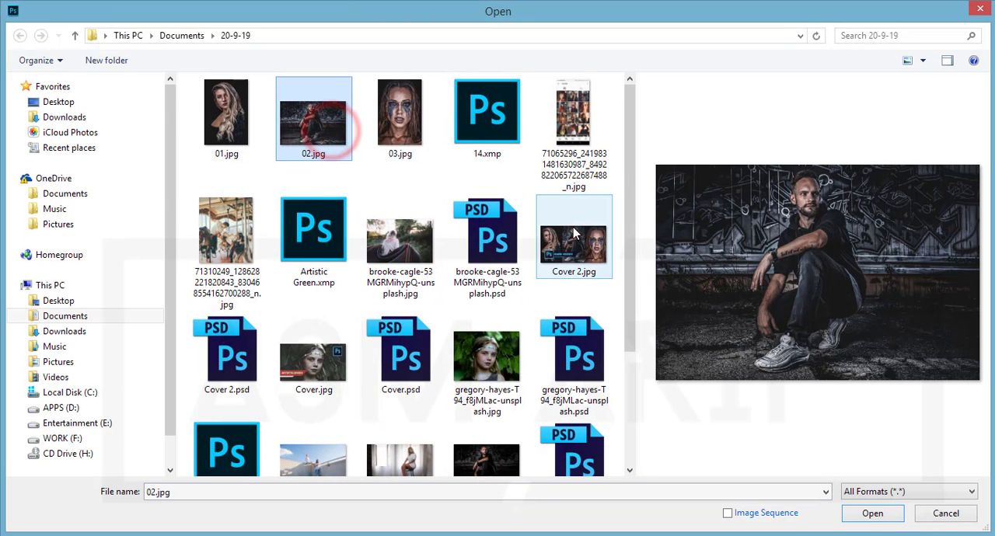
mouse_move(680, 443)
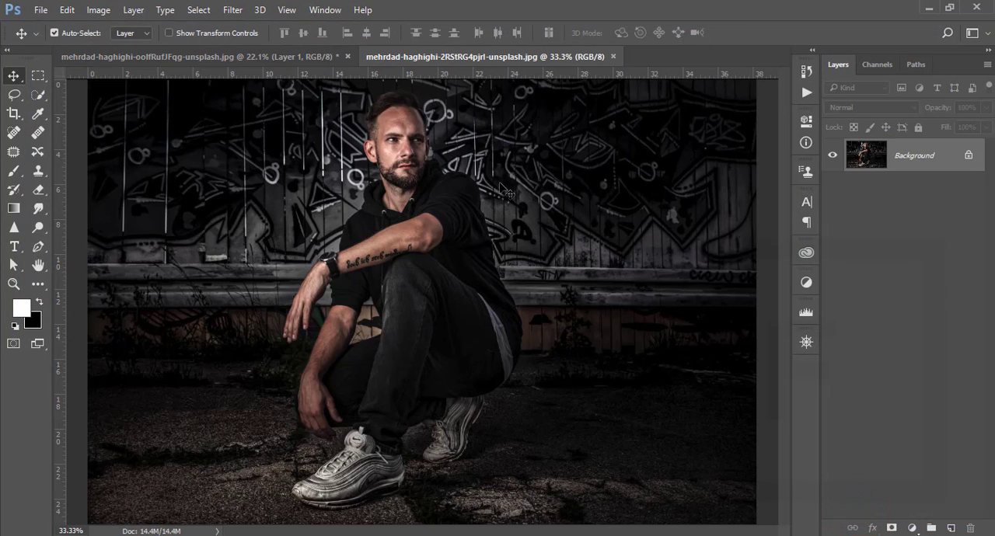
Duplicate the photo to Layer 1, reopen Camera Raw, and browse for saved settings.
key("Ctrl+f")
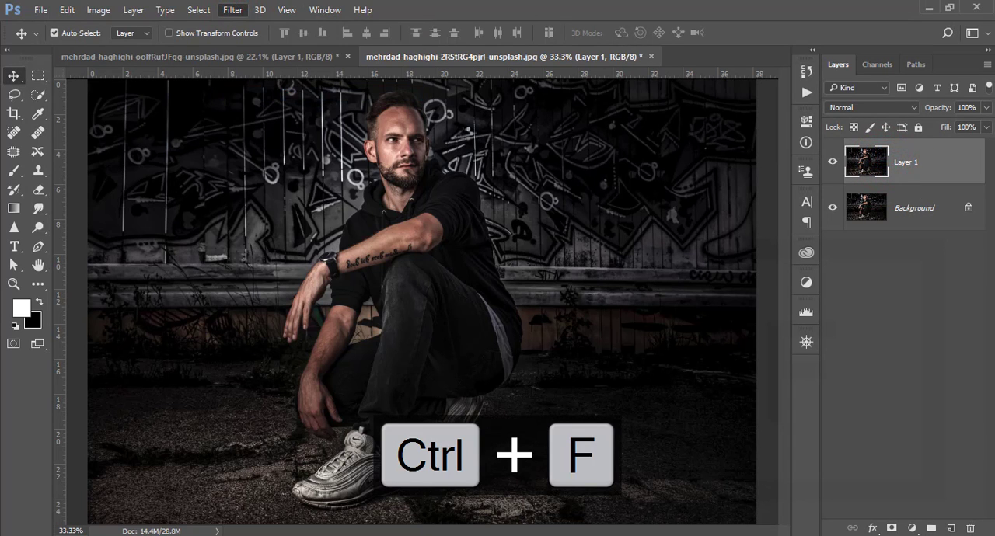
key("ctrl+f")
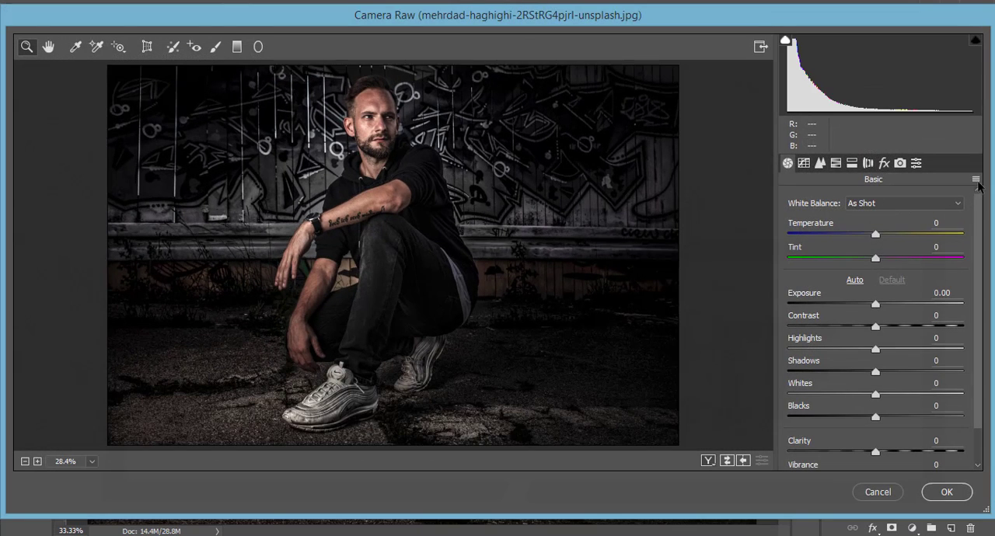
left_click(976, 179)
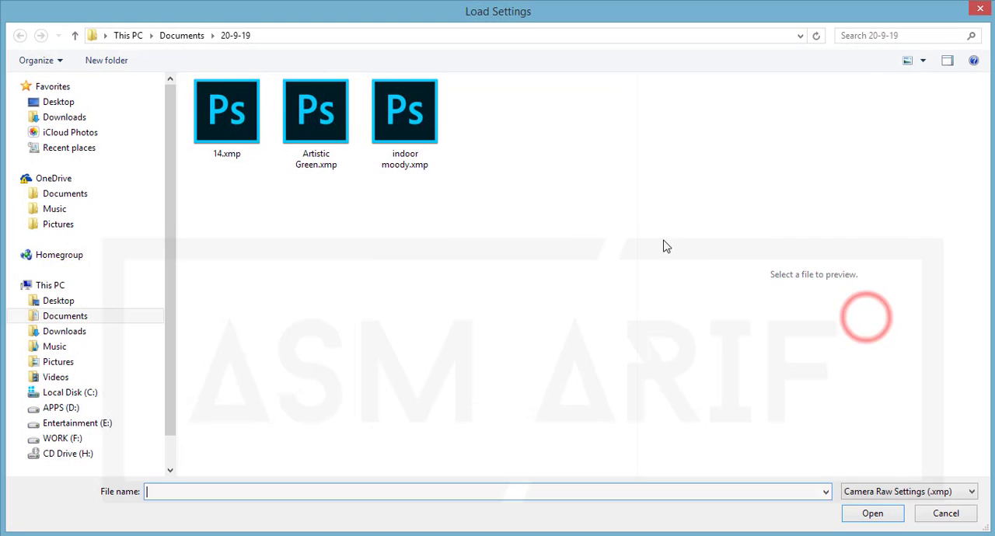
left_click(404, 110)
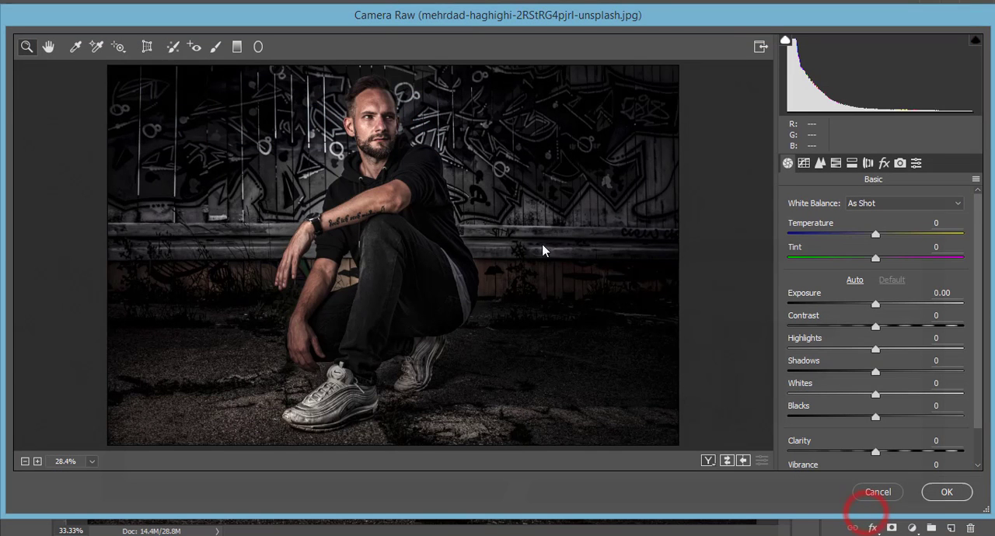
Load the indoor moody preset and raise Exposure to about +1.75.
left_click(854, 280)
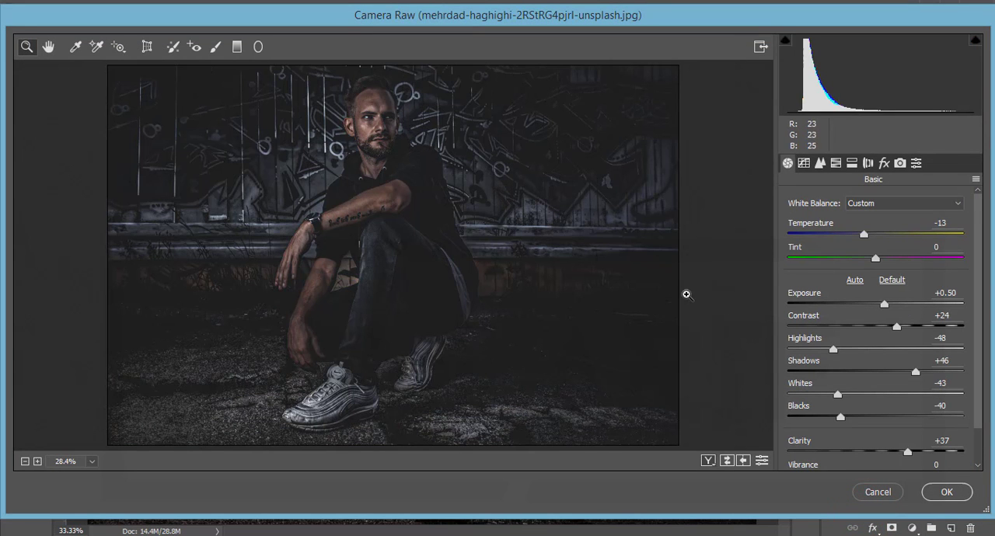
left_click_drag(884, 304, 895, 305)
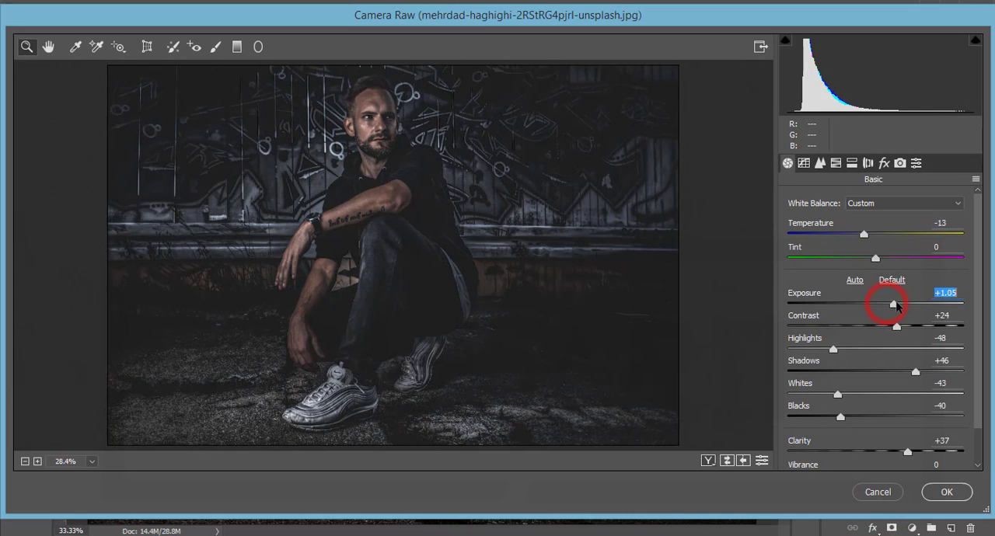
left_click_drag(895, 305, 901, 304)
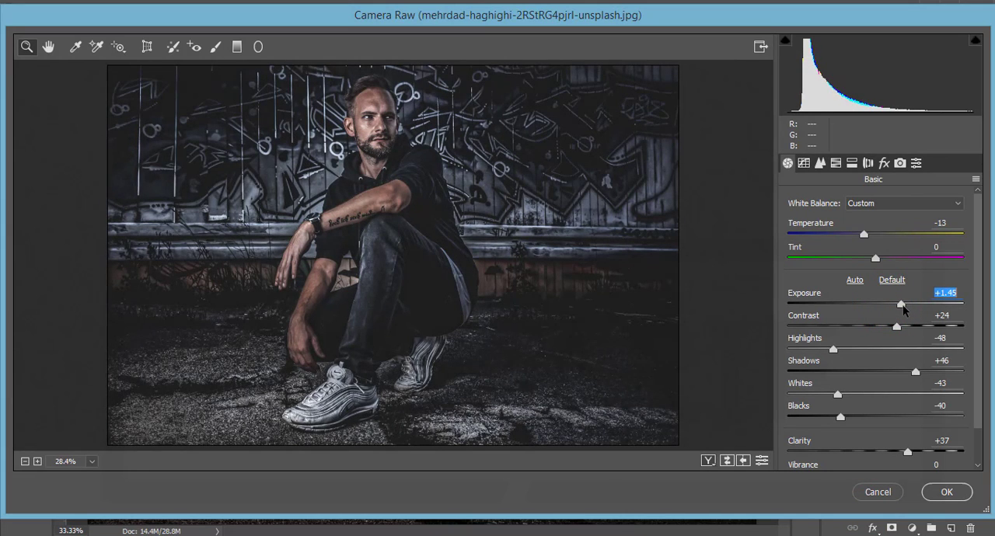
left_click_drag(902, 304, 898, 304)
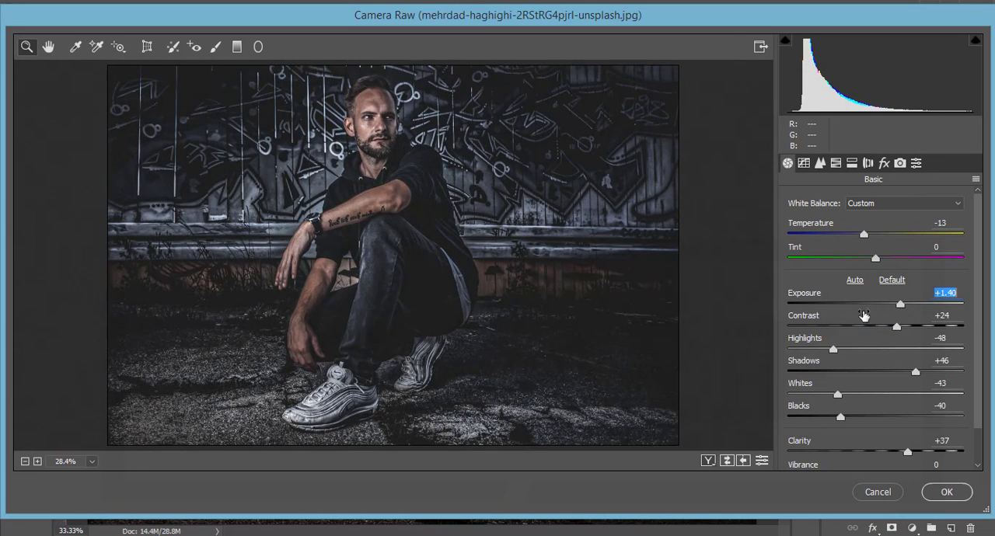
mouse_move(767, 368)
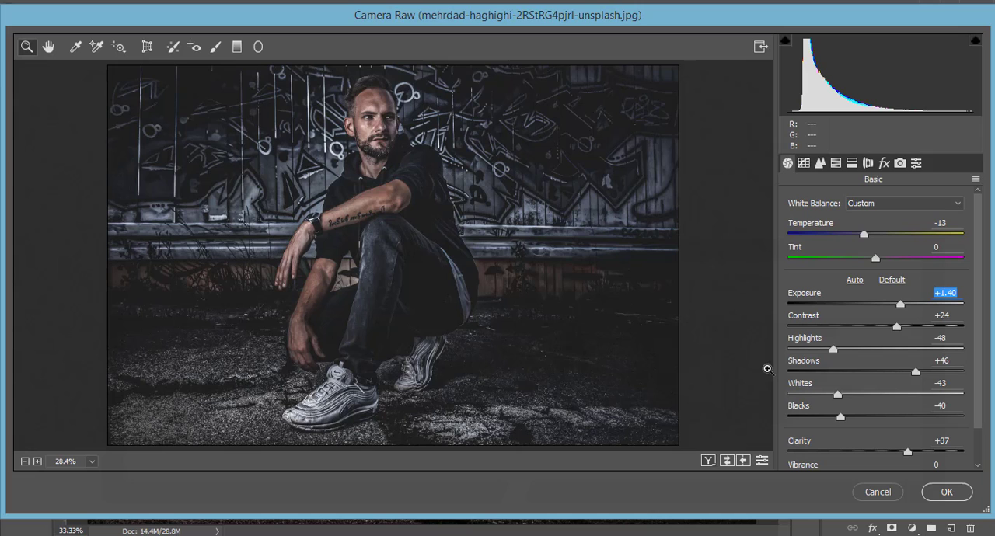
key("ctrl+z")
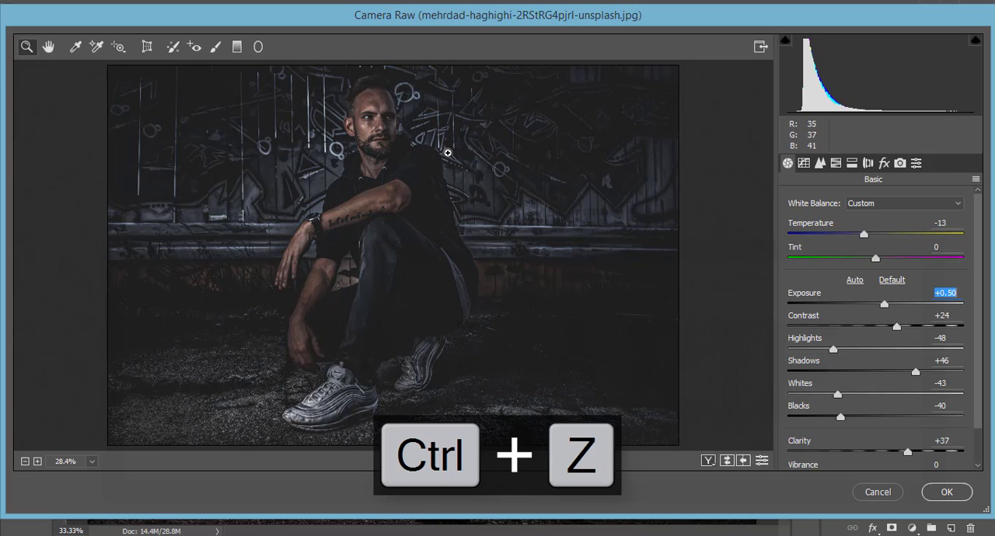
mouse_move(651, 209)
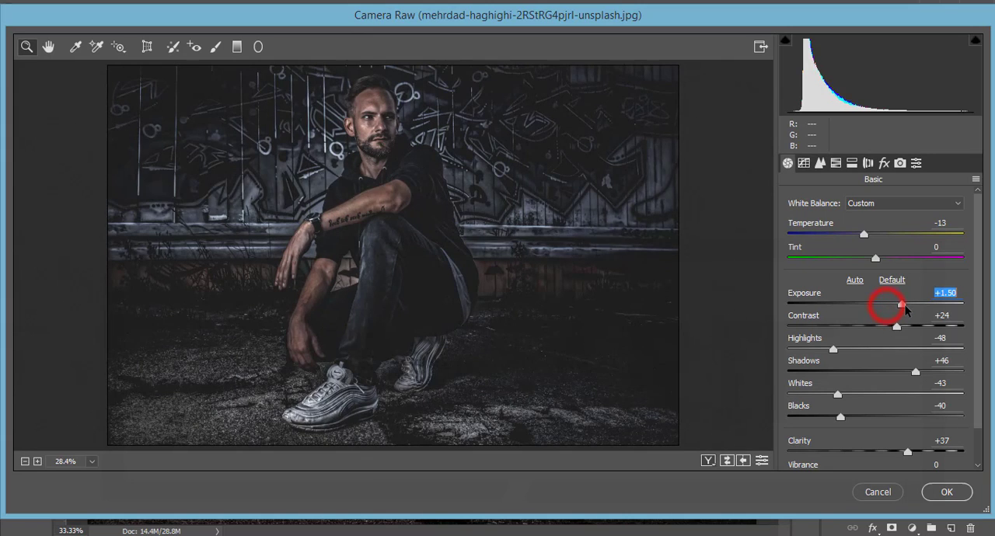
left_click_drag(882, 304, 908, 304)
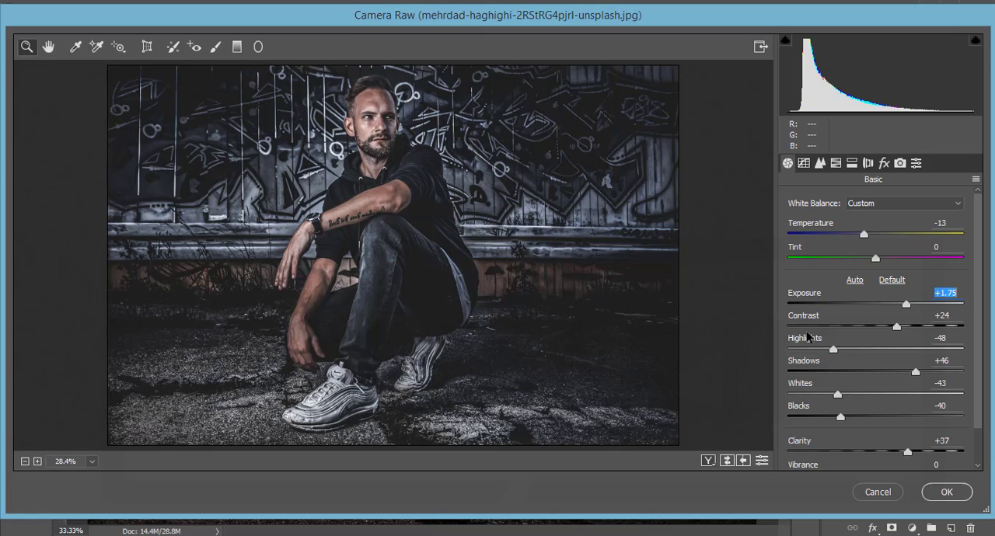
mouse_move(917, 503)
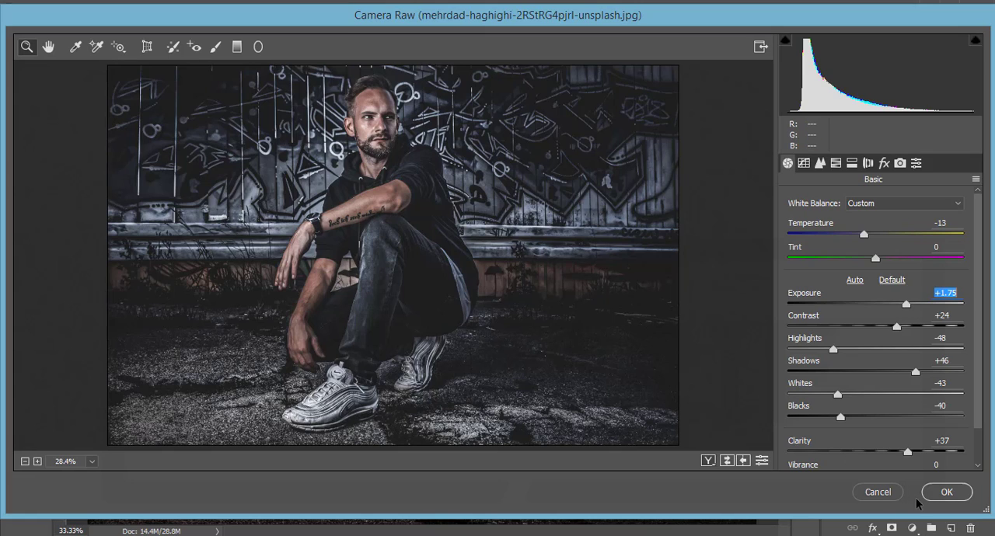
Apply the grade to the man's Layer 1 and bring up the File menu.
left_click(945, 491)
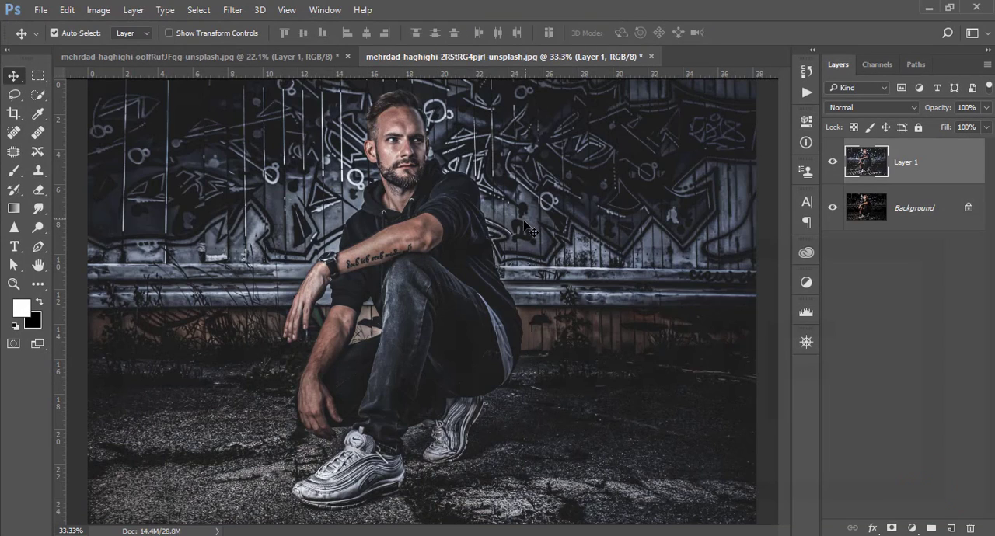
mouse_move(489, 197)
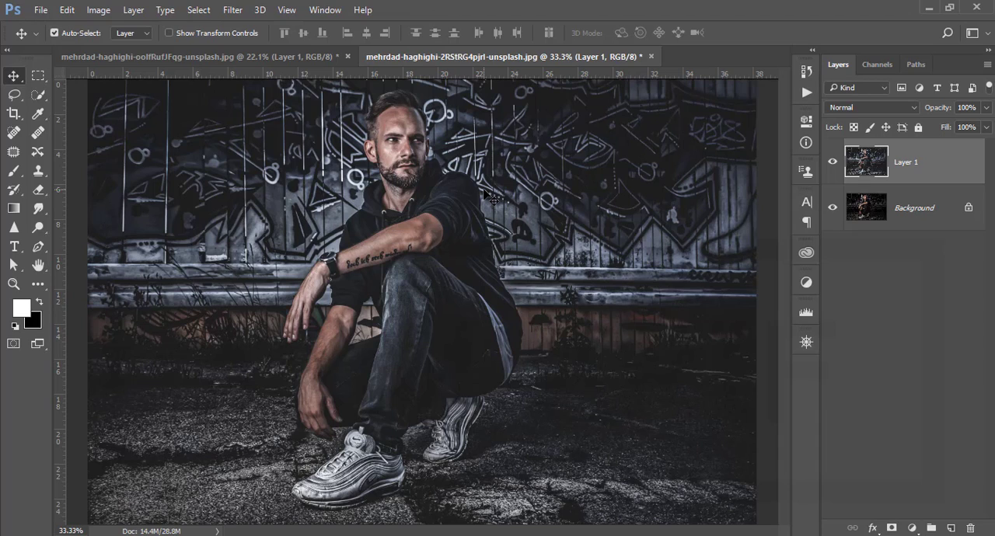
left_click(40, 9)
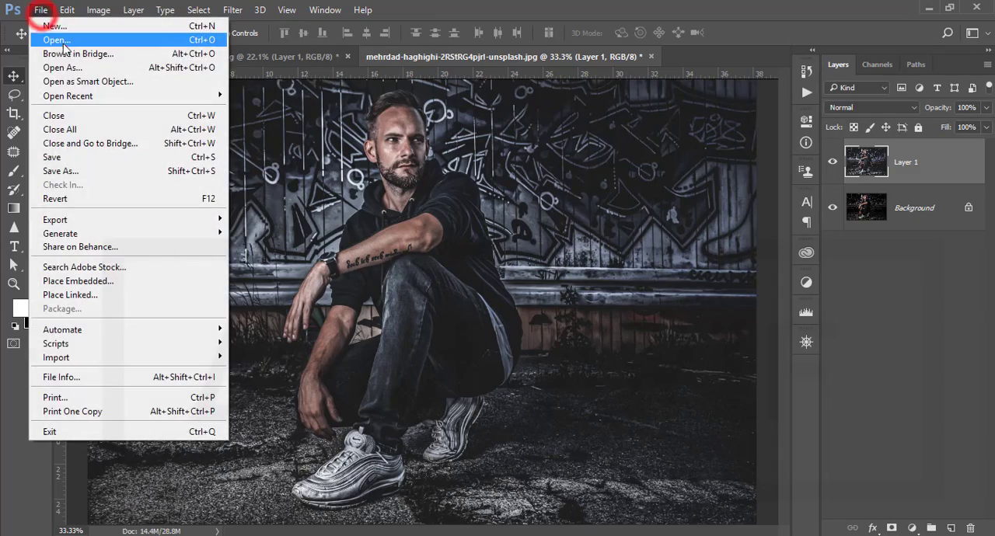
Open mehrdad-haghighi-Zub5Kof2p0s-unsplash.jpg and duplicate its background as Layer 1.
left_click(55, 39)
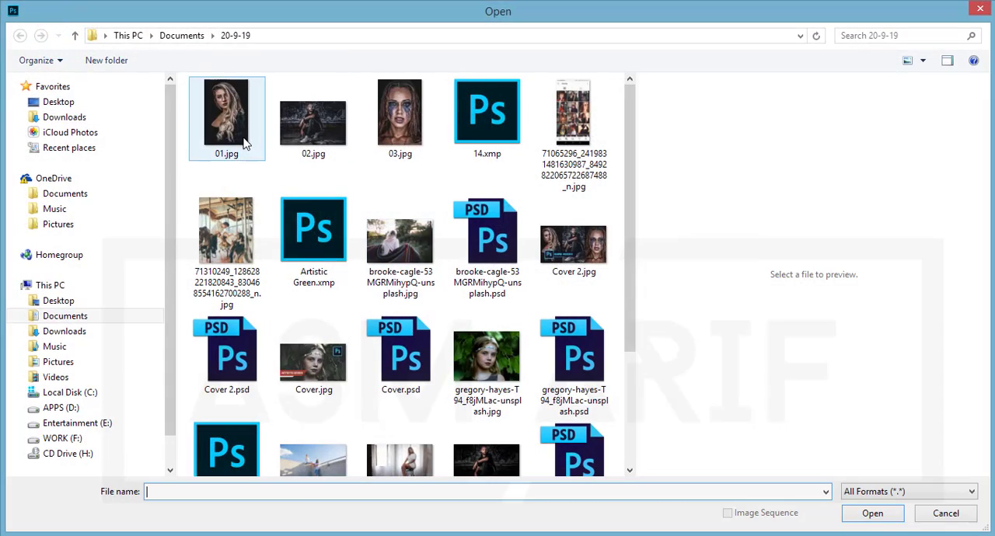
scroll("down", 3)
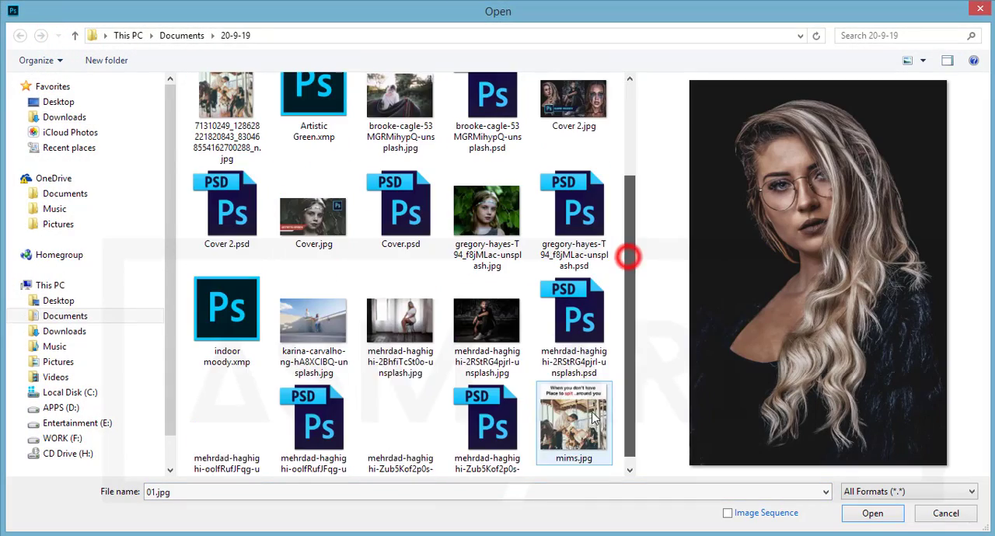
left_click(400, 420)
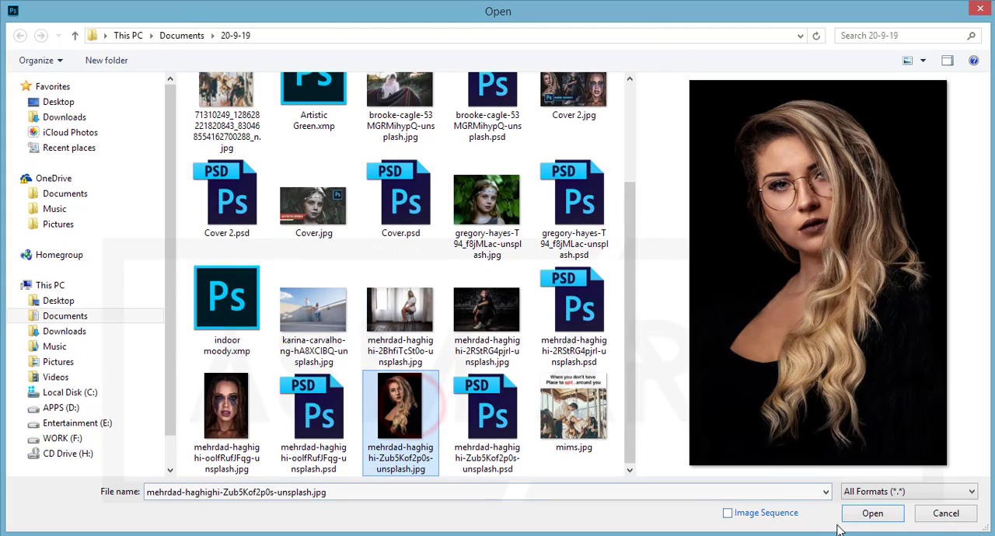
left_click(872, 513)
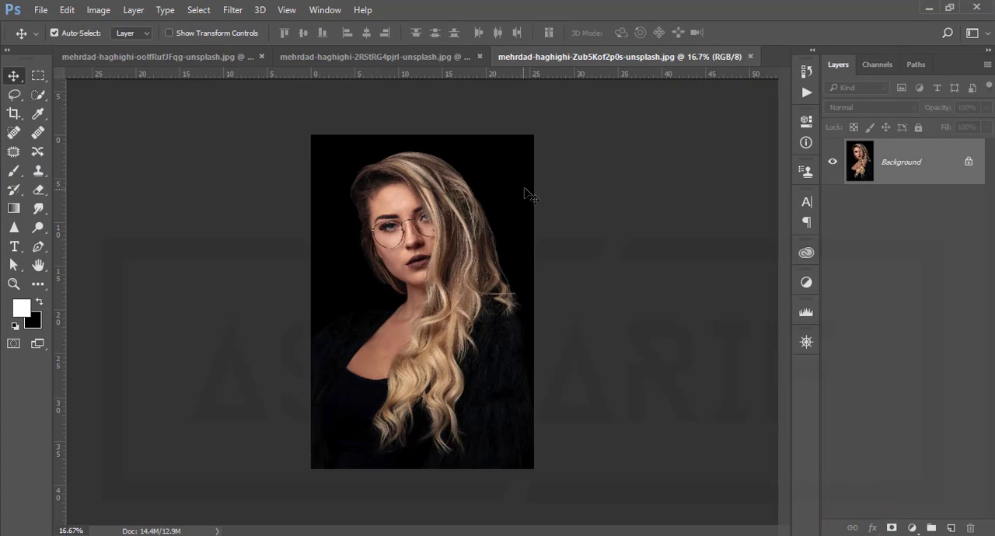
key("ctrl+j")
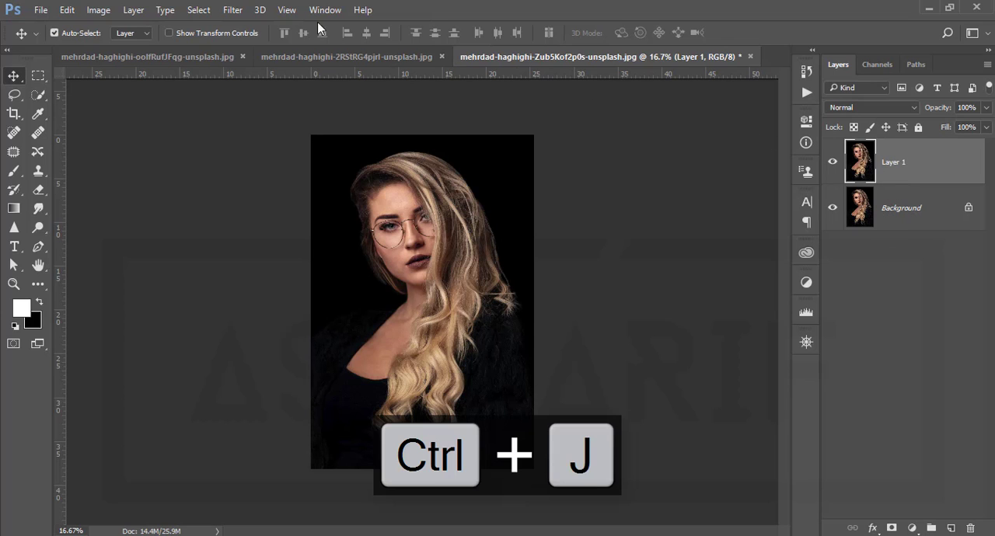
Load the indoor moody.xmp settings in the Camera Raw Filter for Layer 1.
left_click(232, 9)
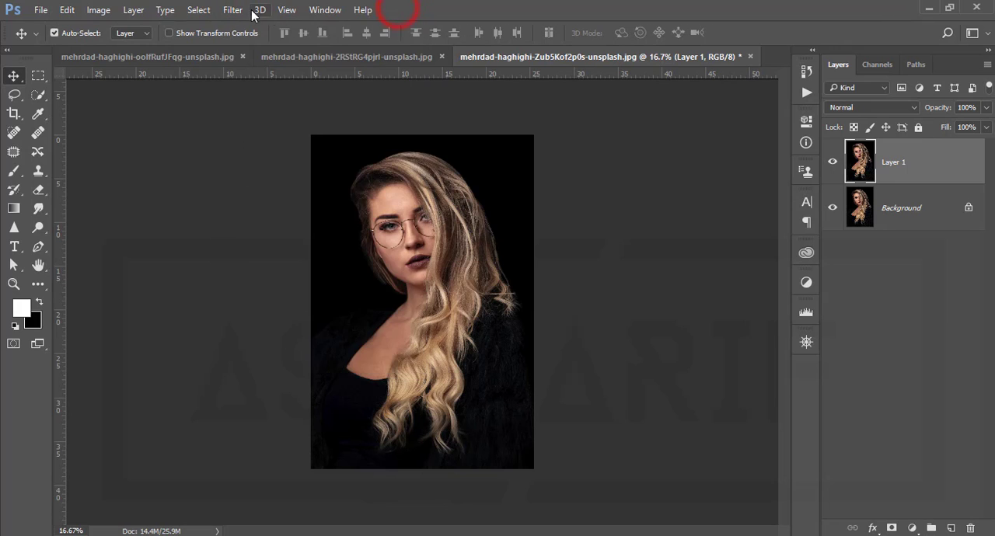
left_click(233, 10)
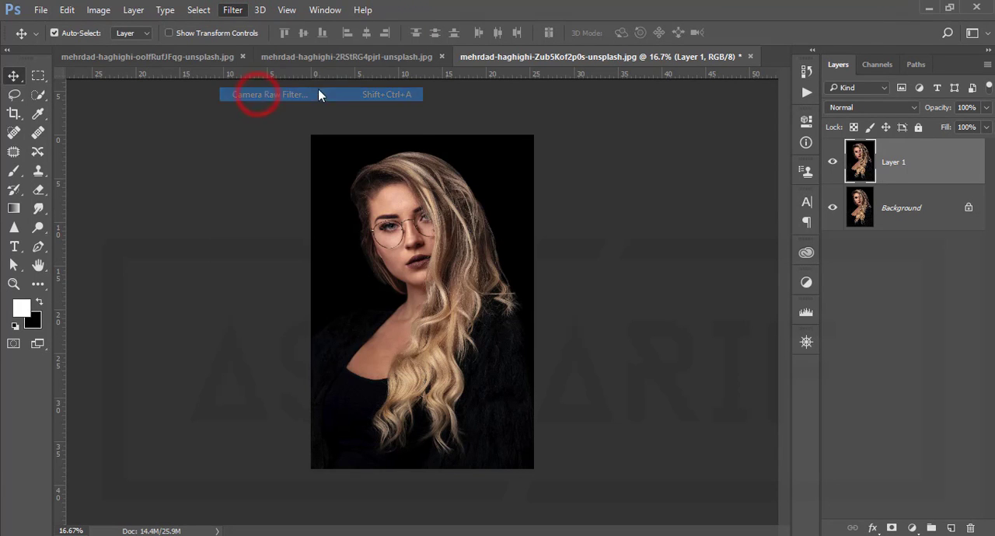
left_click(270, 94)
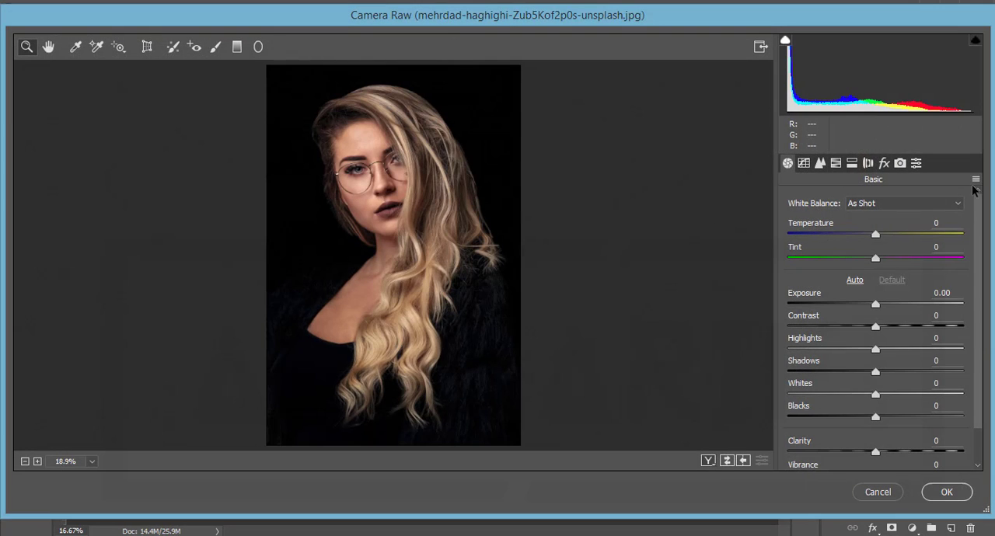
left_click(976, 179)
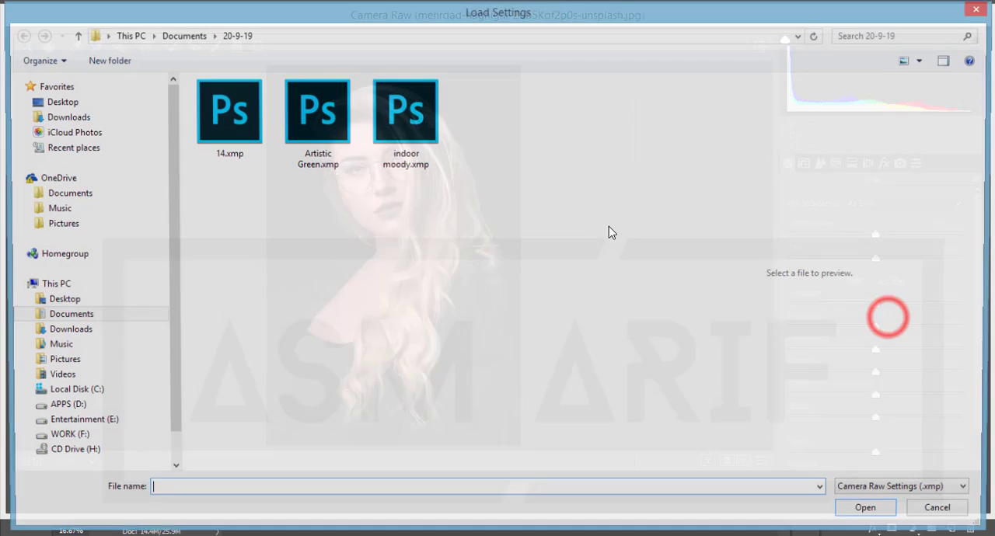
left_click(405, 111)
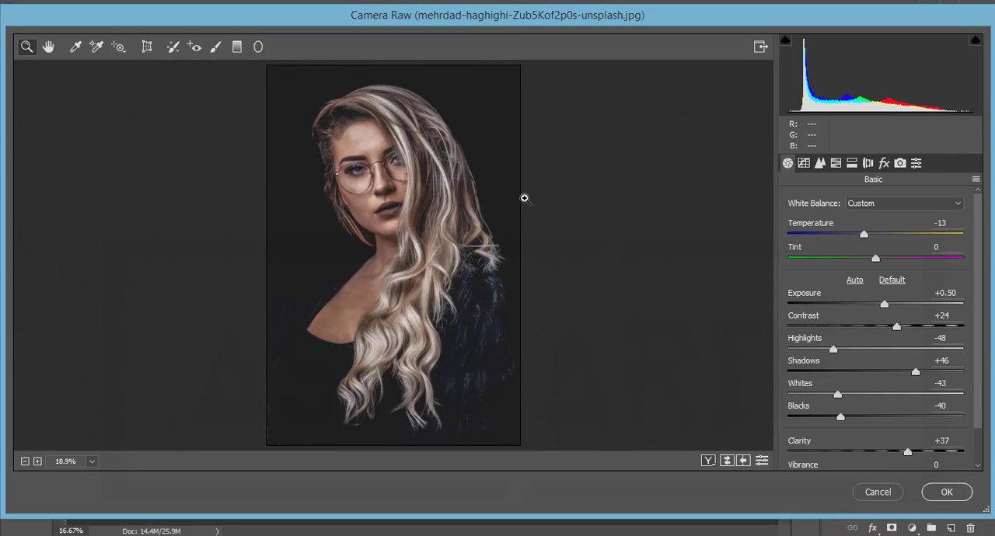
Set Contrast +47, Clarity +74, Highlights -83 and Shadows +58 in the Basic panel.
double_click(942, 314)
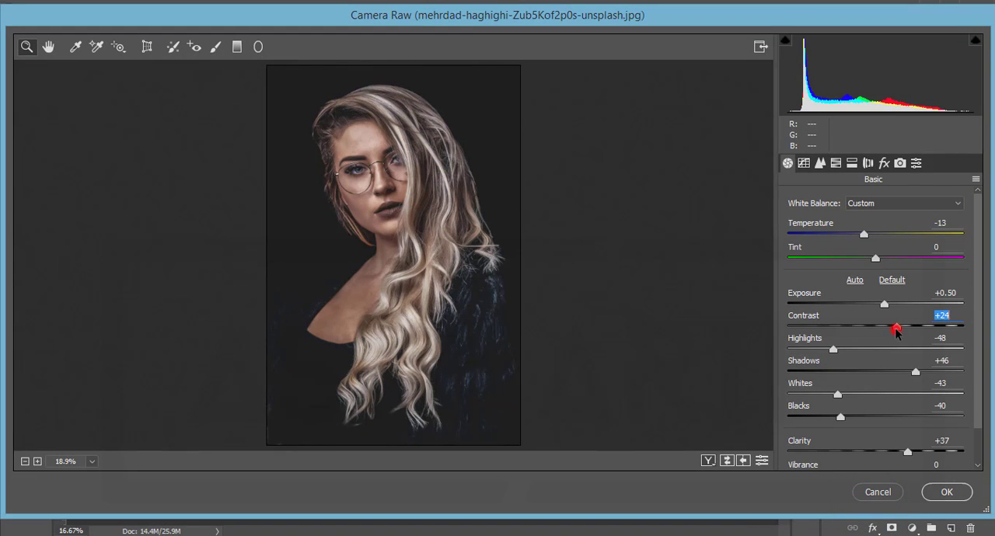
left_click_drag(898, 326, 922, 325)
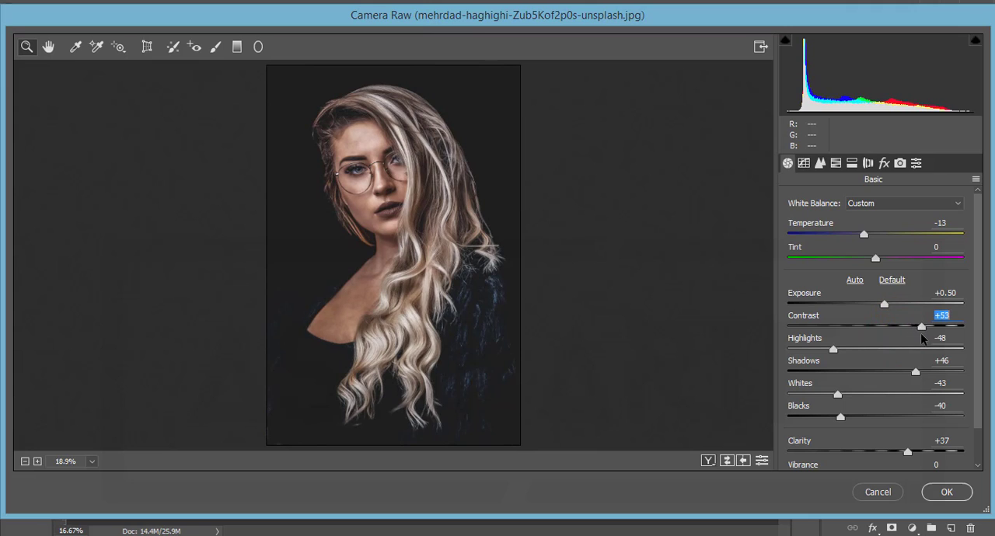
left_click_drag(923, 327, 916, 326)
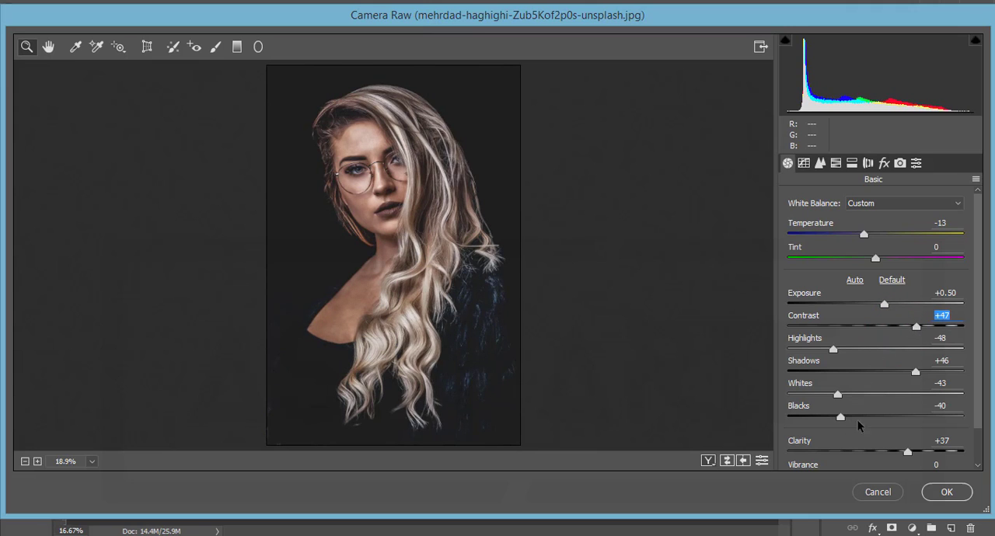
scroll("down", 3)
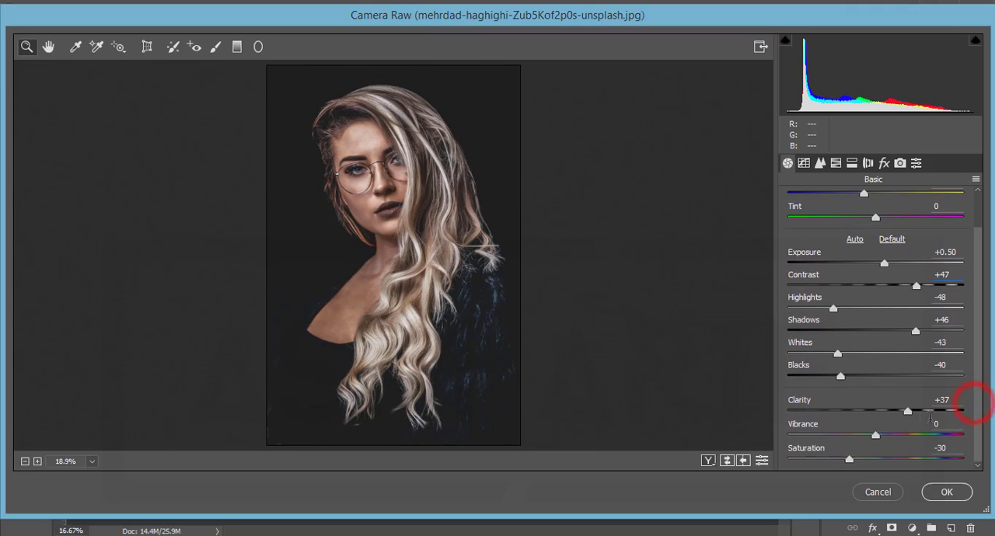
left_click_drag(907, 411, 940, 411)
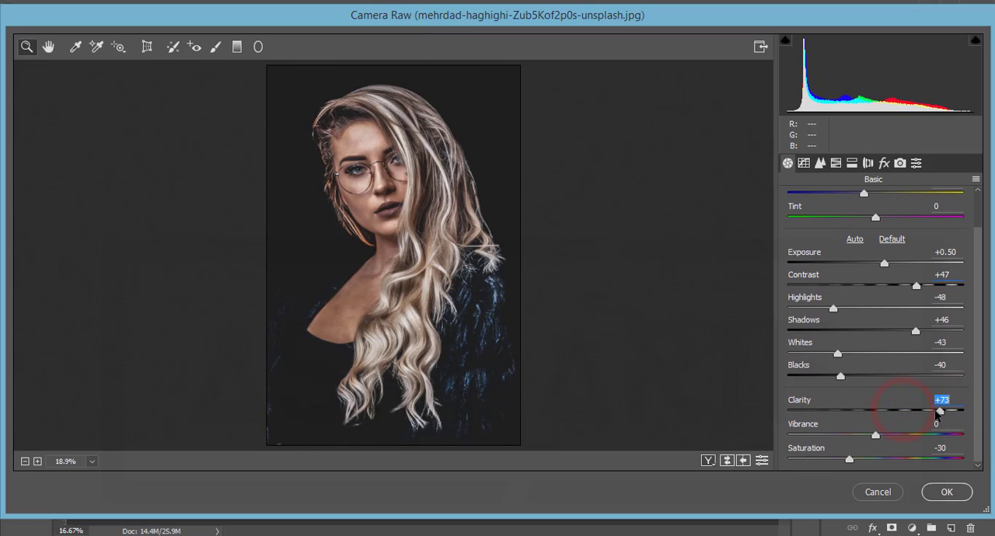
left_click_drag(939, 411, 941, 411)
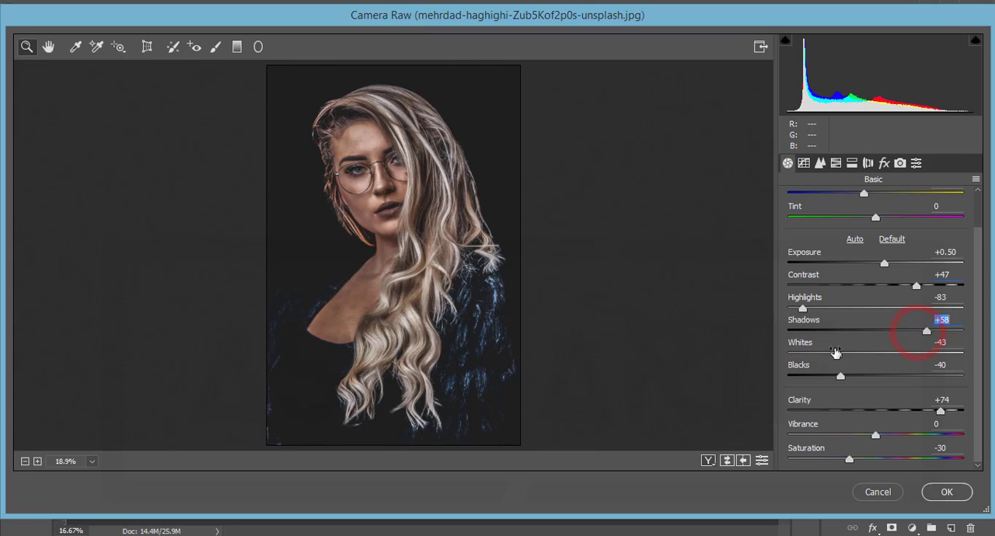
mouse_move(599, 414)
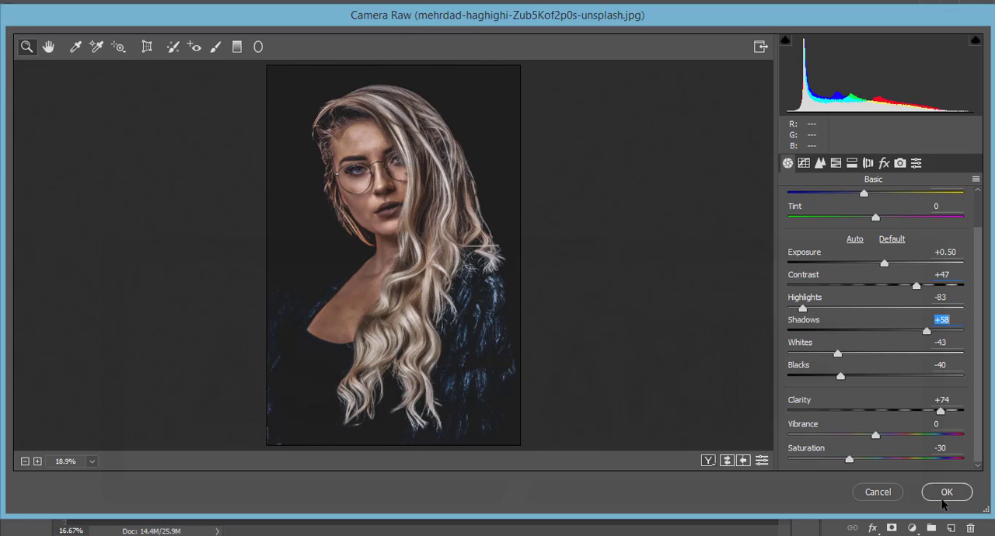
Confirm the Camera Raw dialog to apply the grade to Layer 1.
left_click(946, 492)
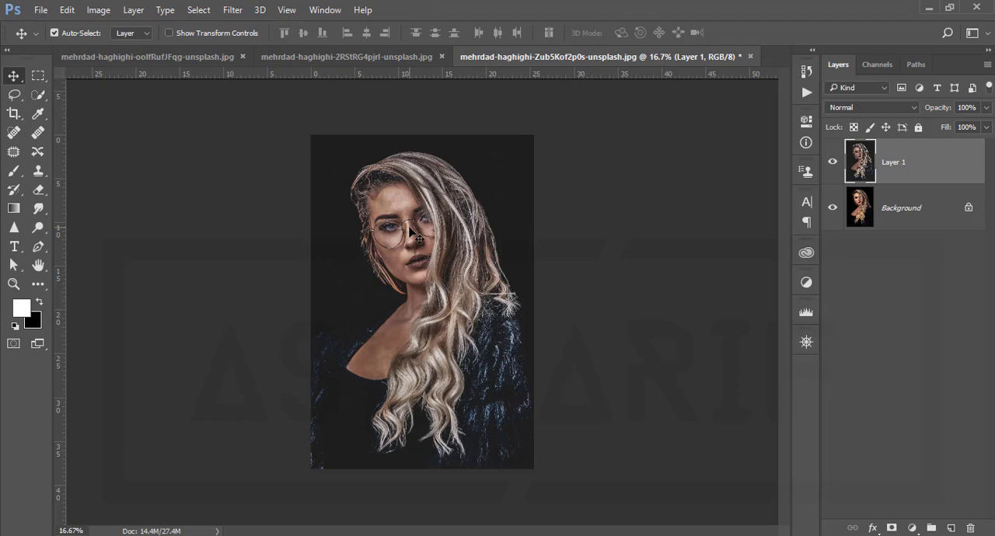
mouse_move(356, 329)
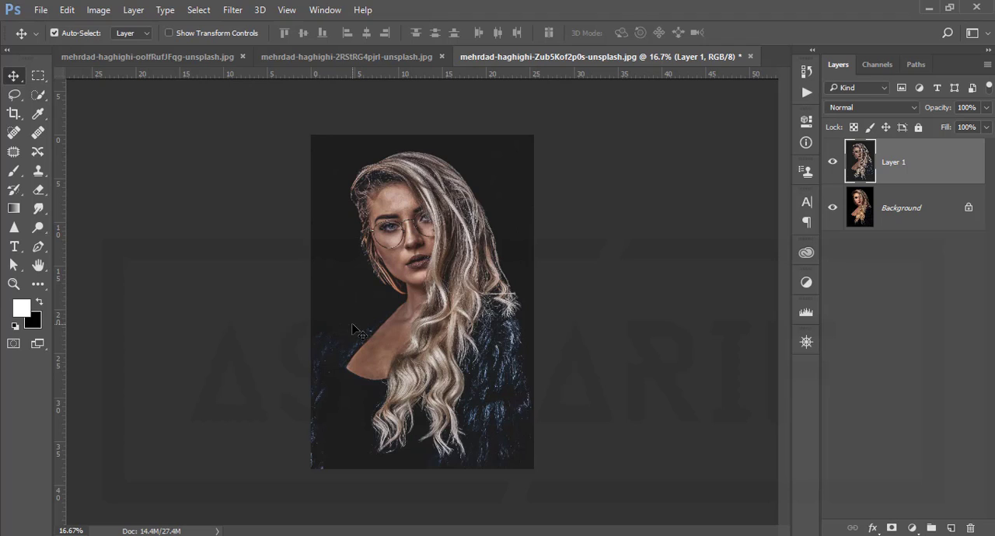
mouse_move(204, 292)
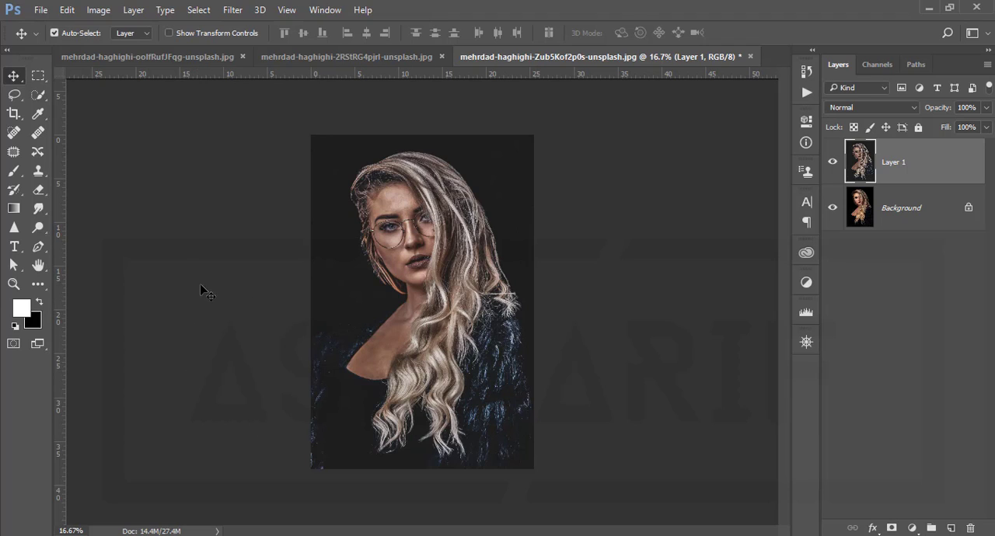
mouse_move(218, 288)
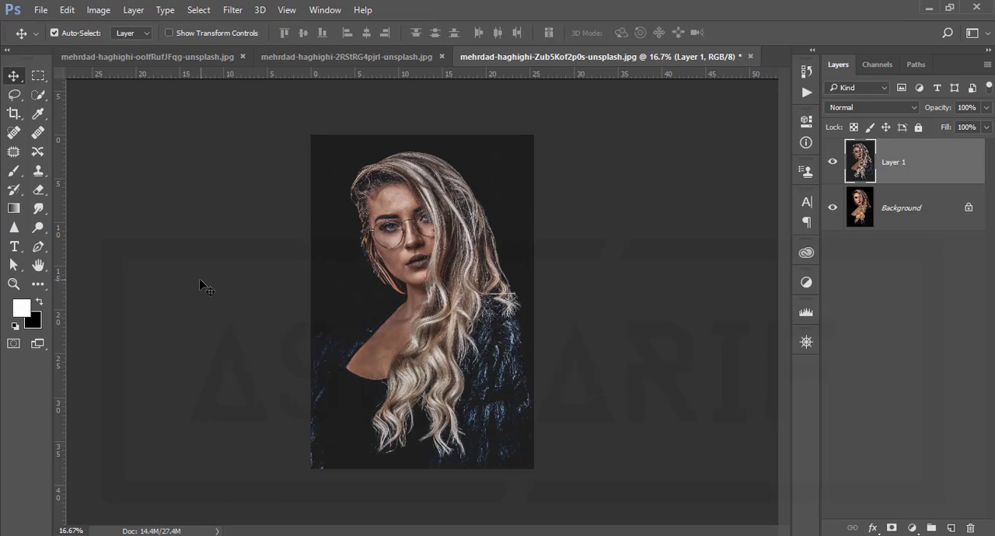
mouse_move(205, 264)
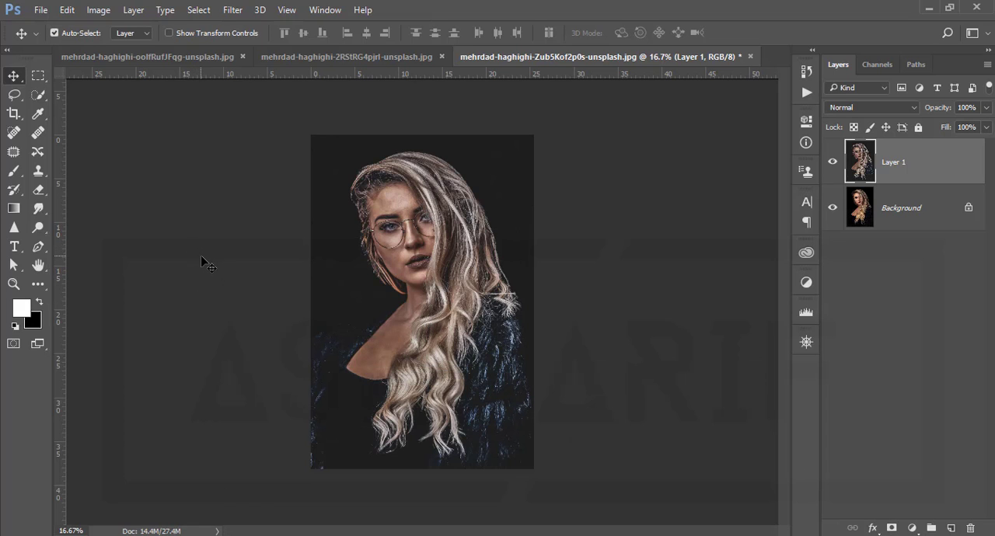